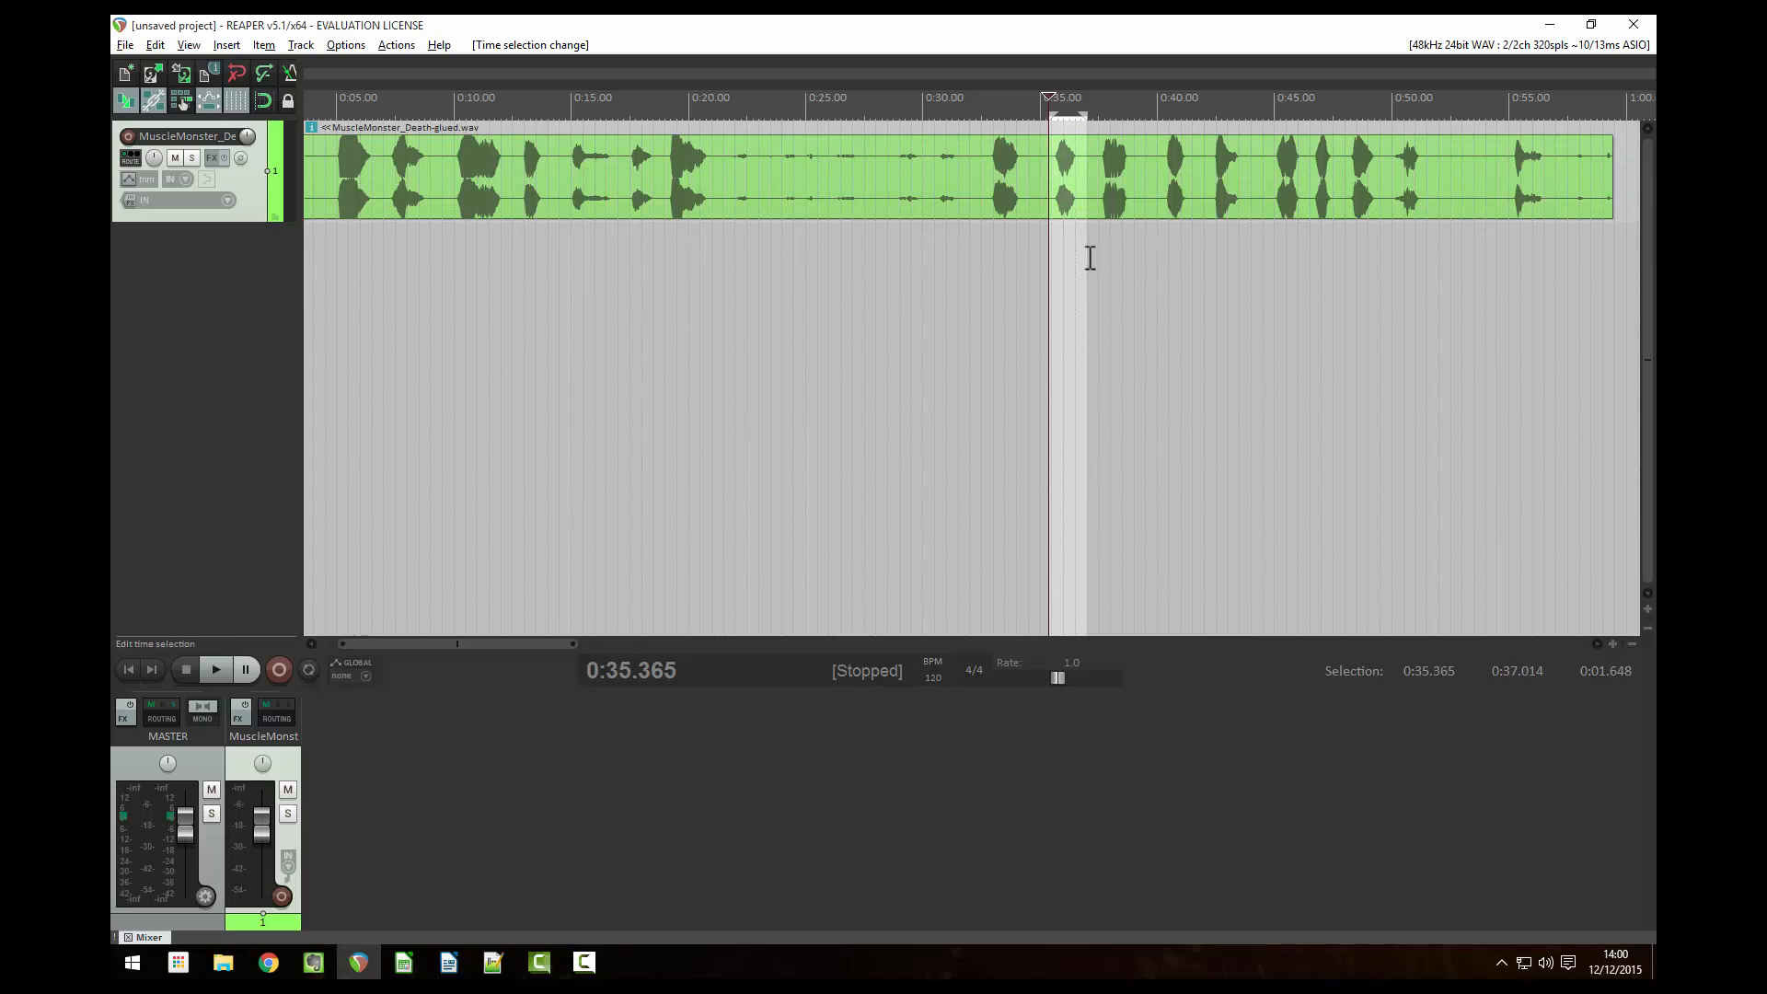
Step: Delete the unwanted pieces so only four short vocal clips remain on the track
key(Delete)
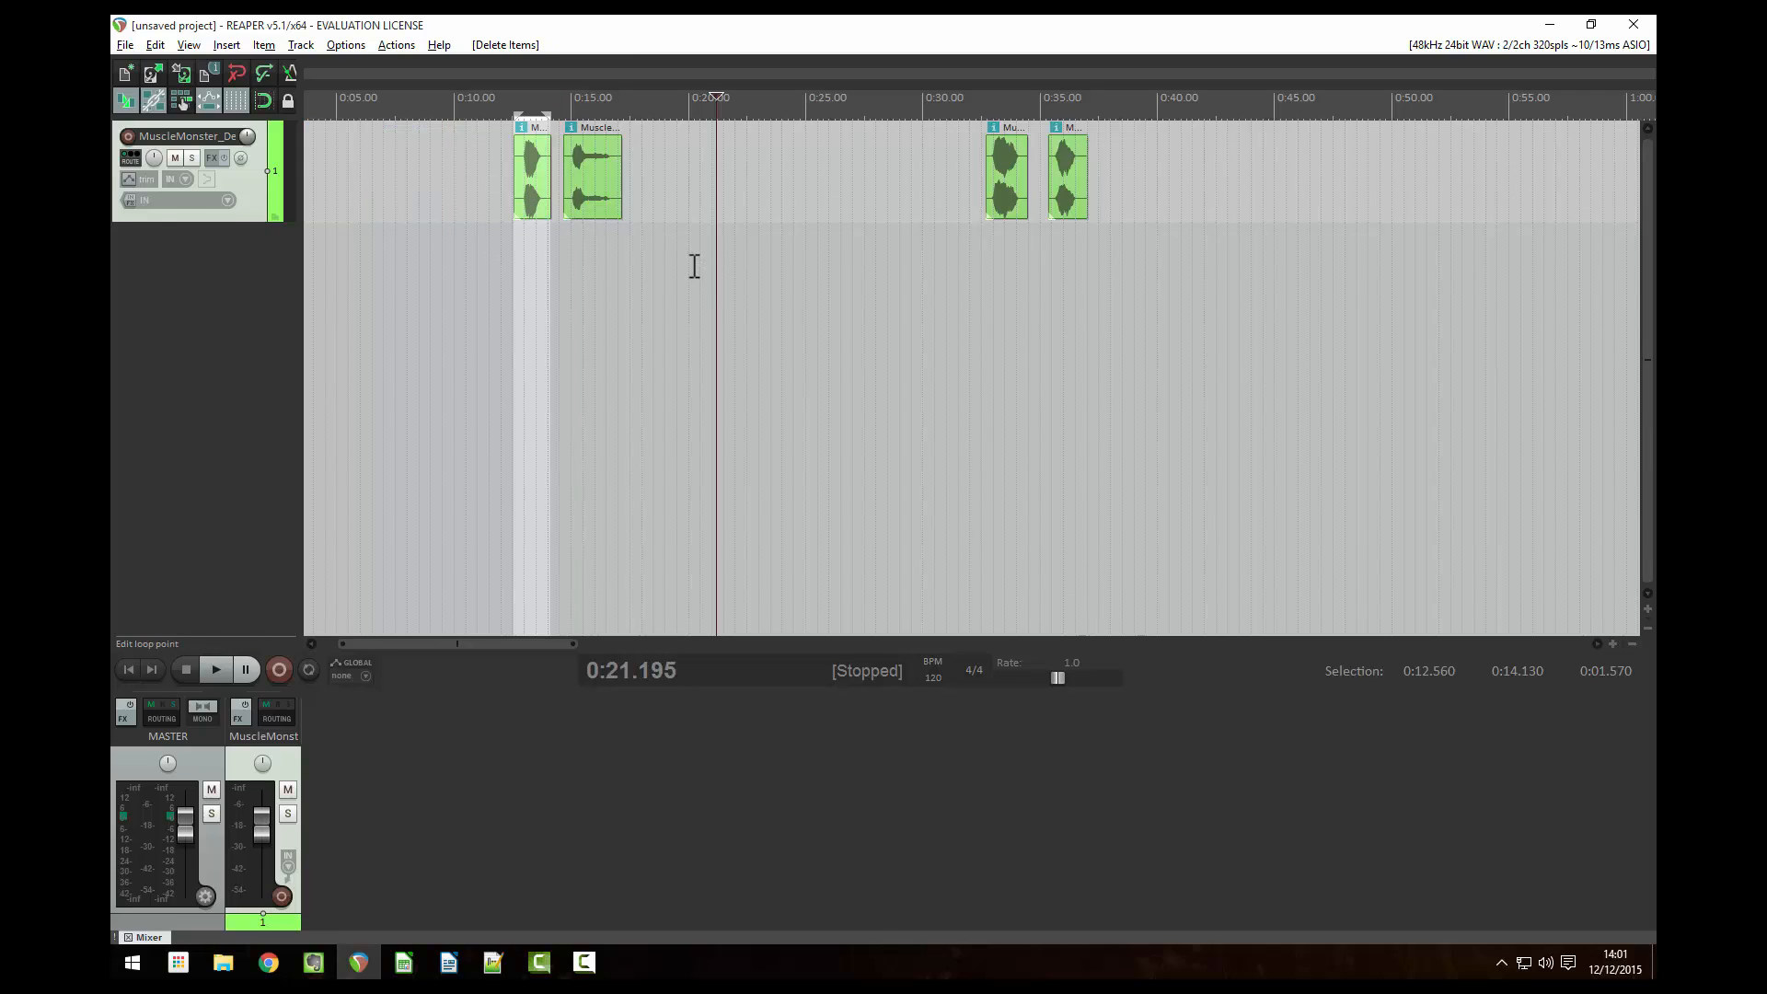
Step: Point the batch file/item converter's output at Desktop\Temp Audio and bring up the filename wildcards
click(124, 44)
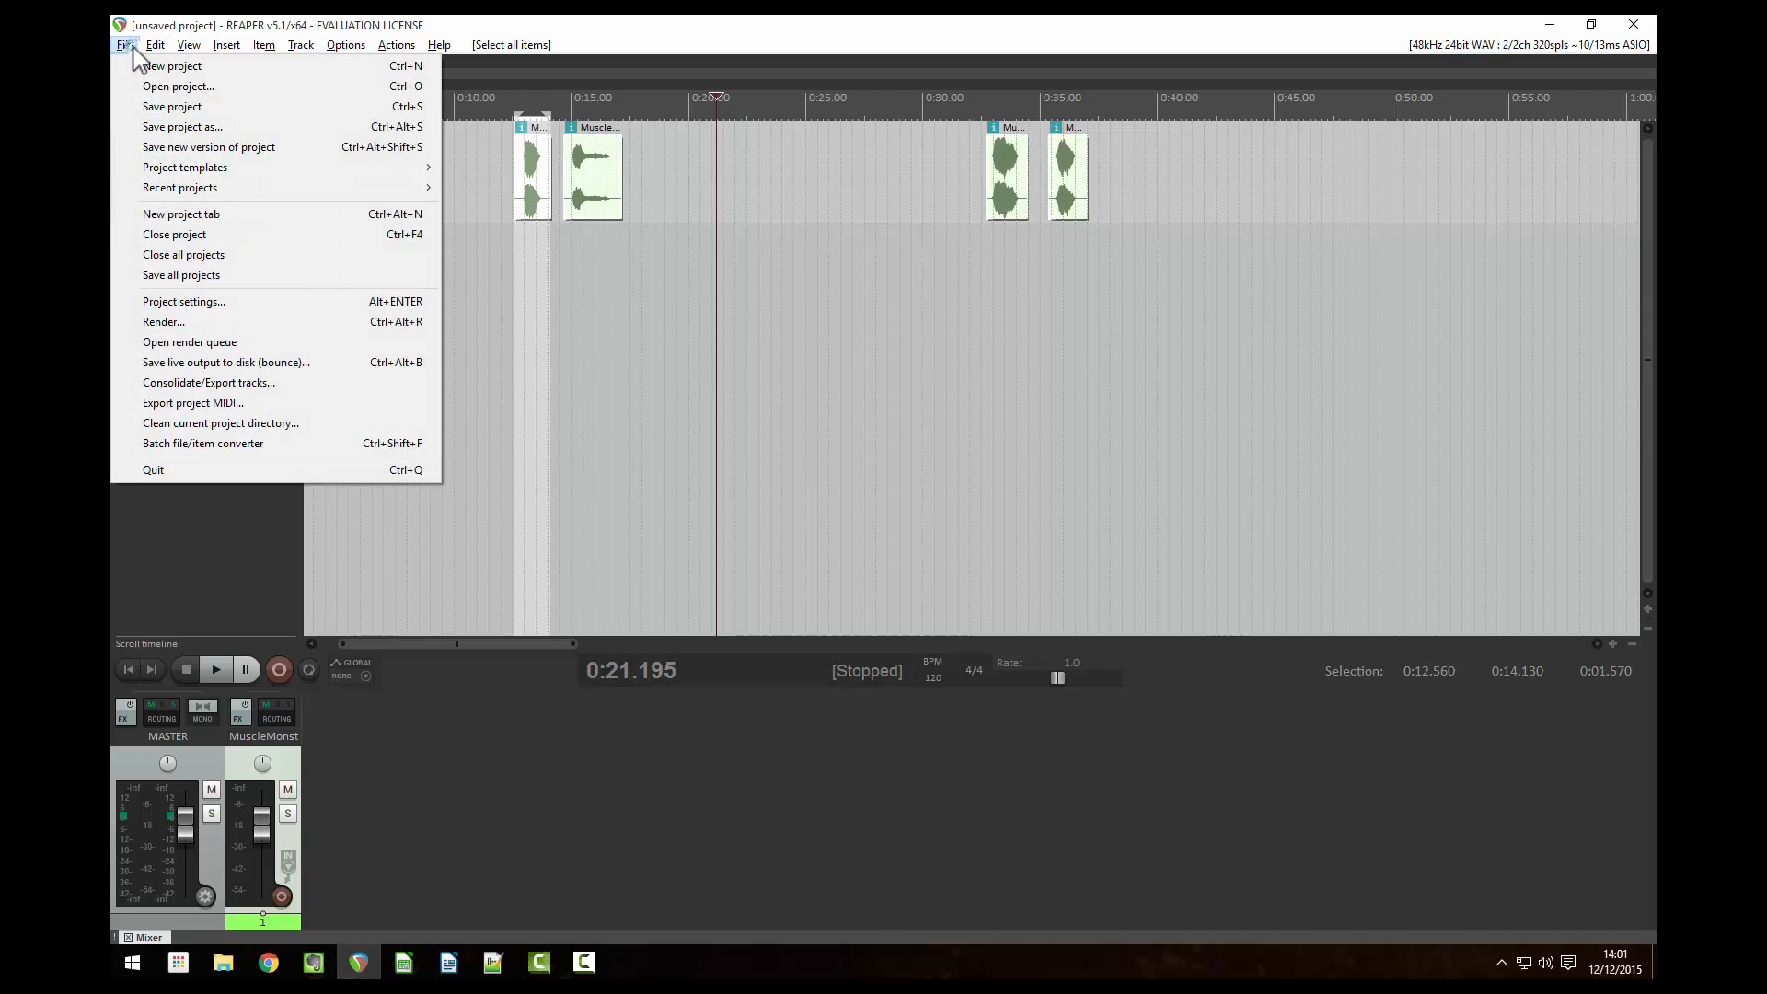
click(203, 443)
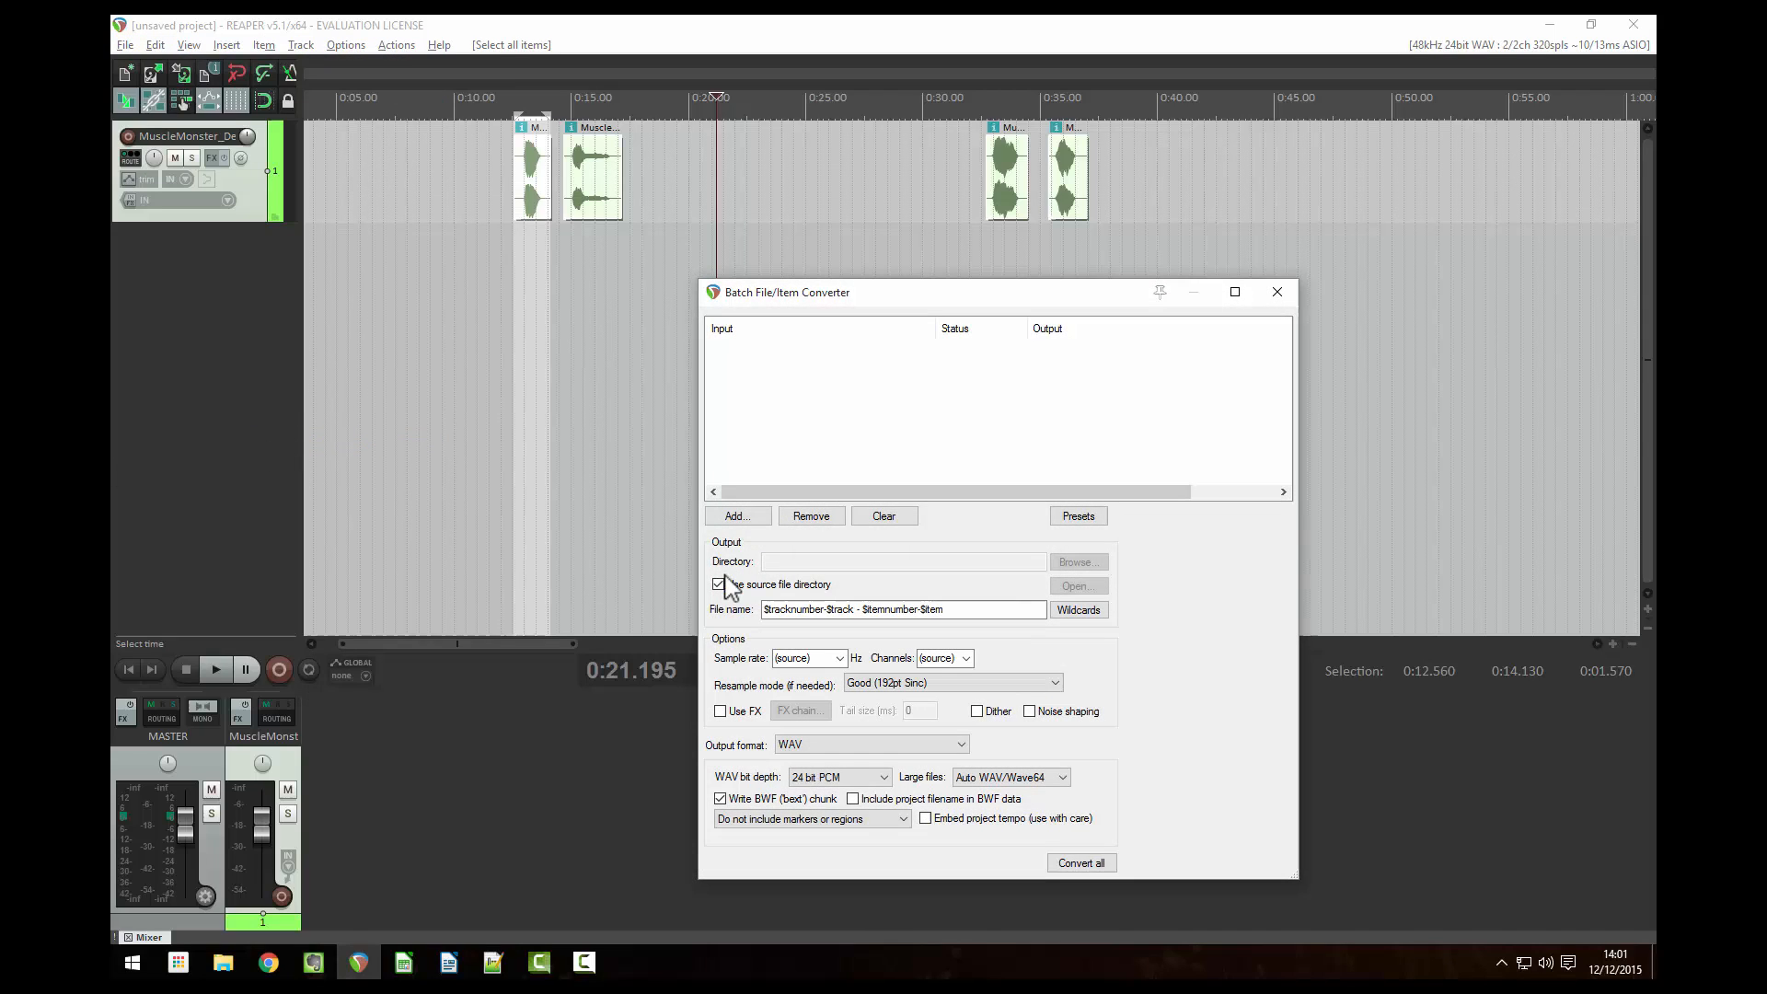
click(1076, 562)
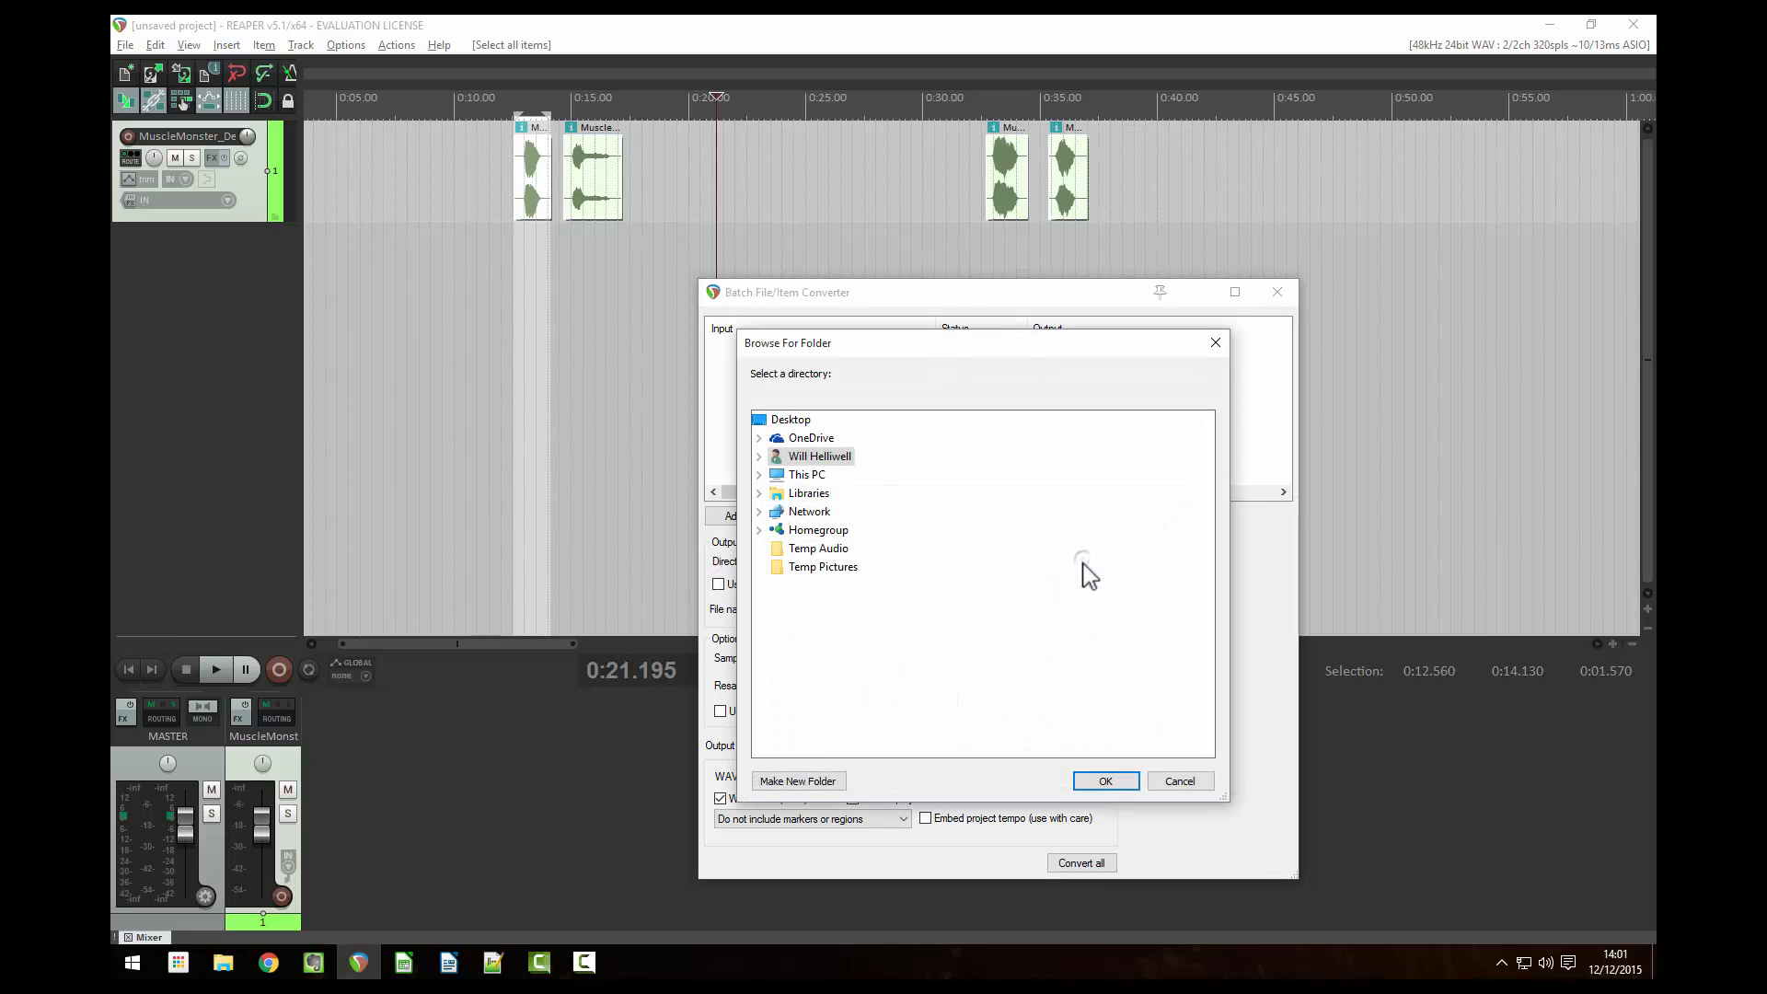
click(817, 549)
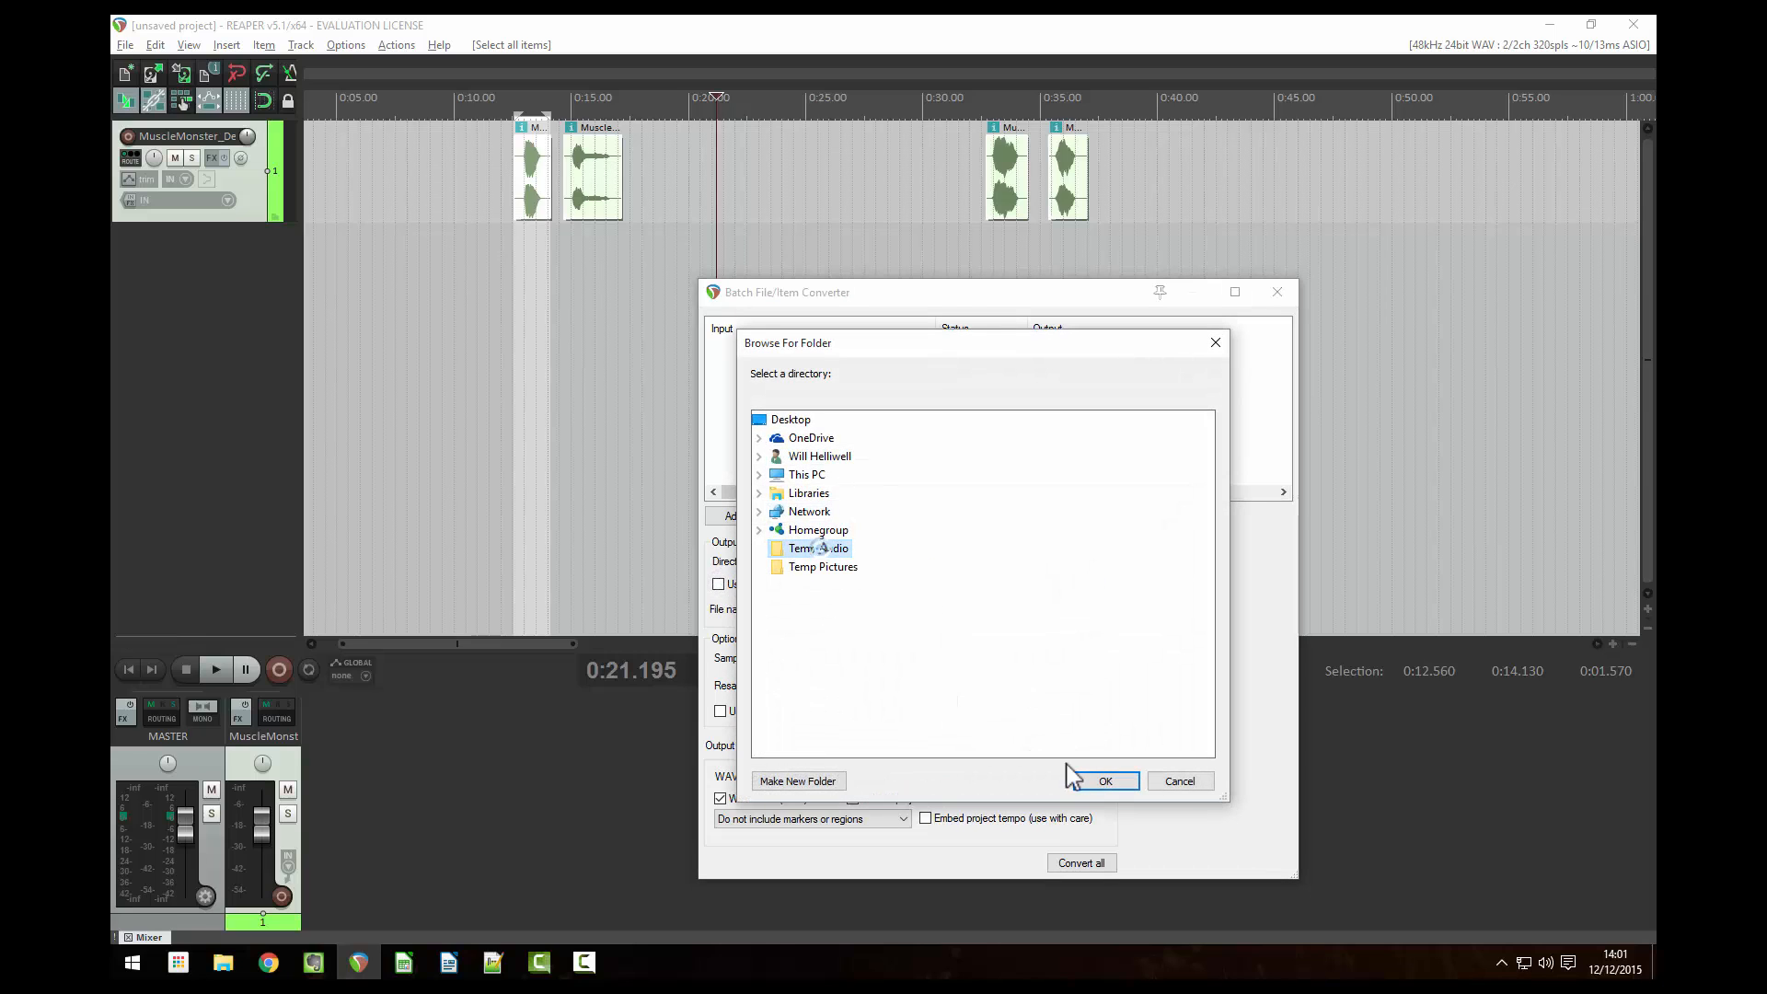
click(1103, 780)
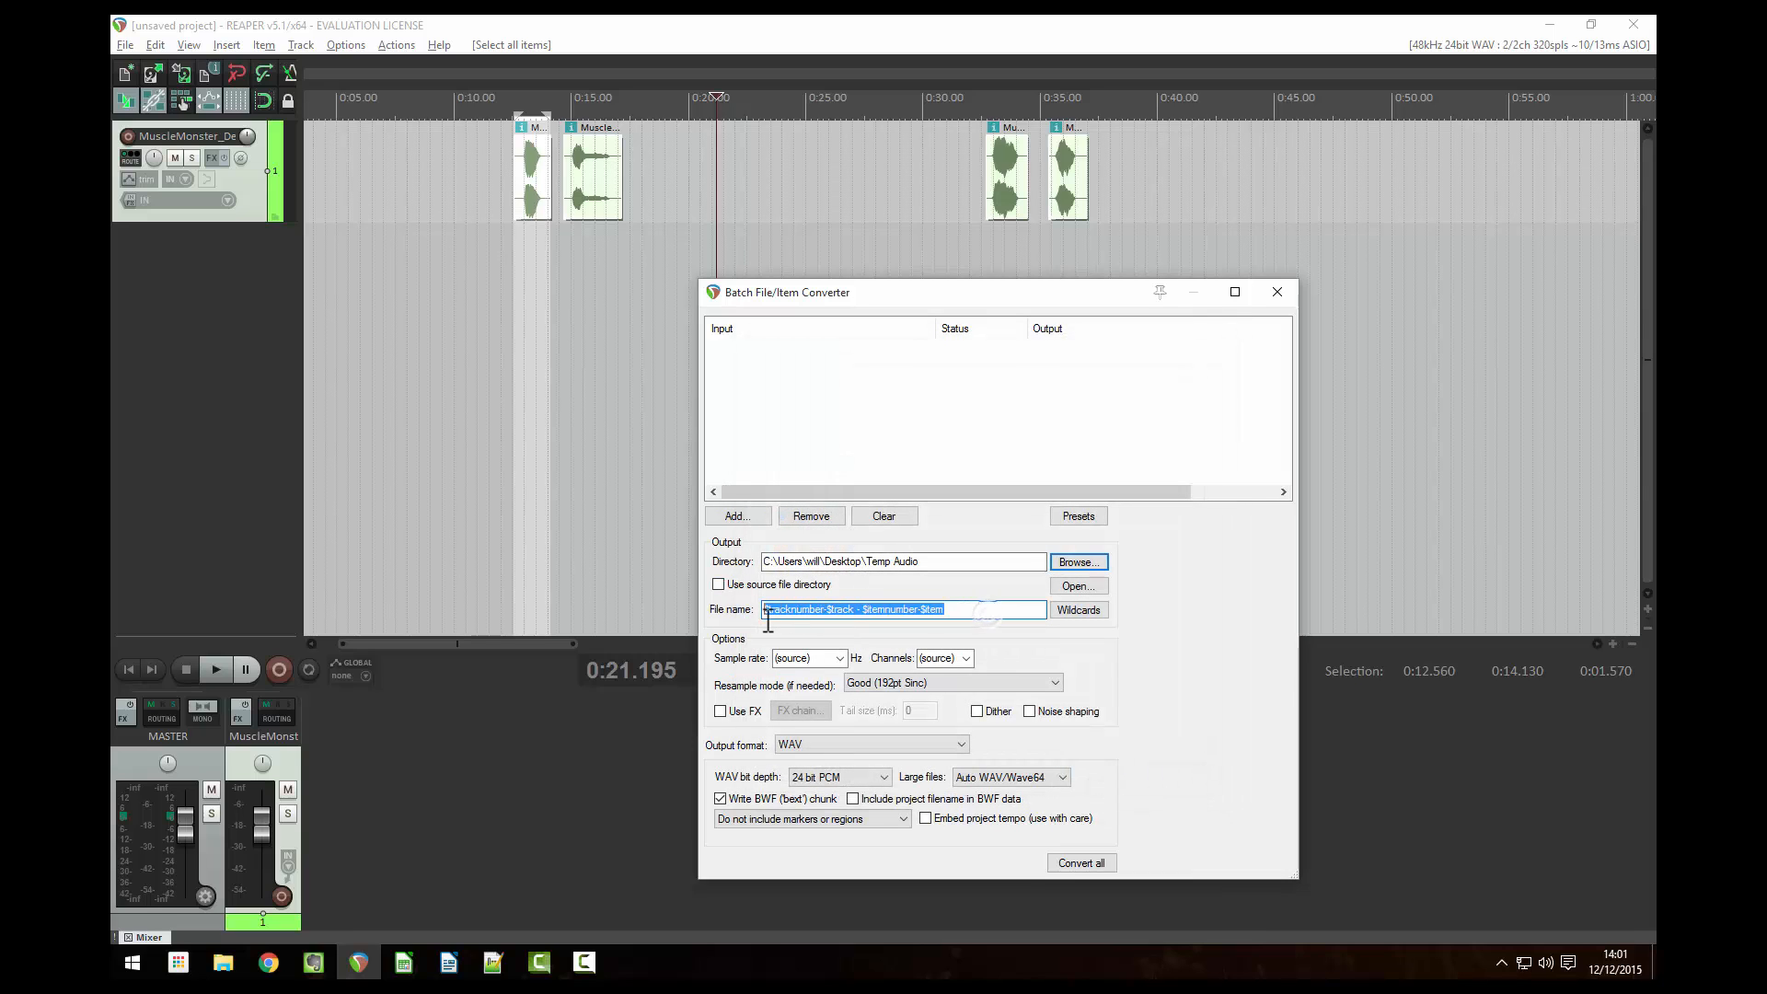
click(1077, 609)
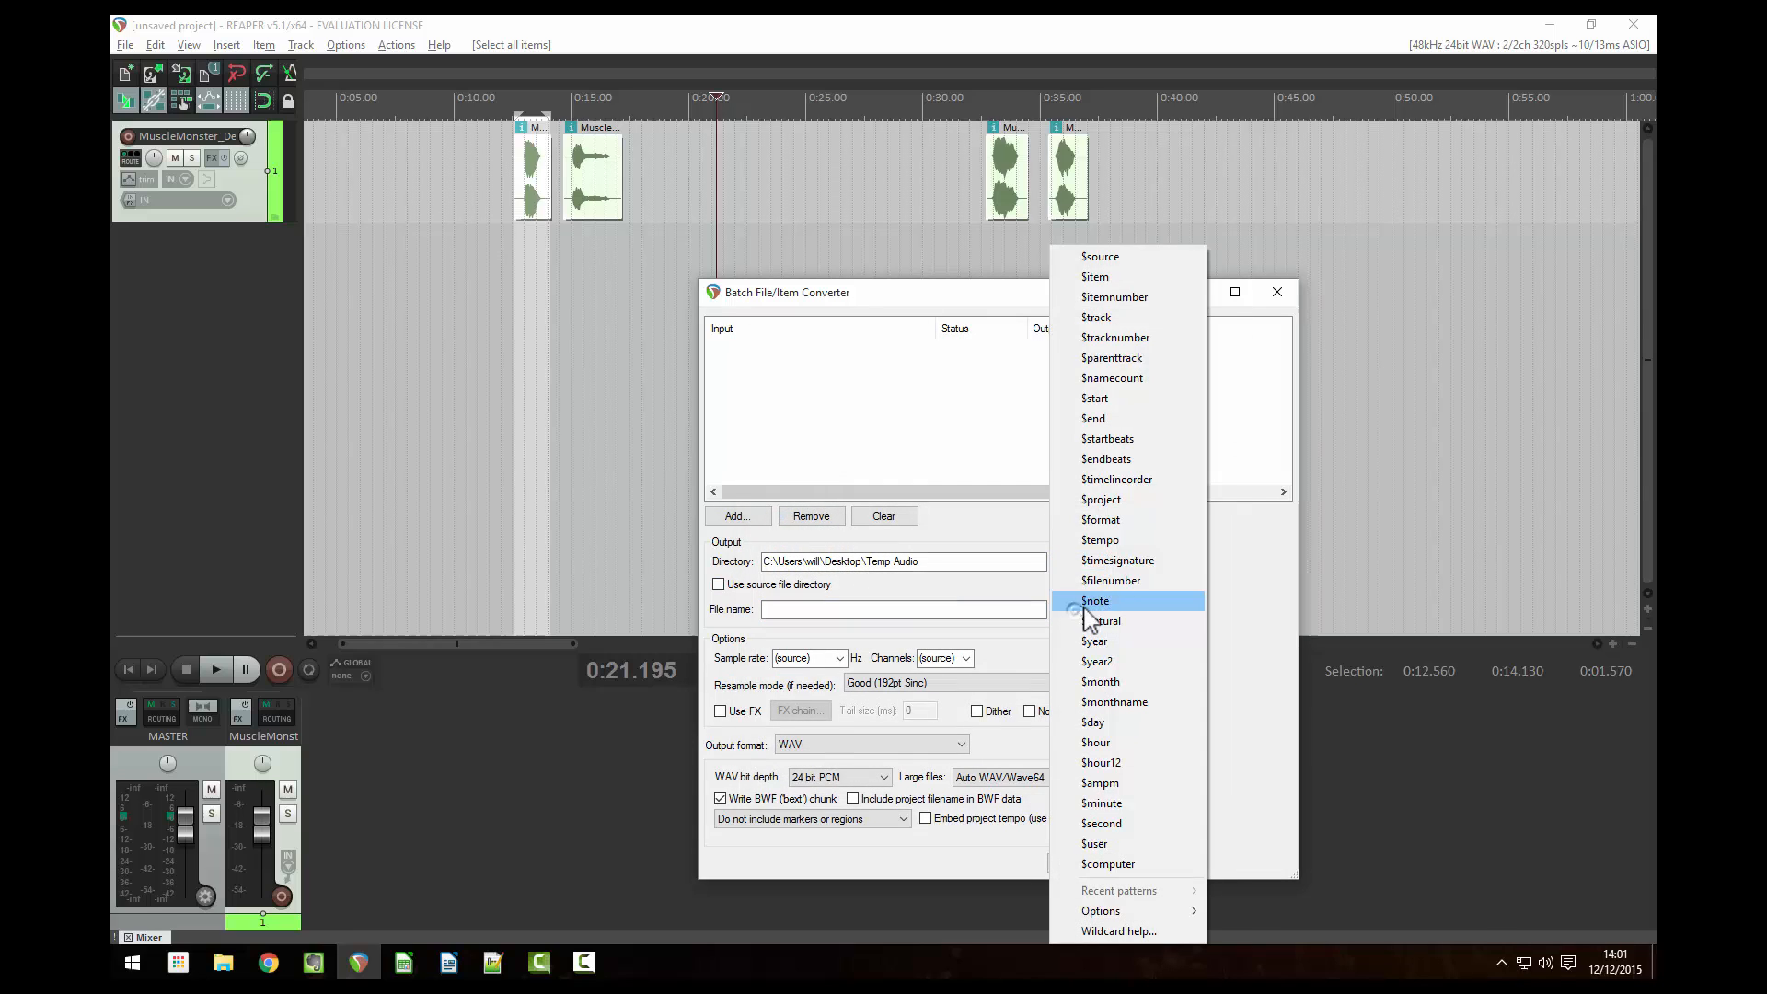
mouse_move(1143, 298)
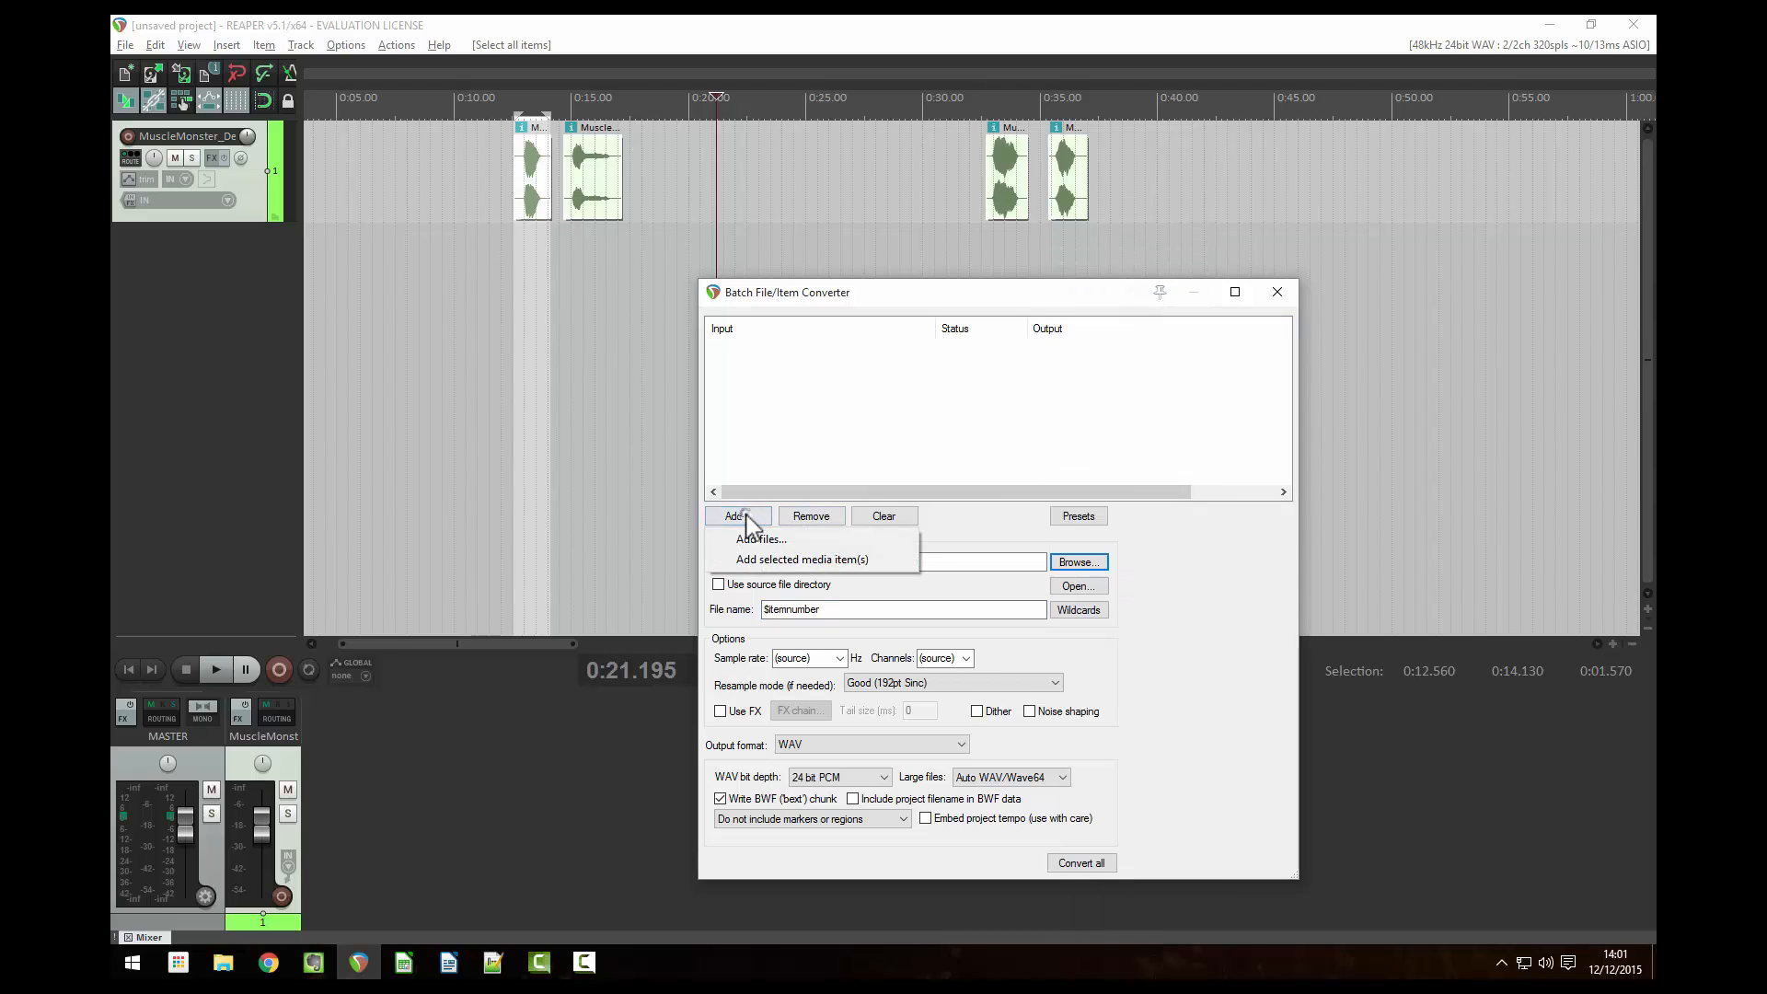
Step: Convert the four selected clips into numbered WAV files in Temp Audio and close the converter
click(800, 560)
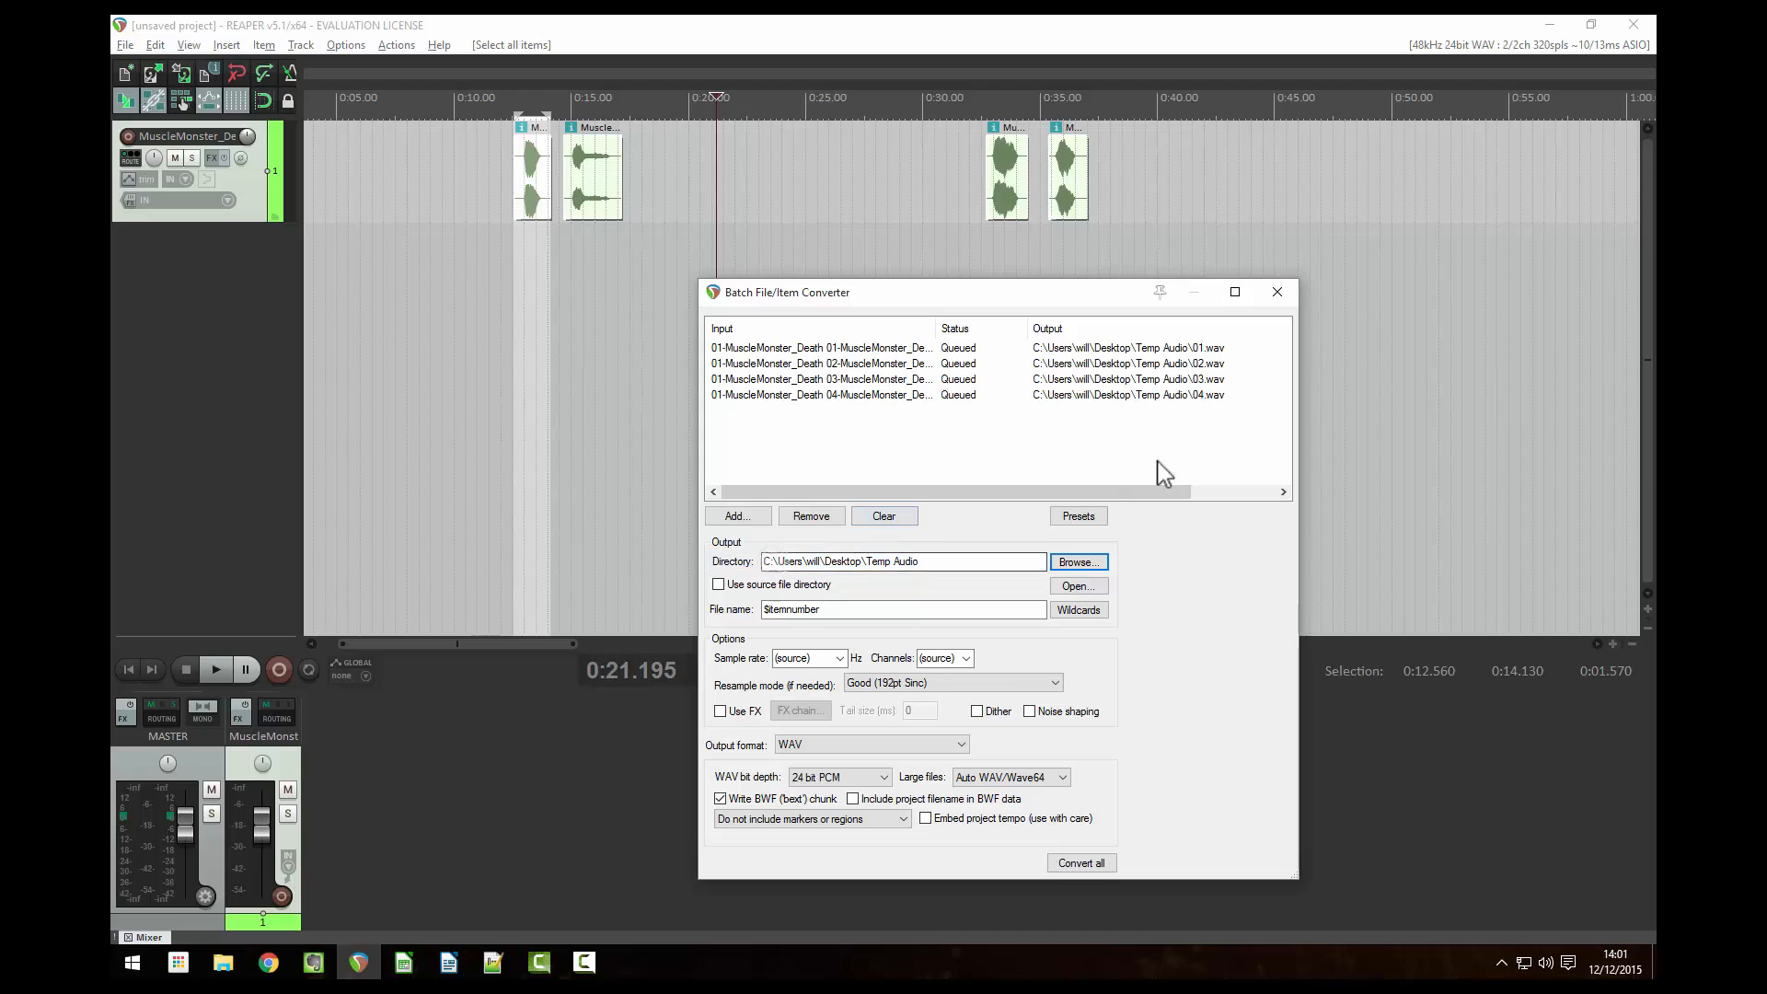
mouse_move(1173, 409)
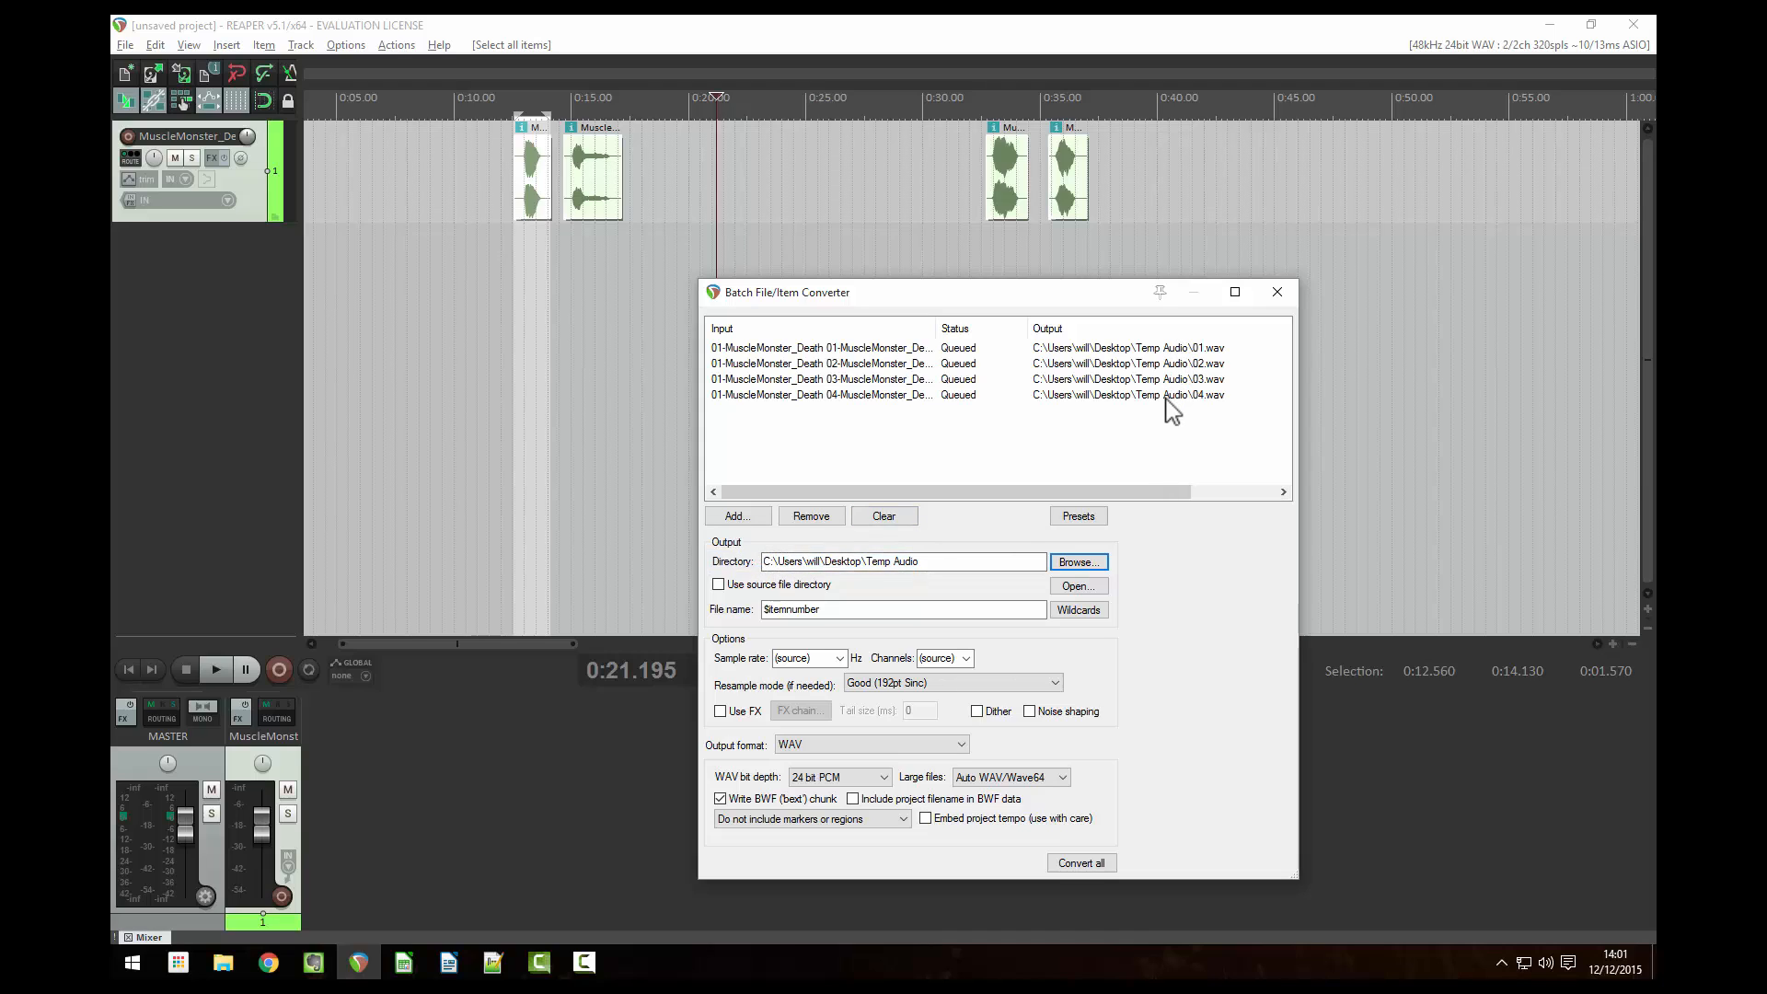
mouse_move(1200, 675)
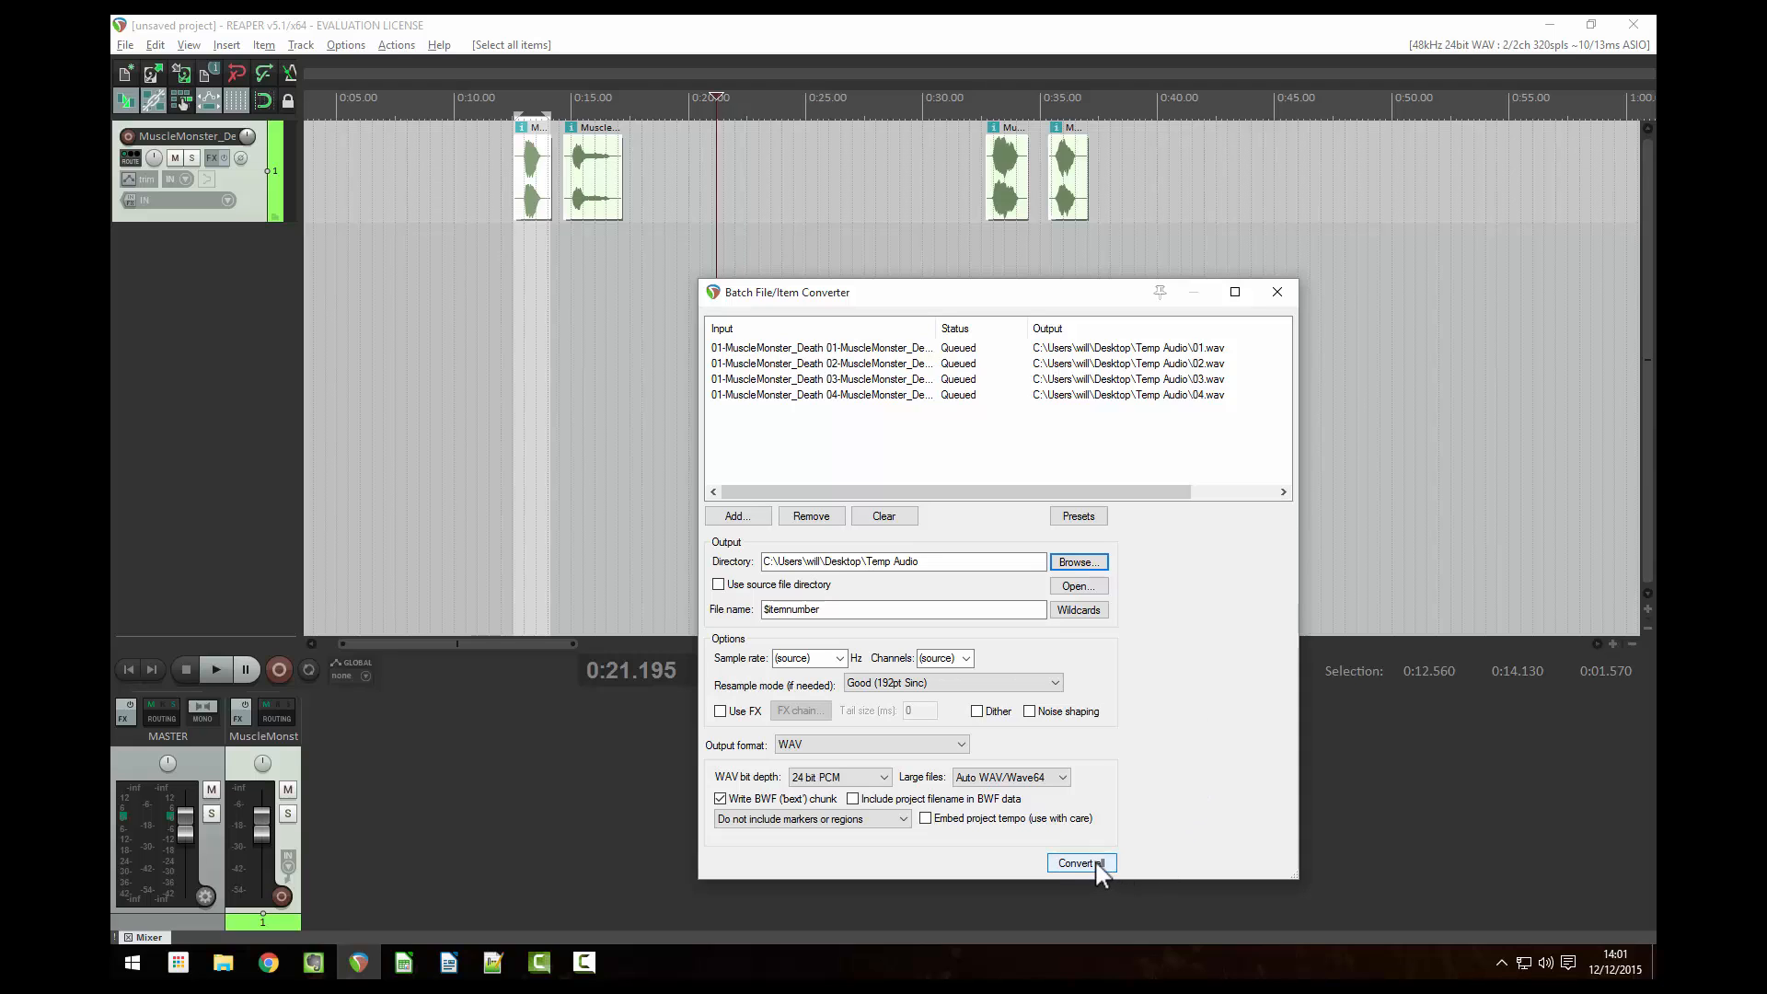
click(1077, 863)
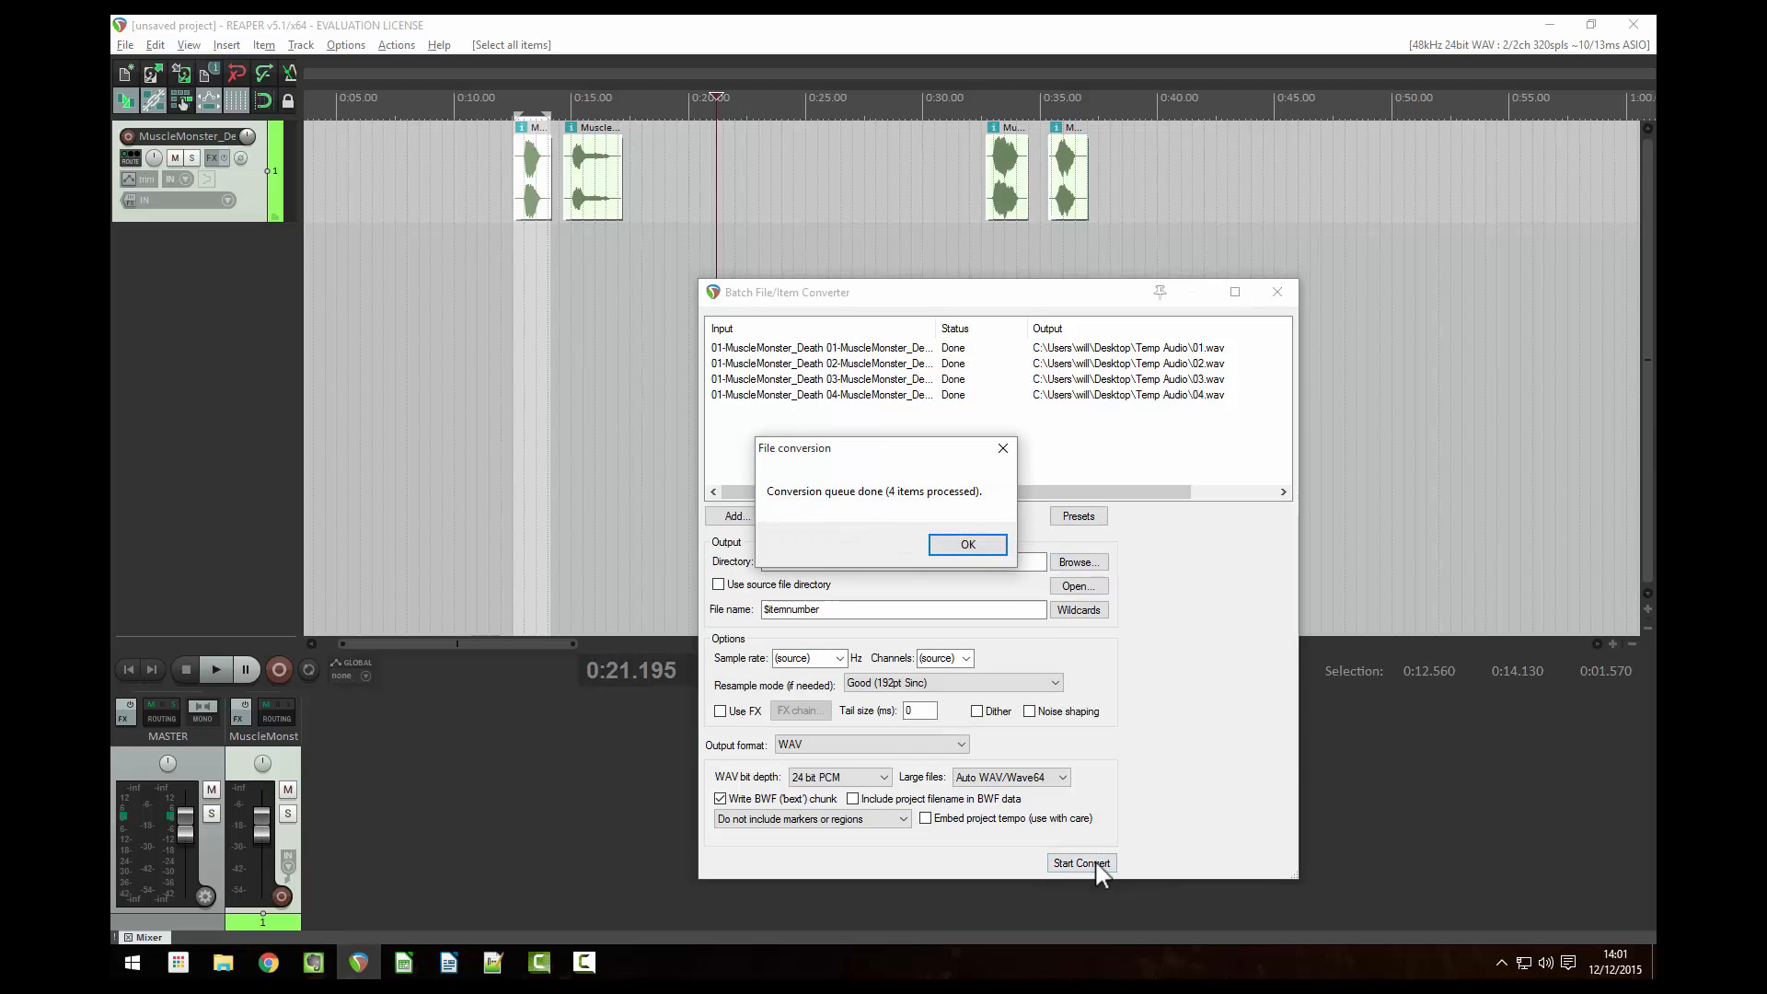
click(966, 544)
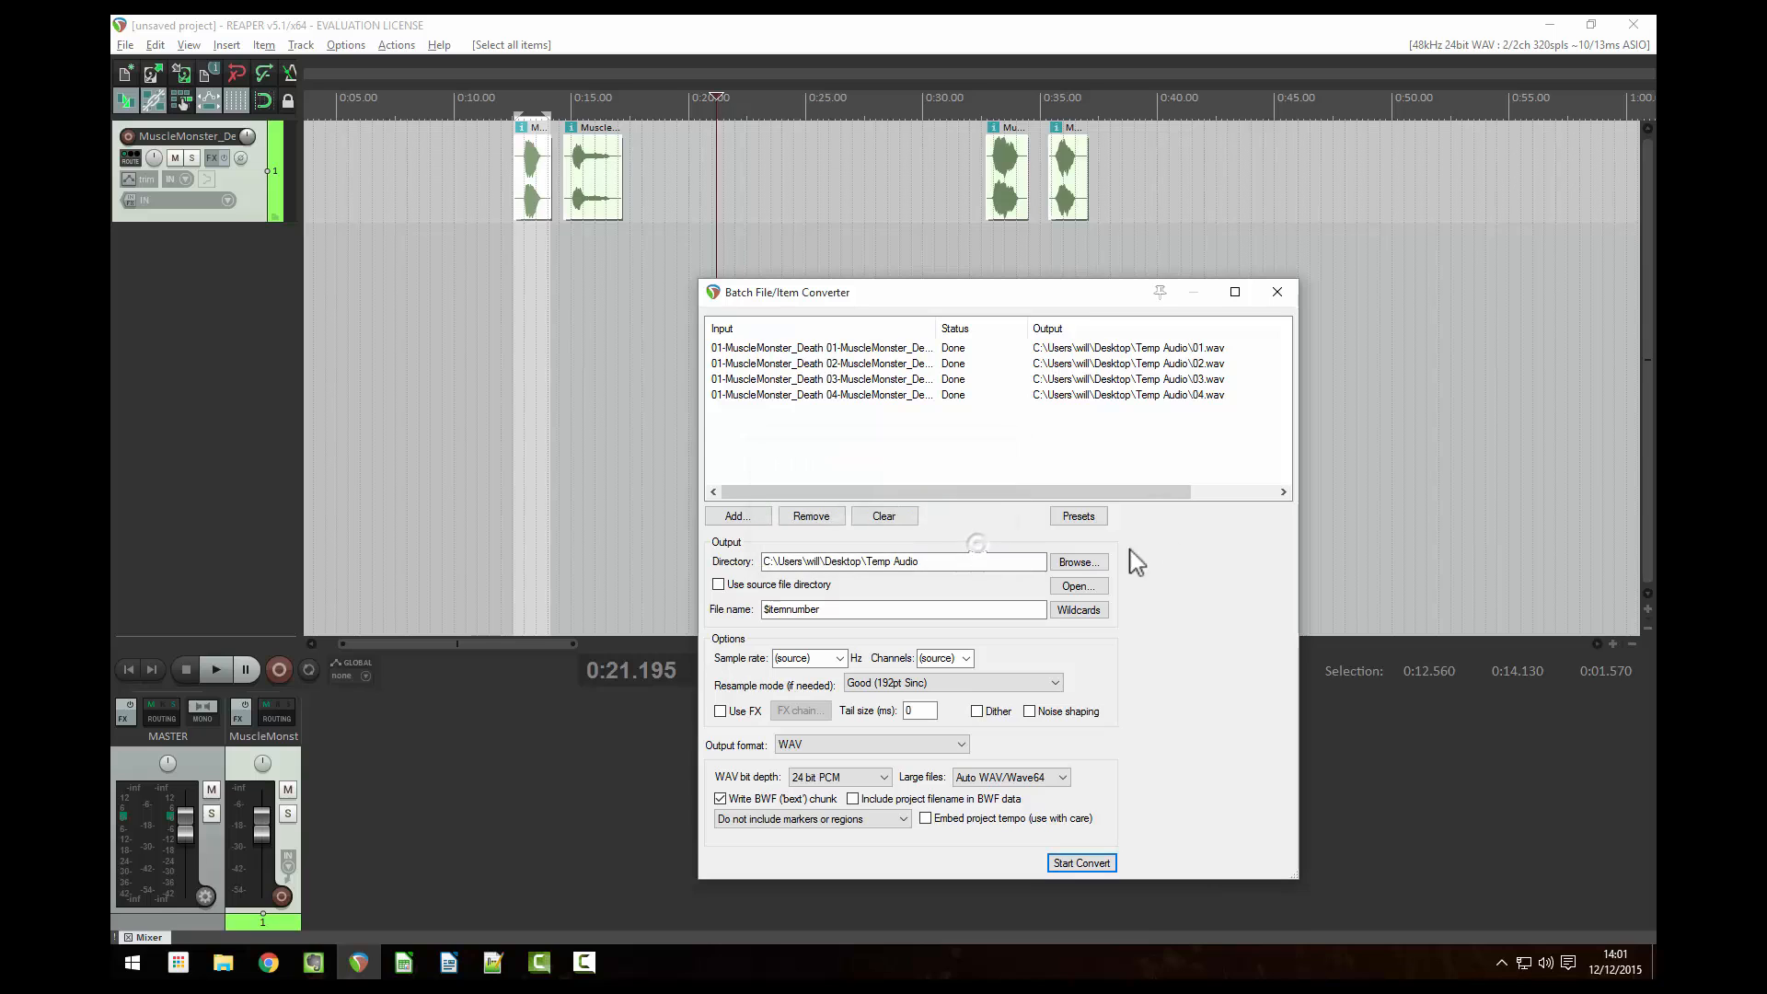
click(1276, 293)
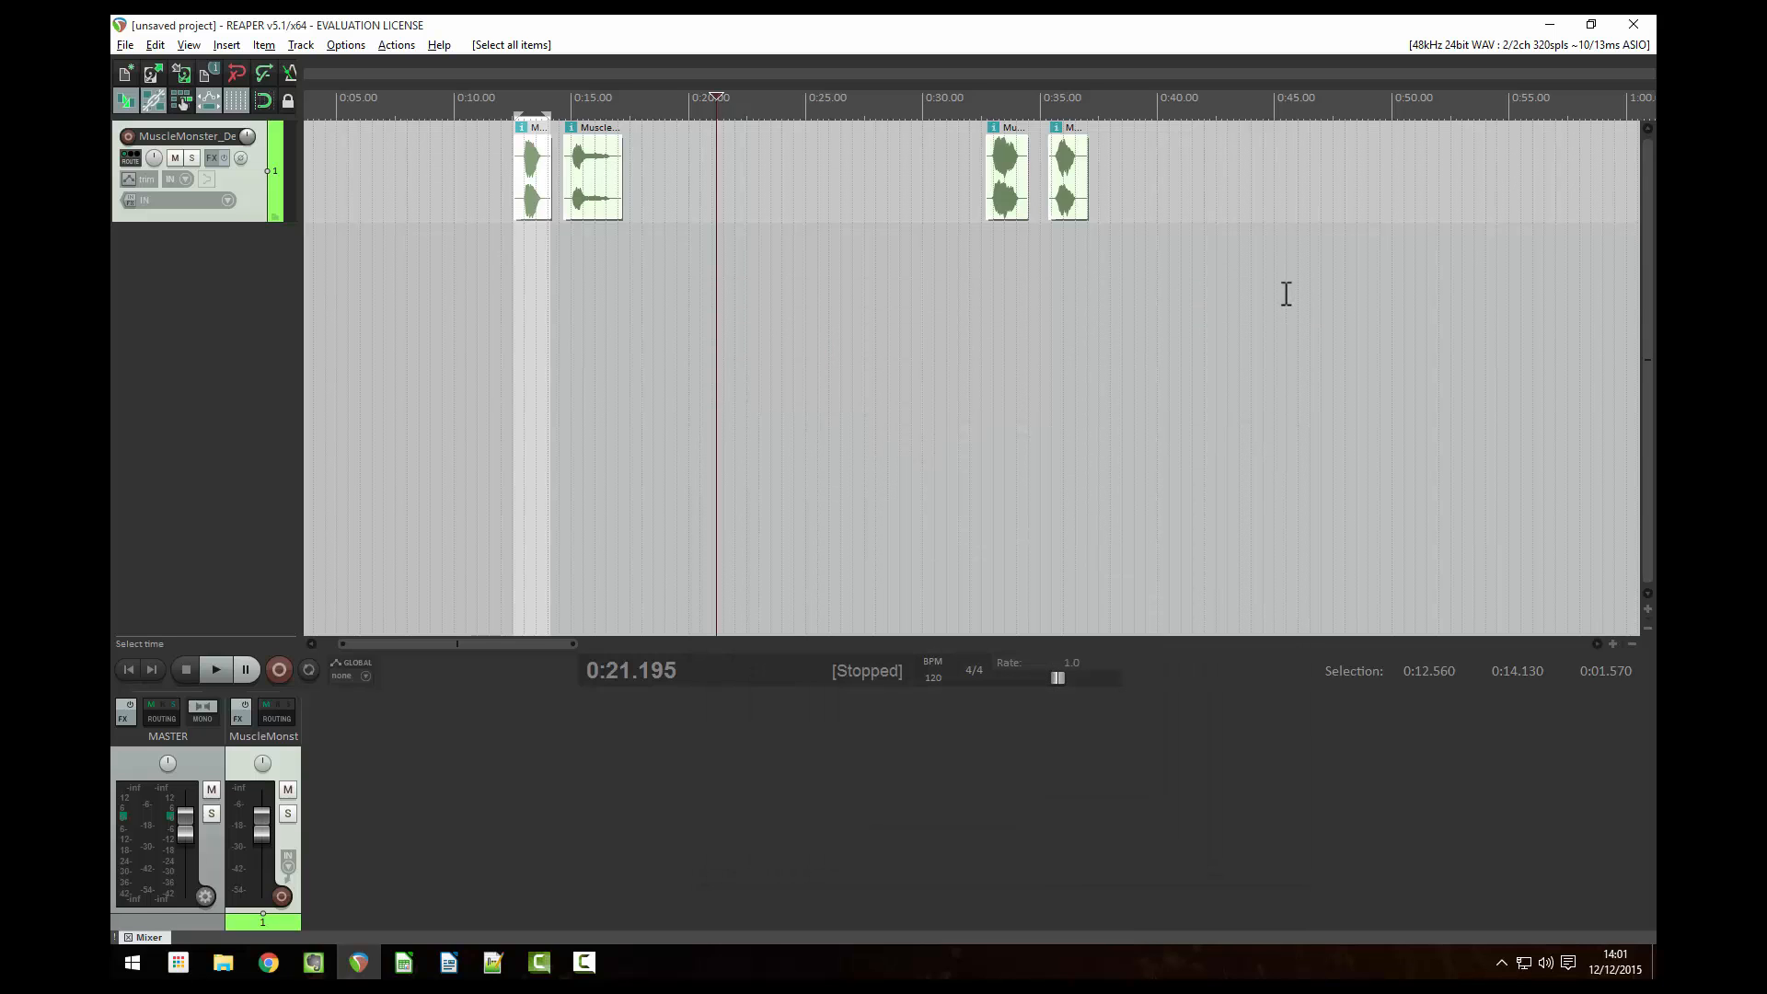
Step: Copy the whole goblin script from Writer and move over to Notepad++
click(357, 960)
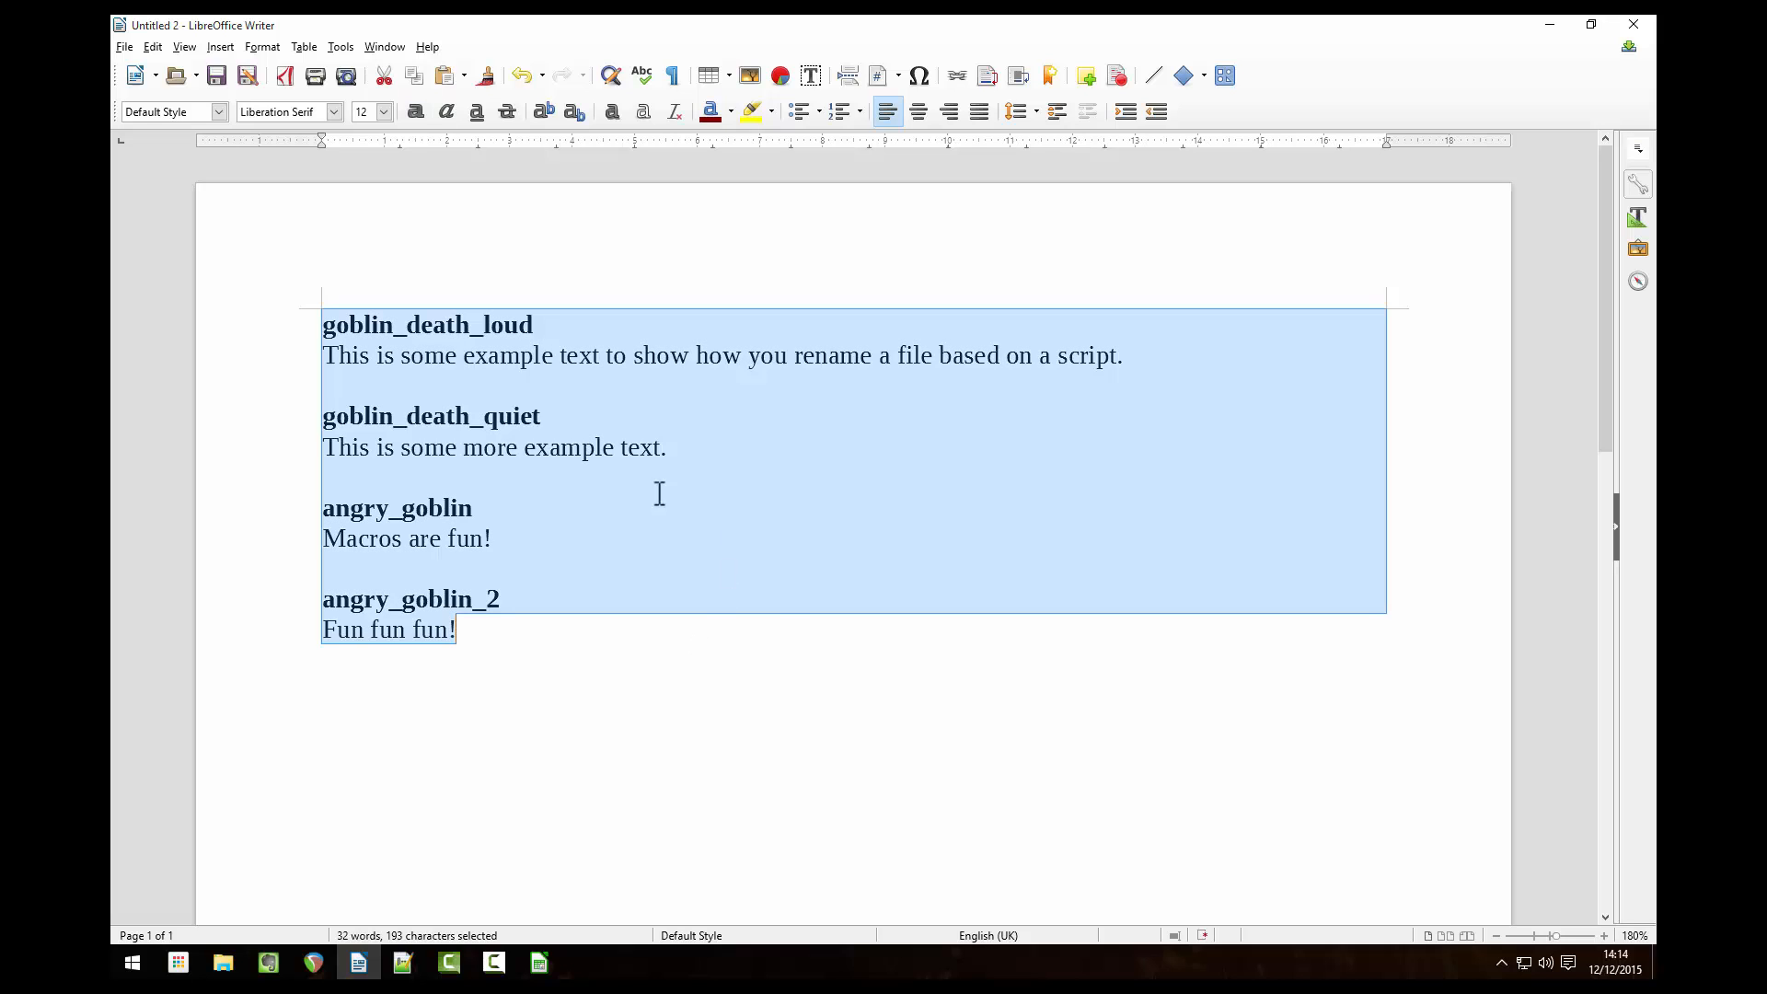
mouse_move(685, 498)
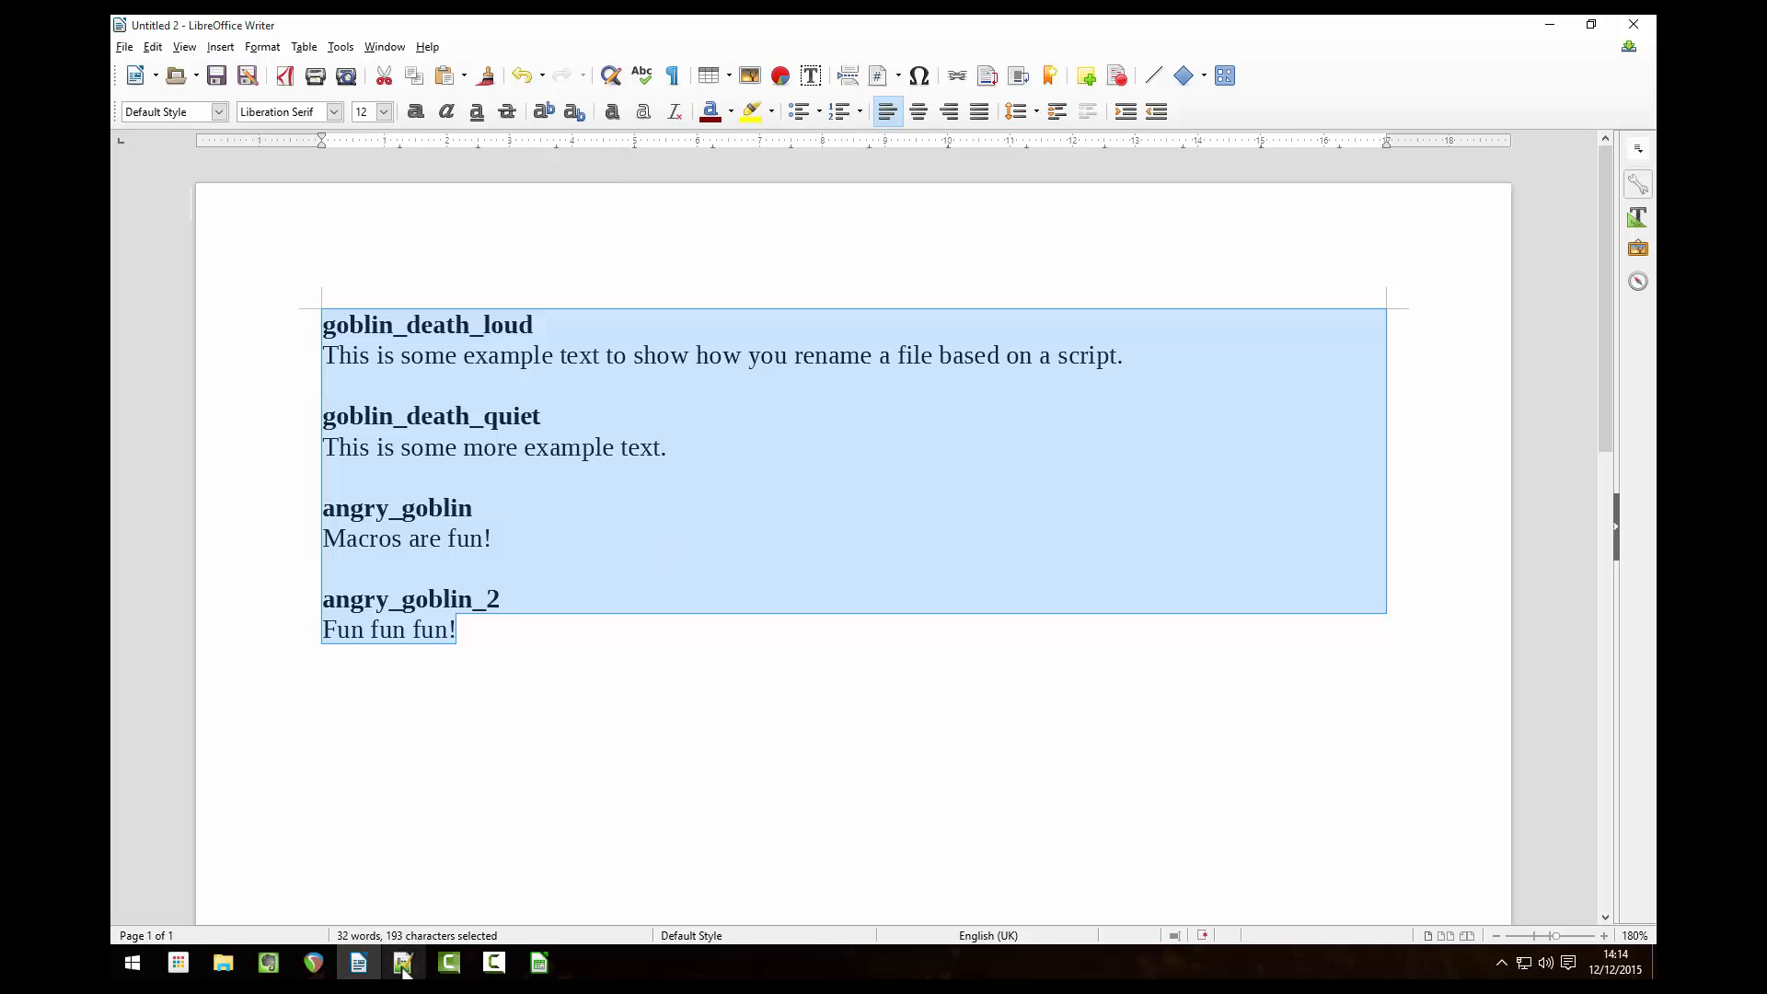
click(401, 961)
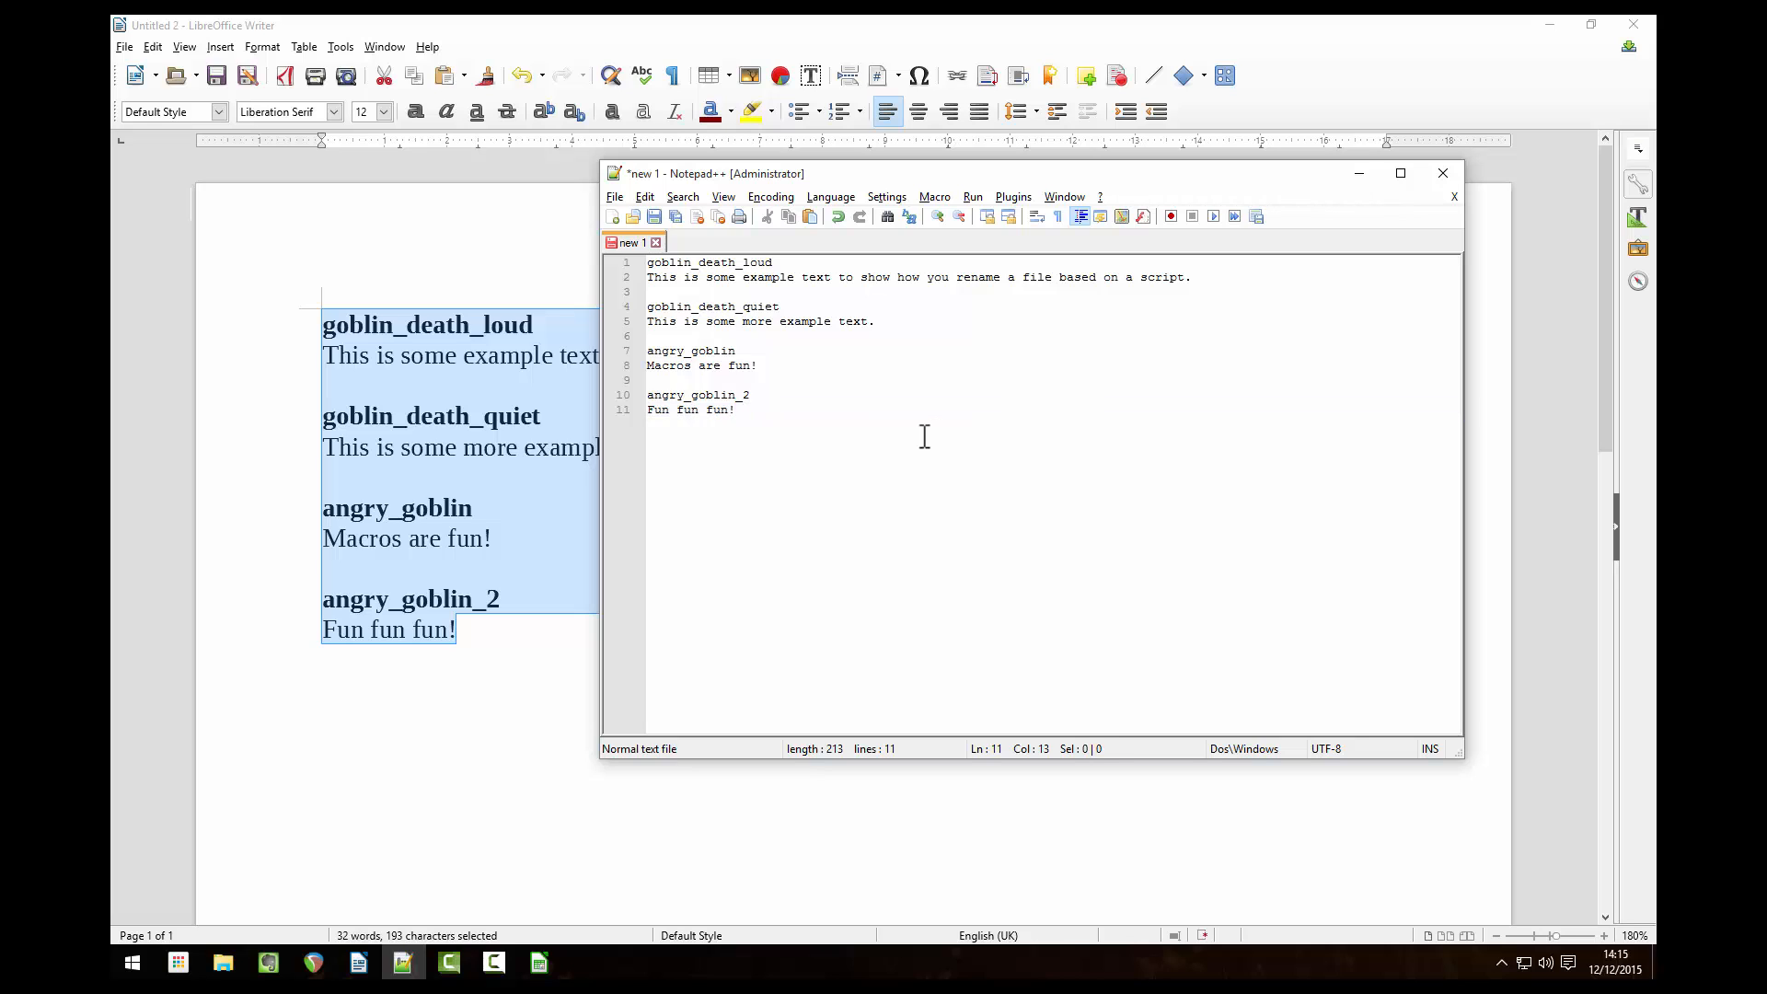
Step: Strip the dialogue lines with a recorded macro so only the four sound names remain
click(935, 197)
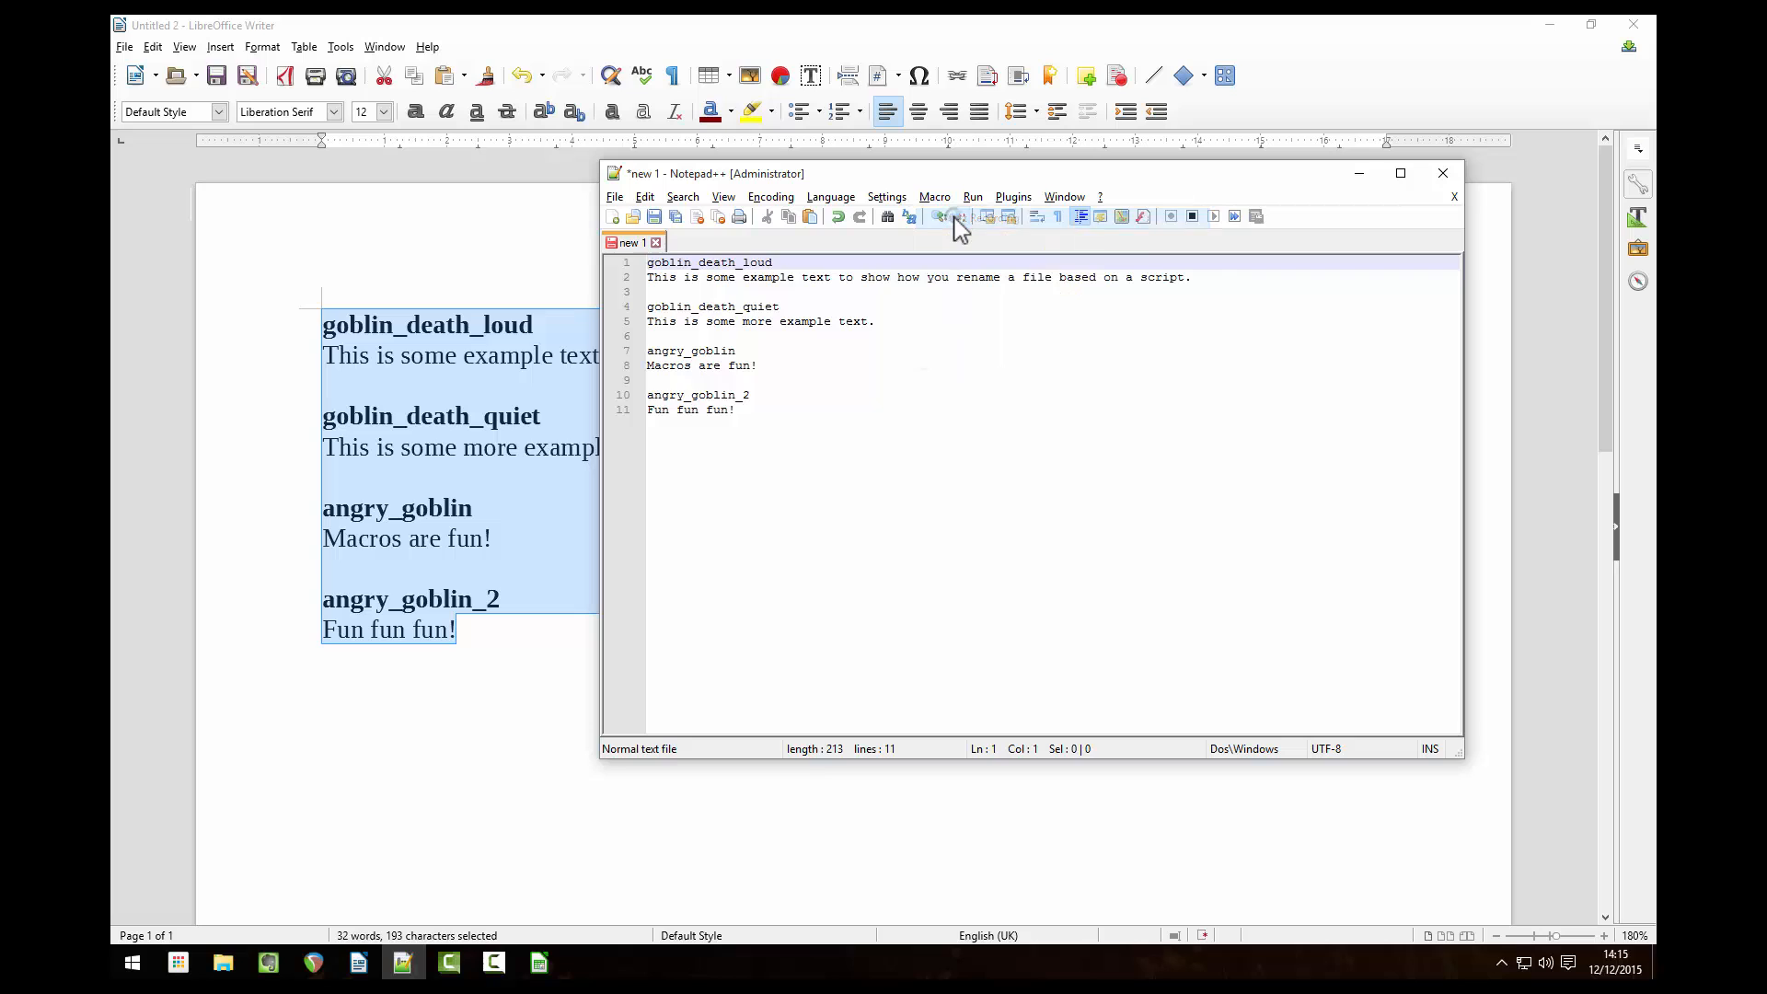
mouse_move(957, 215)
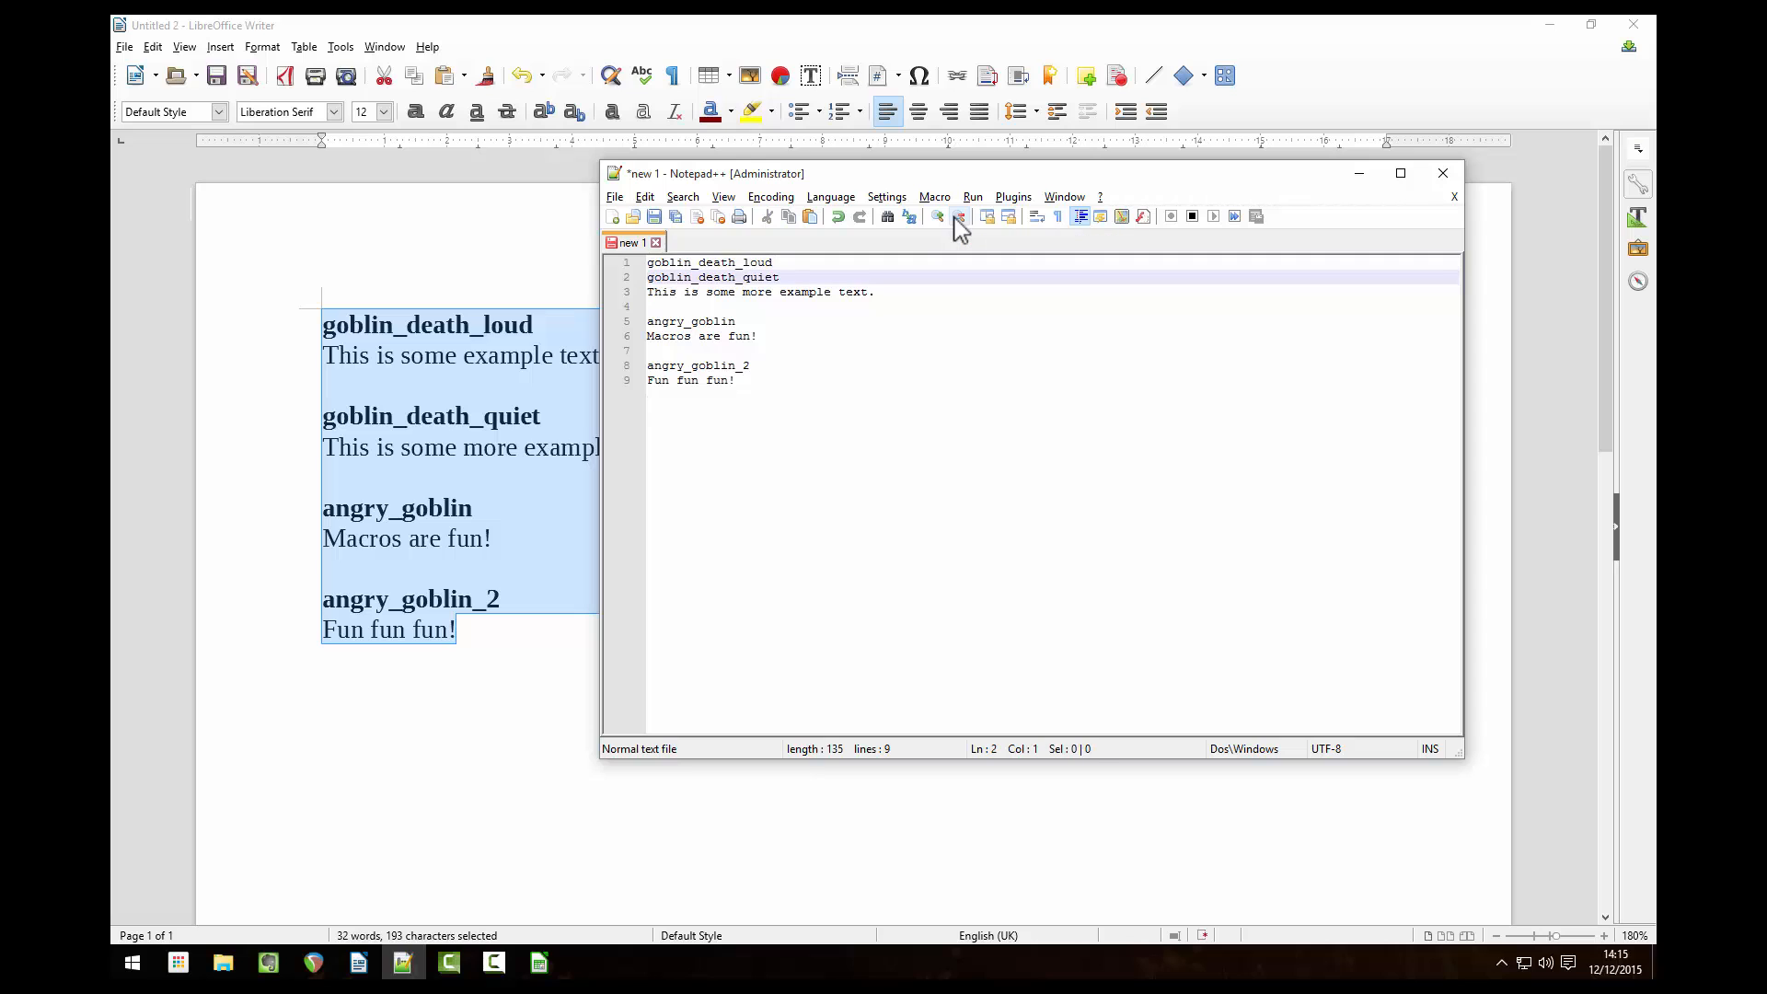
click(935, 197)
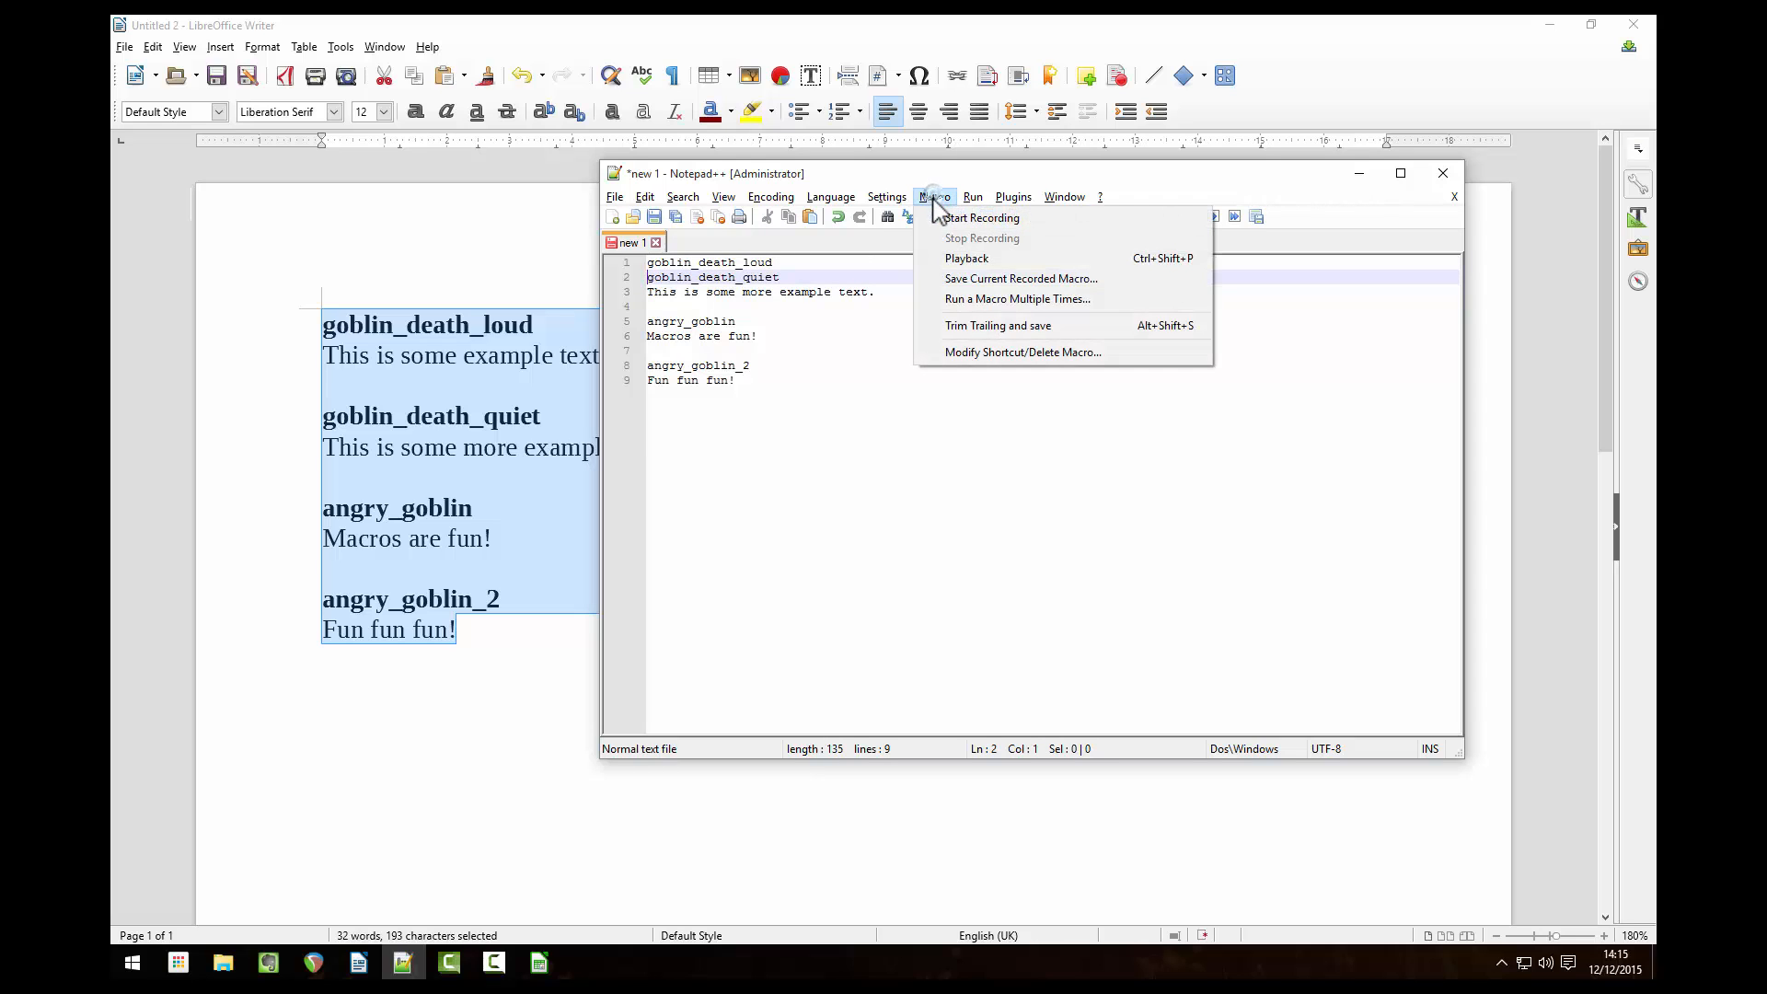
mouse_move(966, 258)
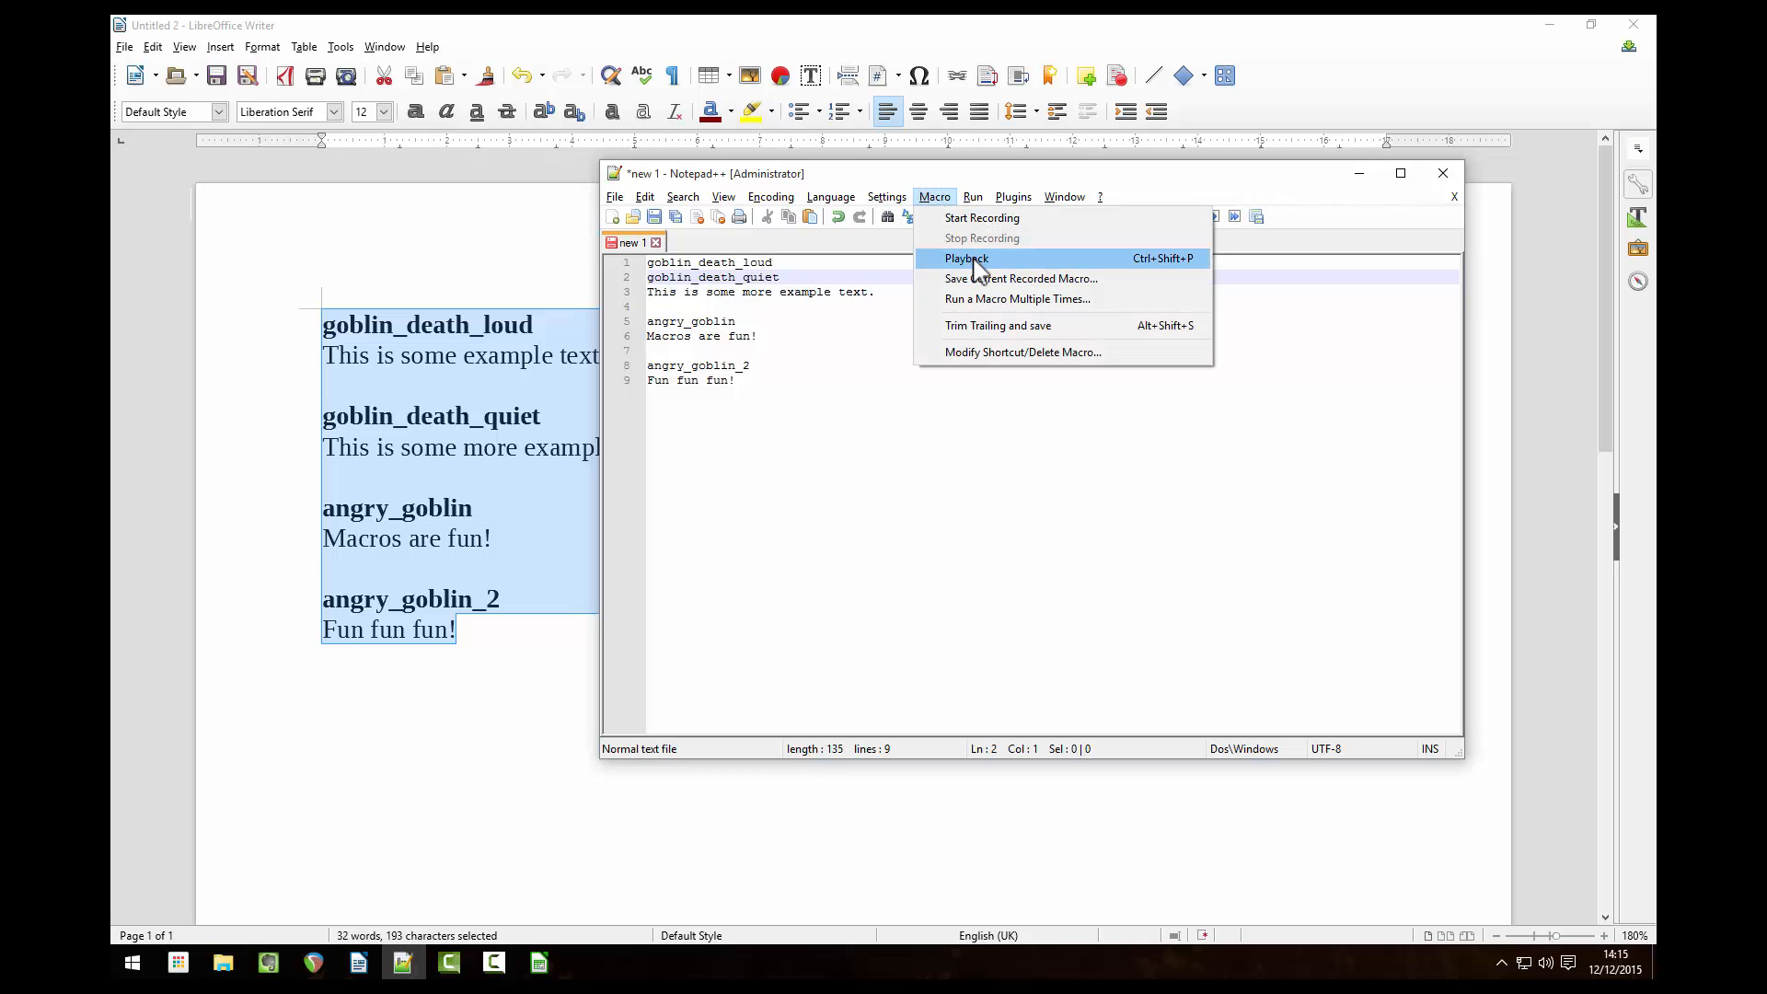
click(965, 258)
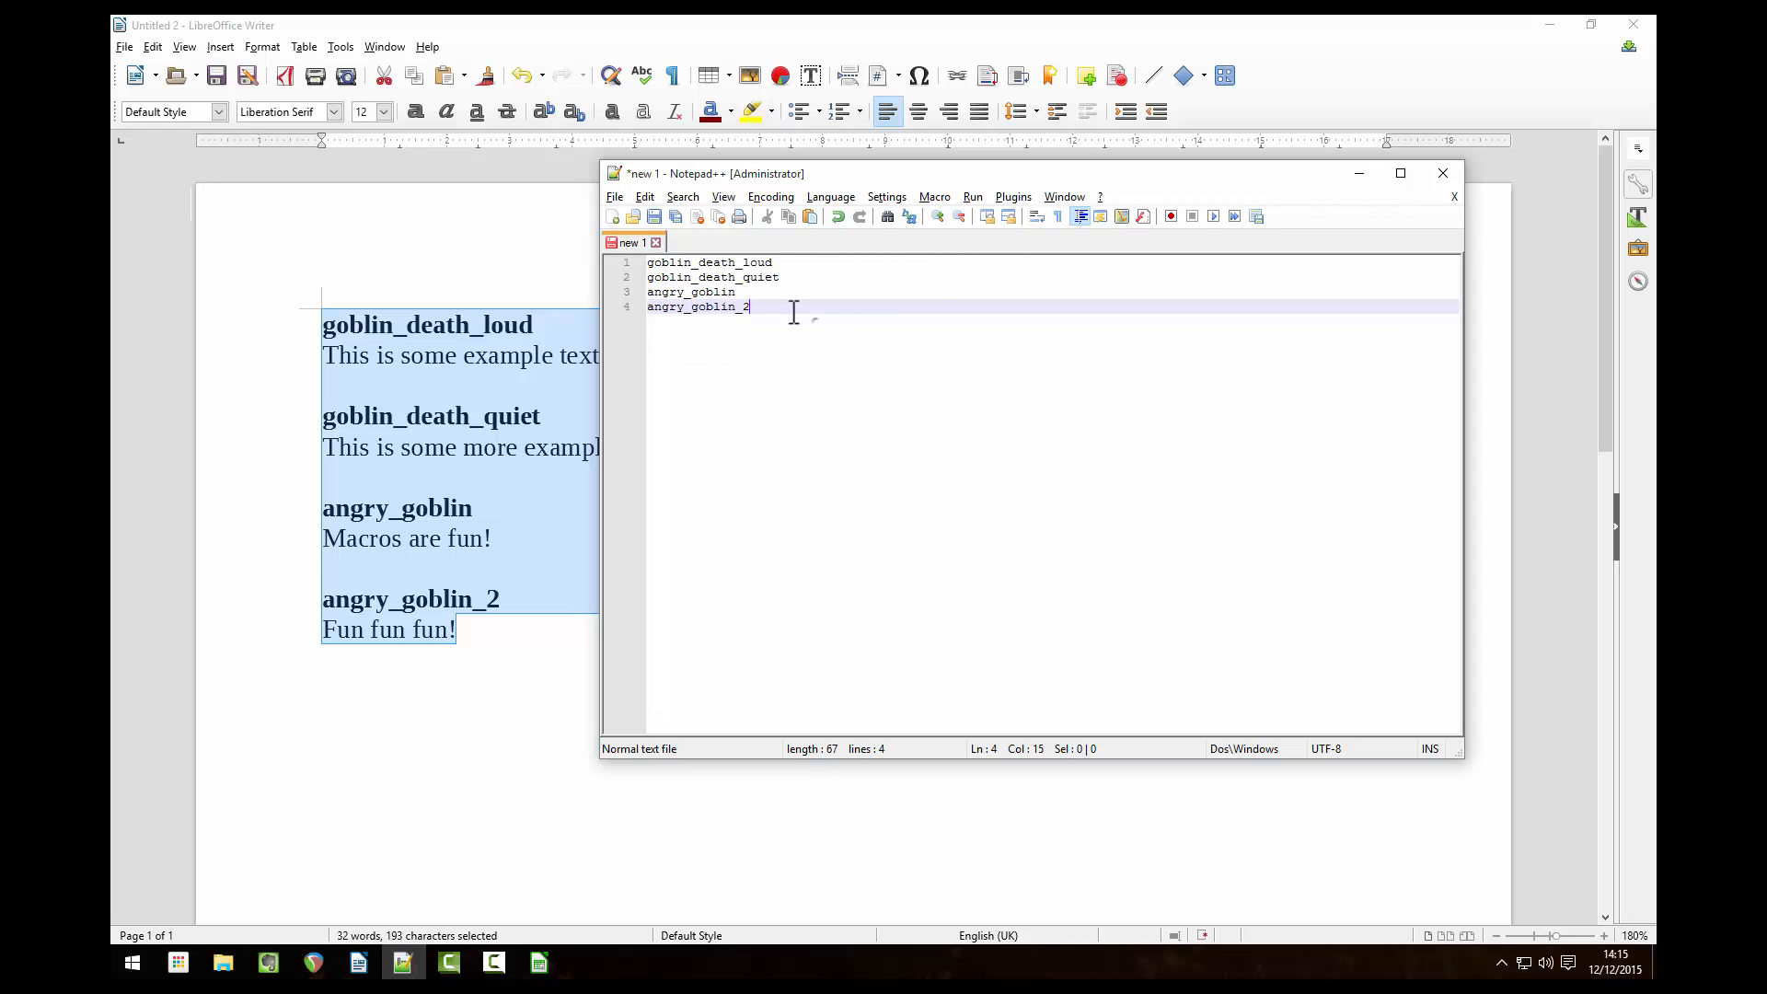
Step: Copy the four sound names from Notepad++
right_click(705, 304)
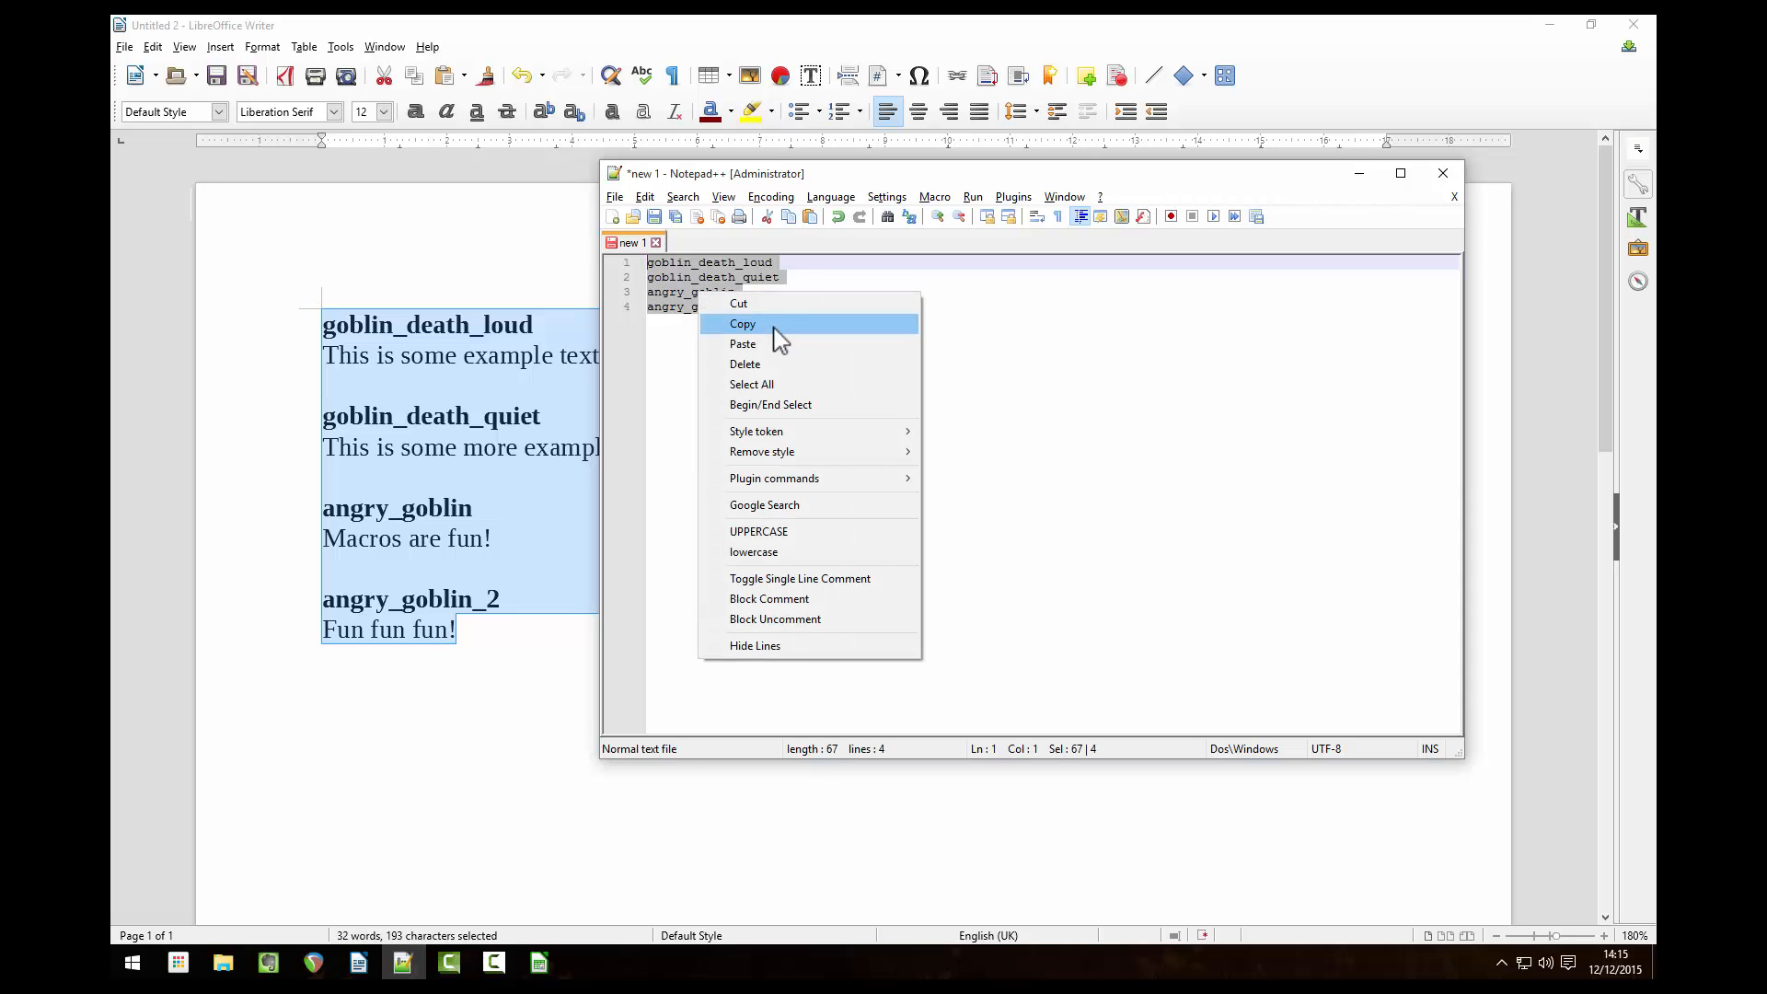
click(742, 324)
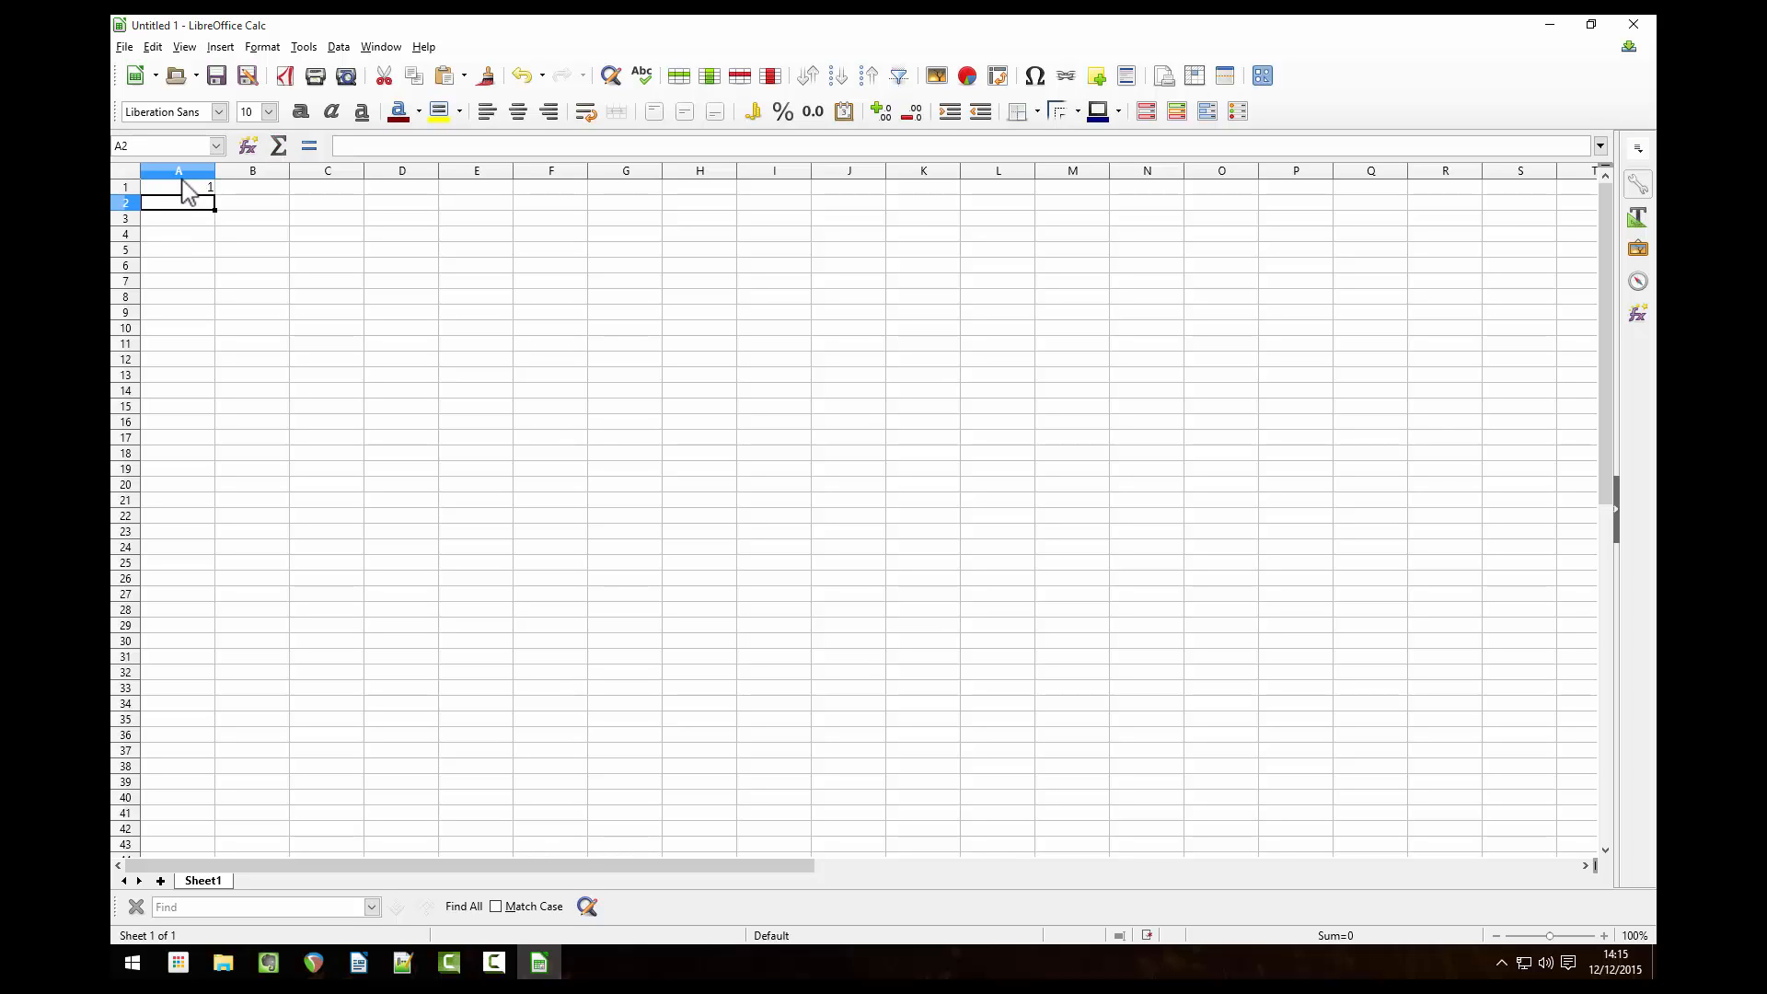
Step: Format column A's cells as Text so 01–04 keep their leading zeros
click(259, 46)
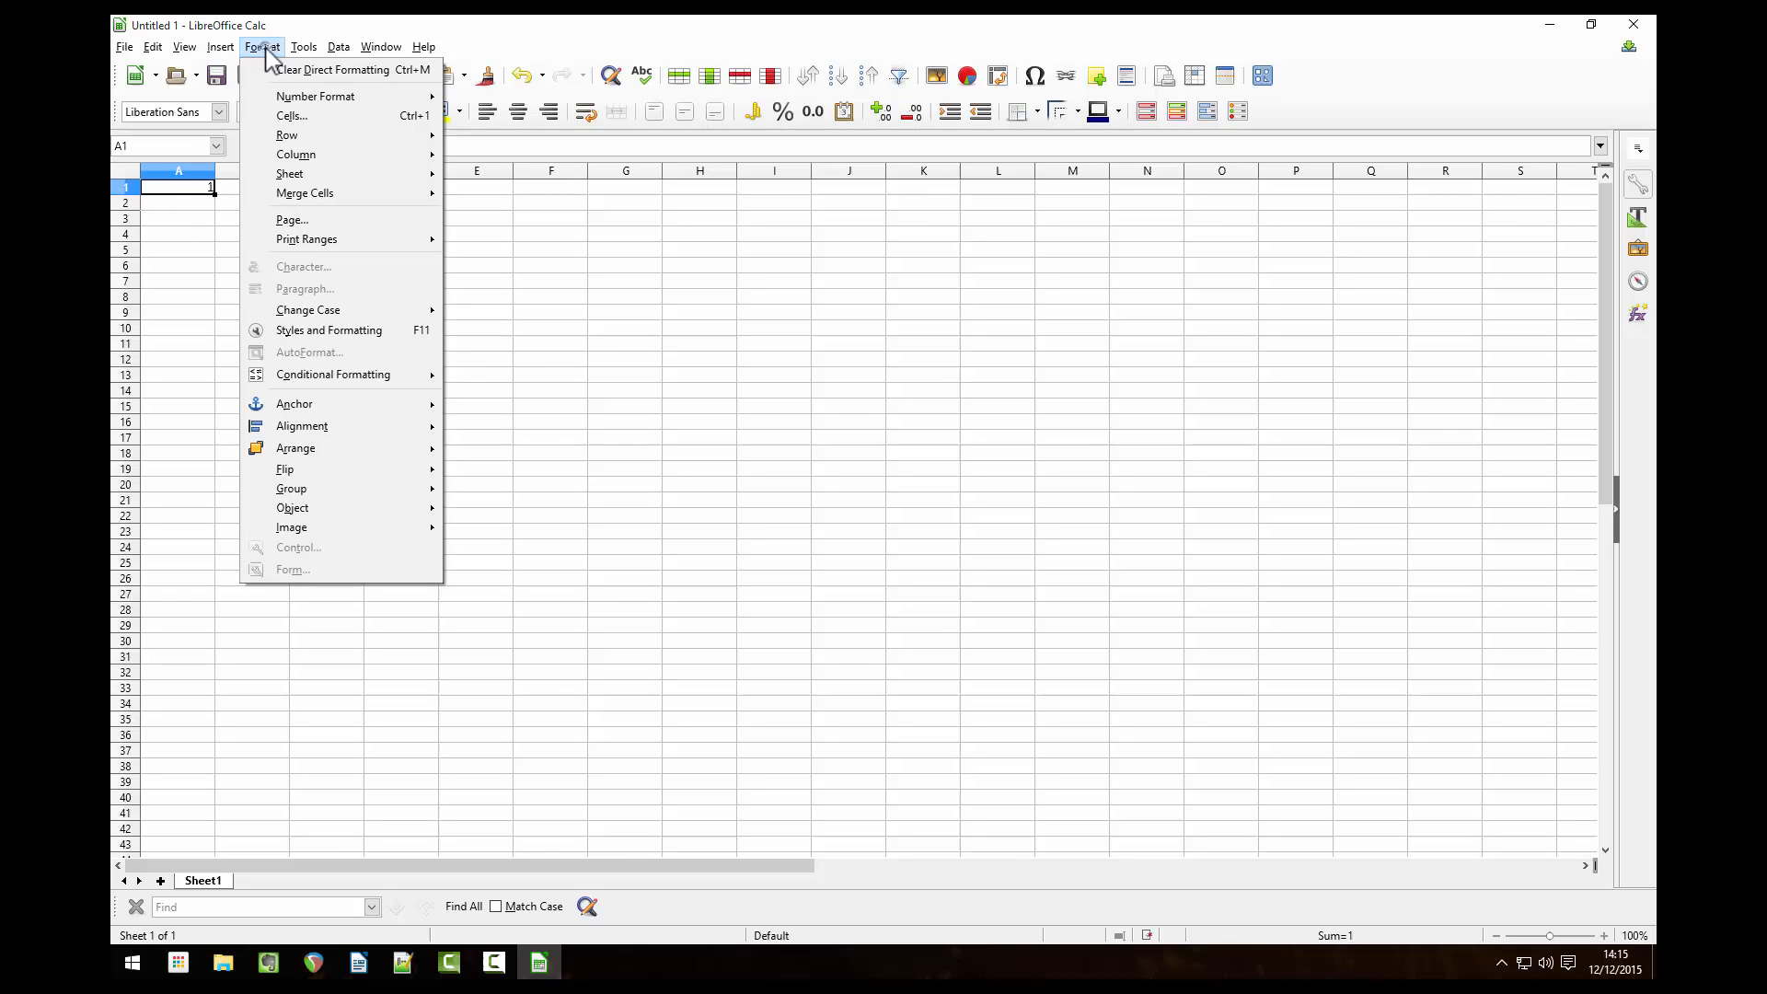
mouse_move(338, 70)
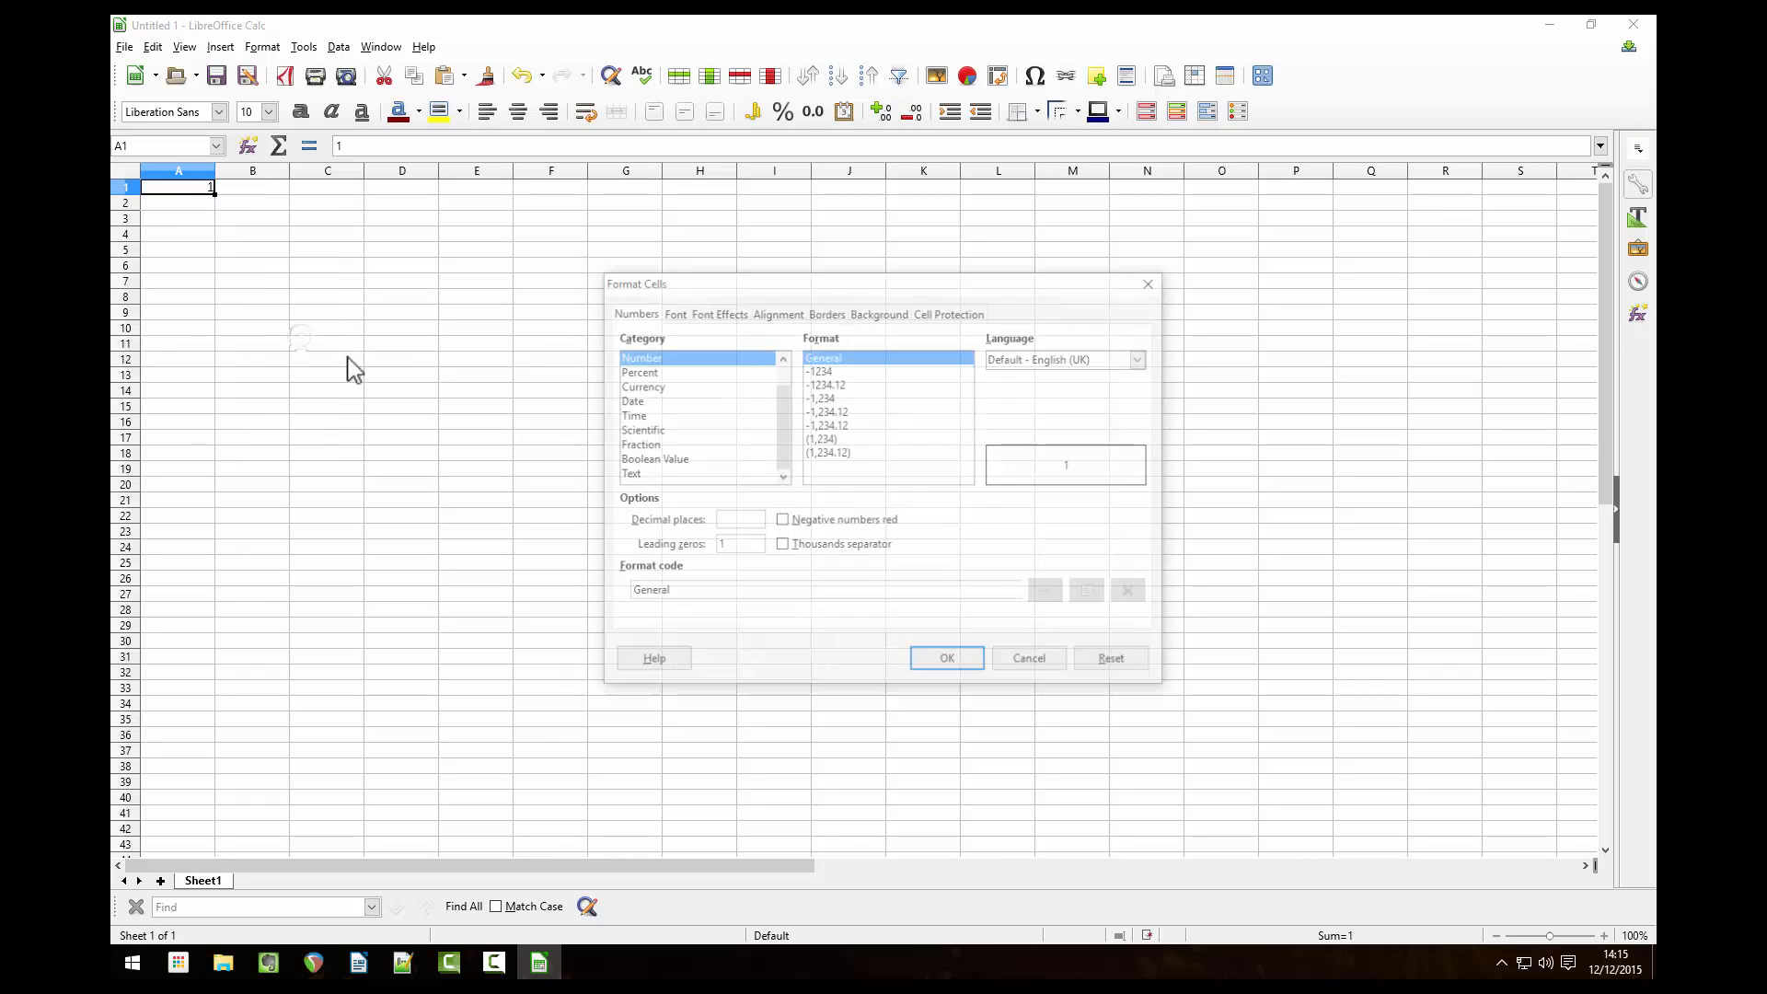
click(631, 473)
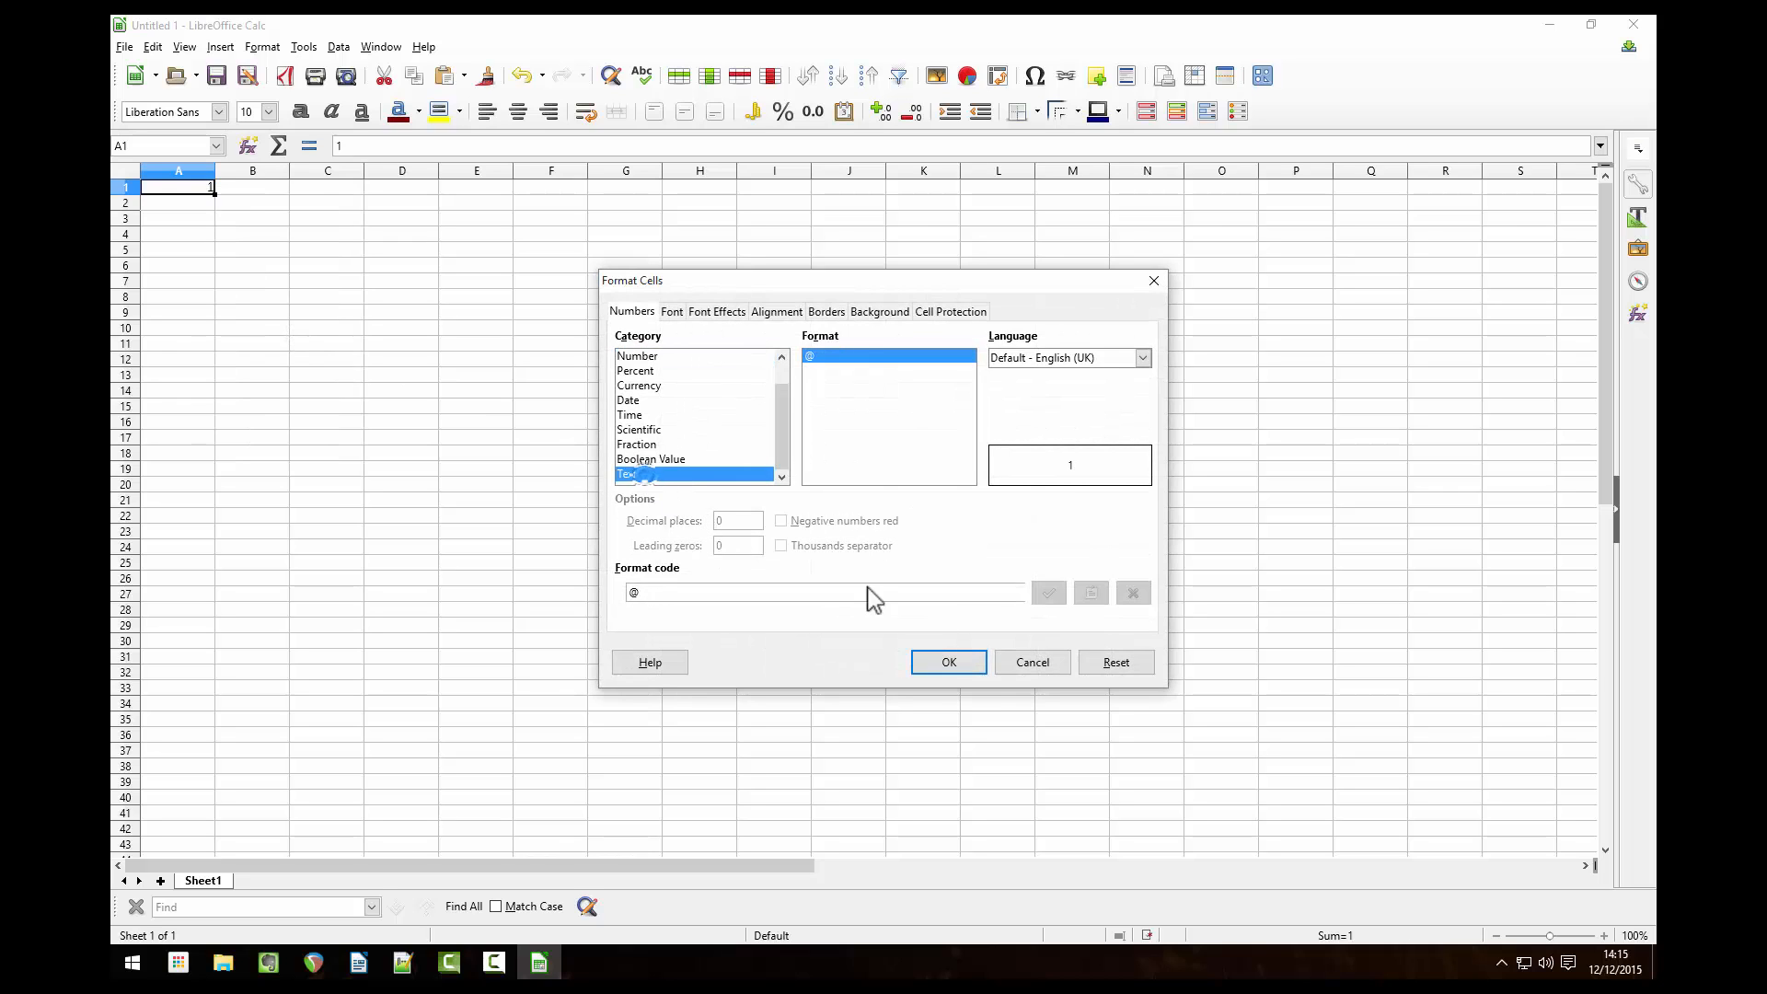
click(946, 661)
text(01)
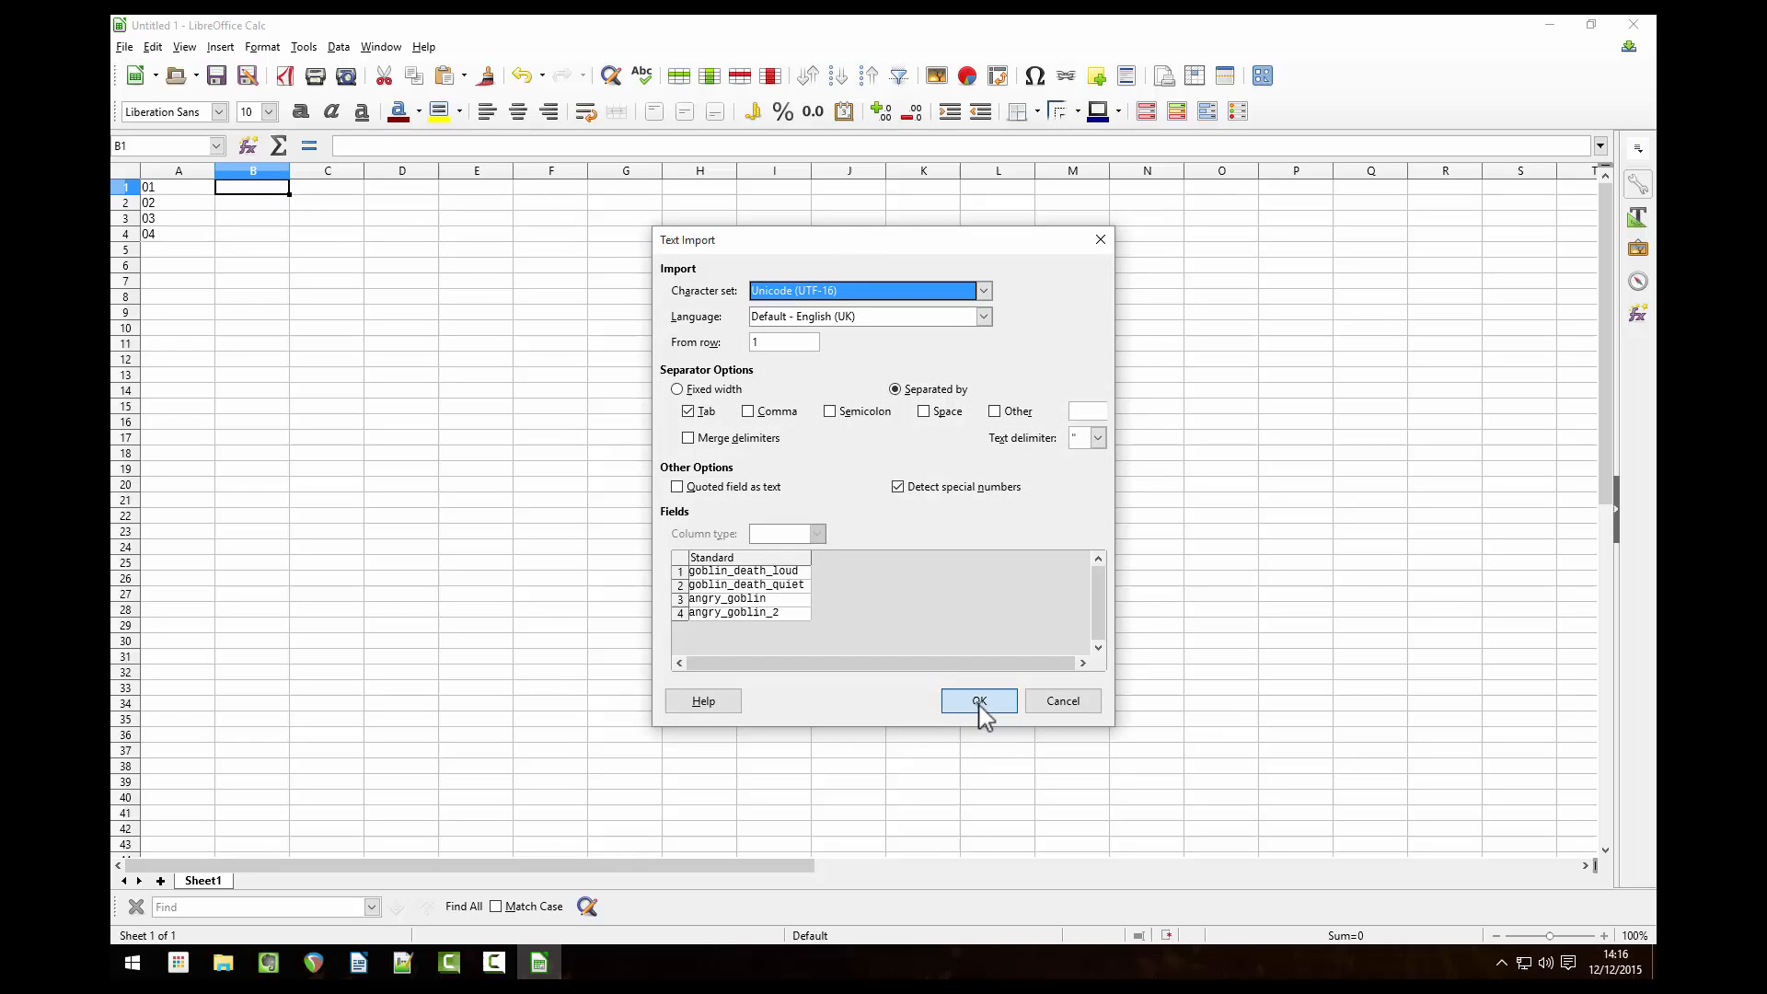
Step: Accept the Text Import so the four names land in column B beside 01–04
click(976, 702)
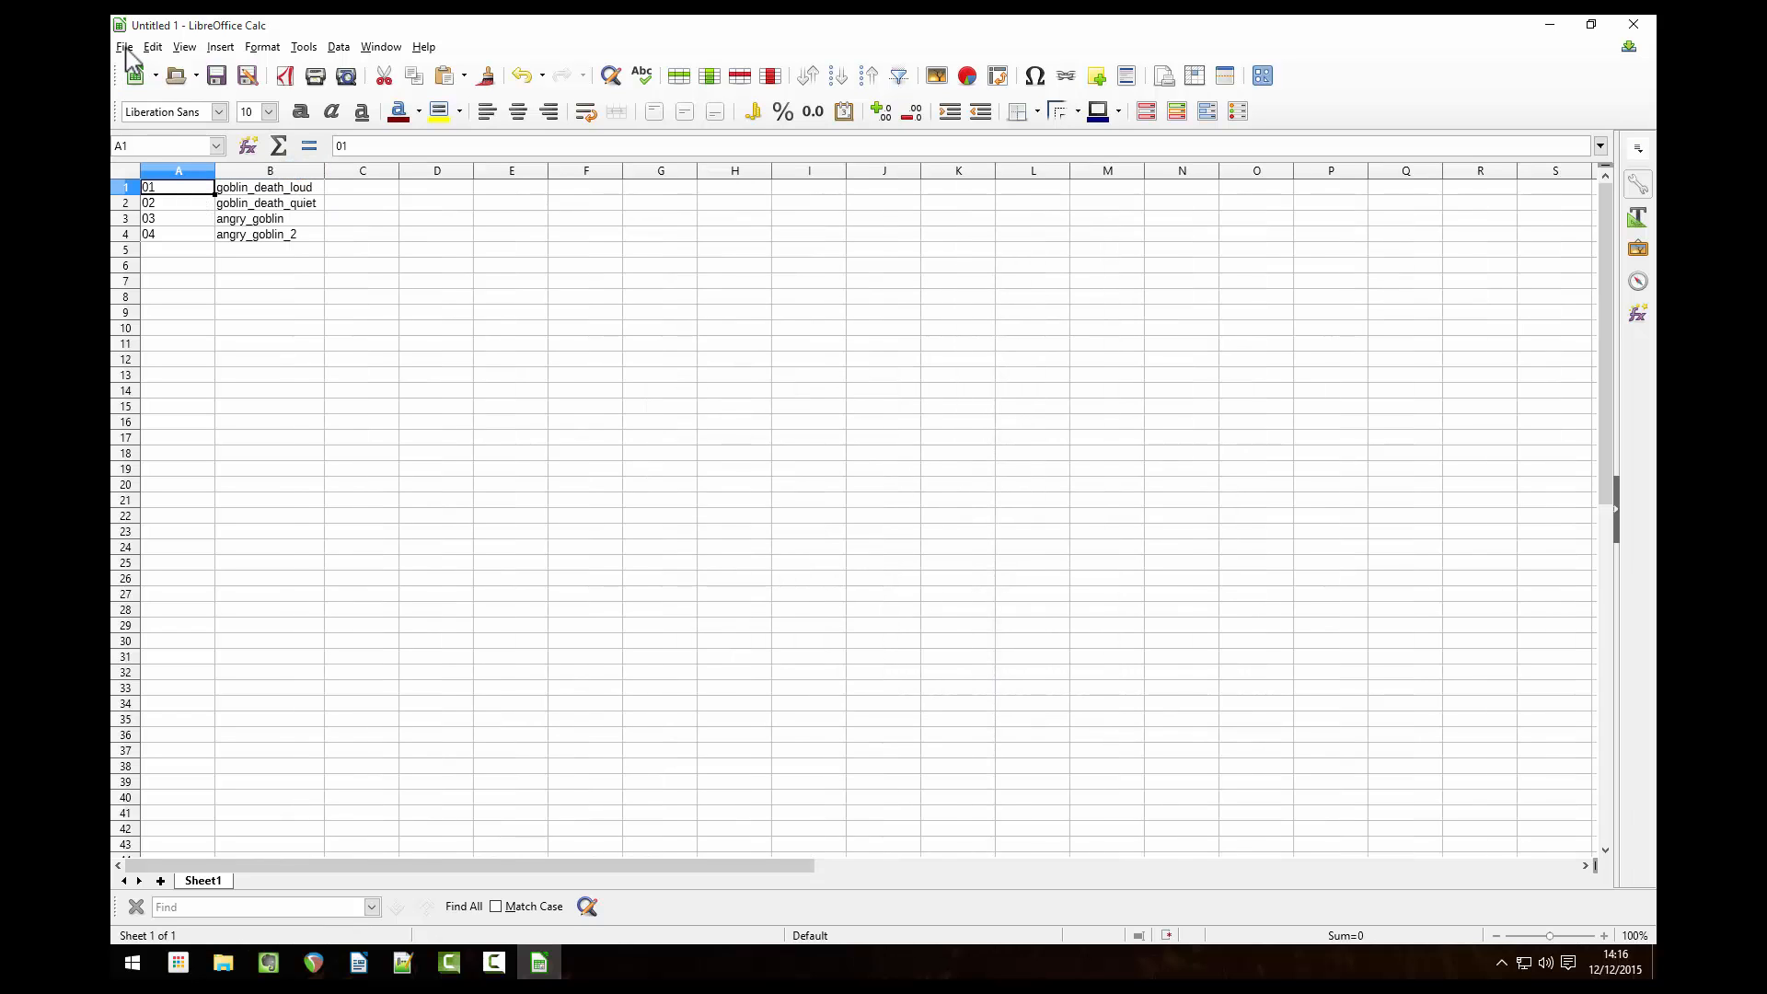
Step: Save the sheet as export.csv in Text CSV format, keeping the default export options
click(123, 46)
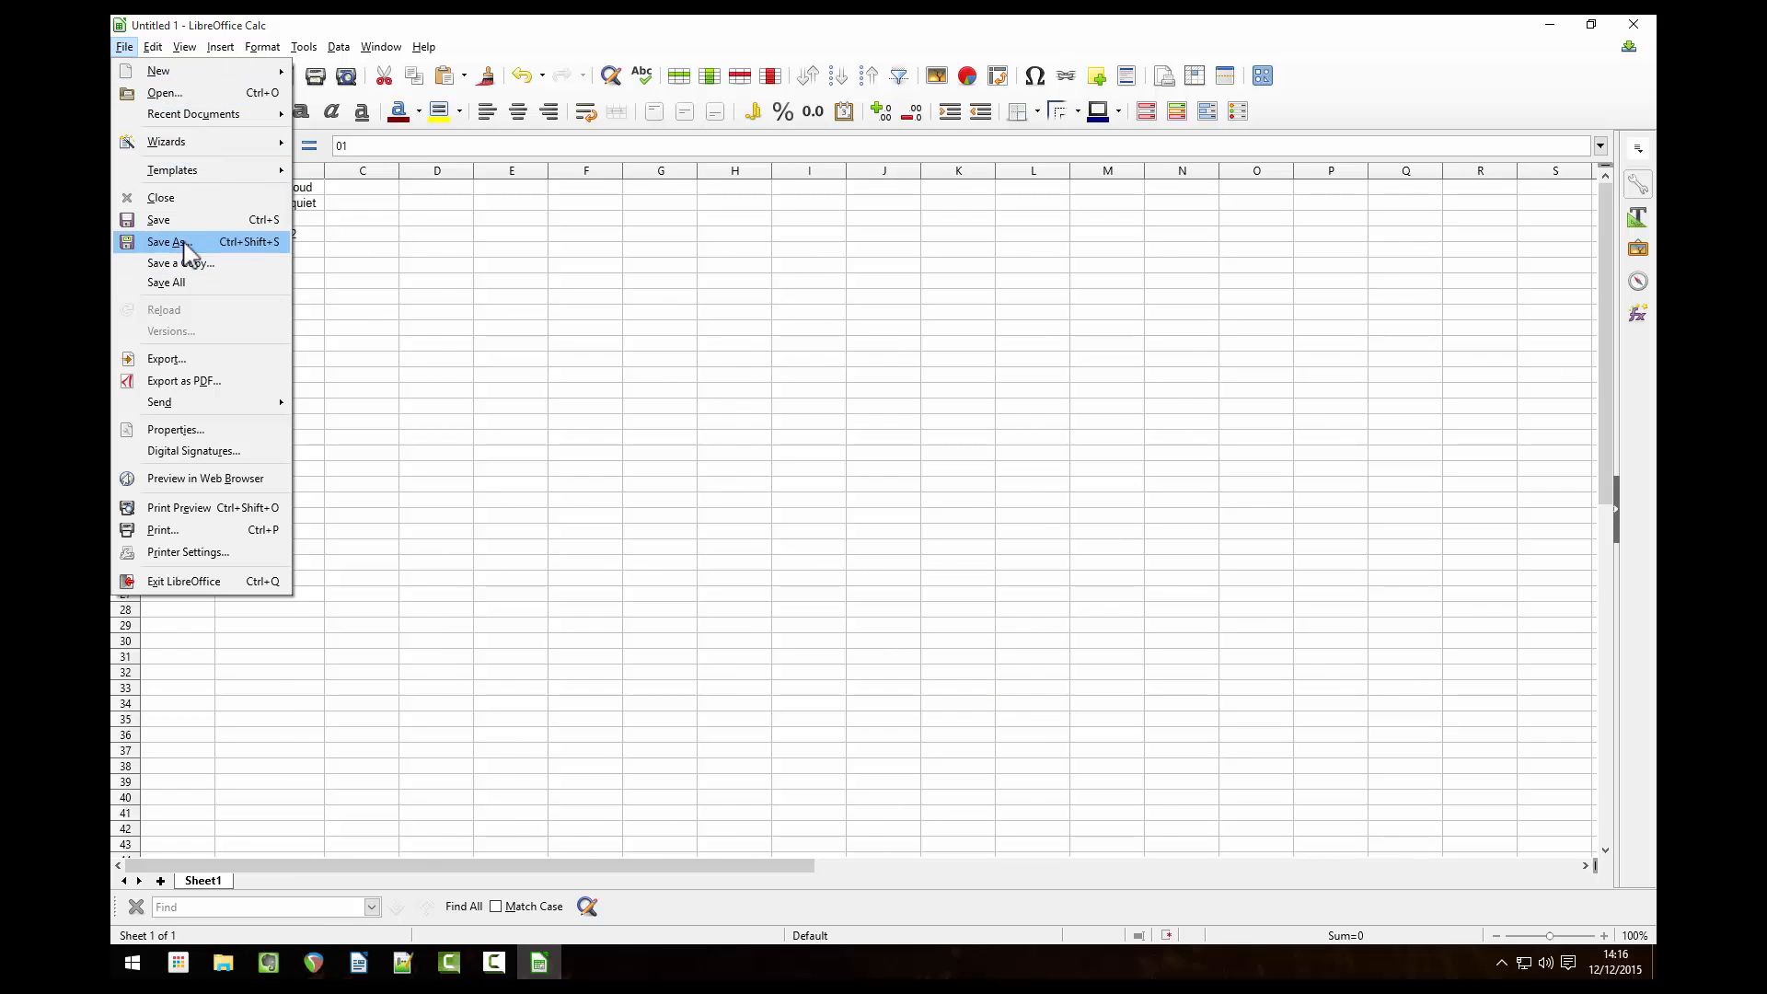
click(168, 242)
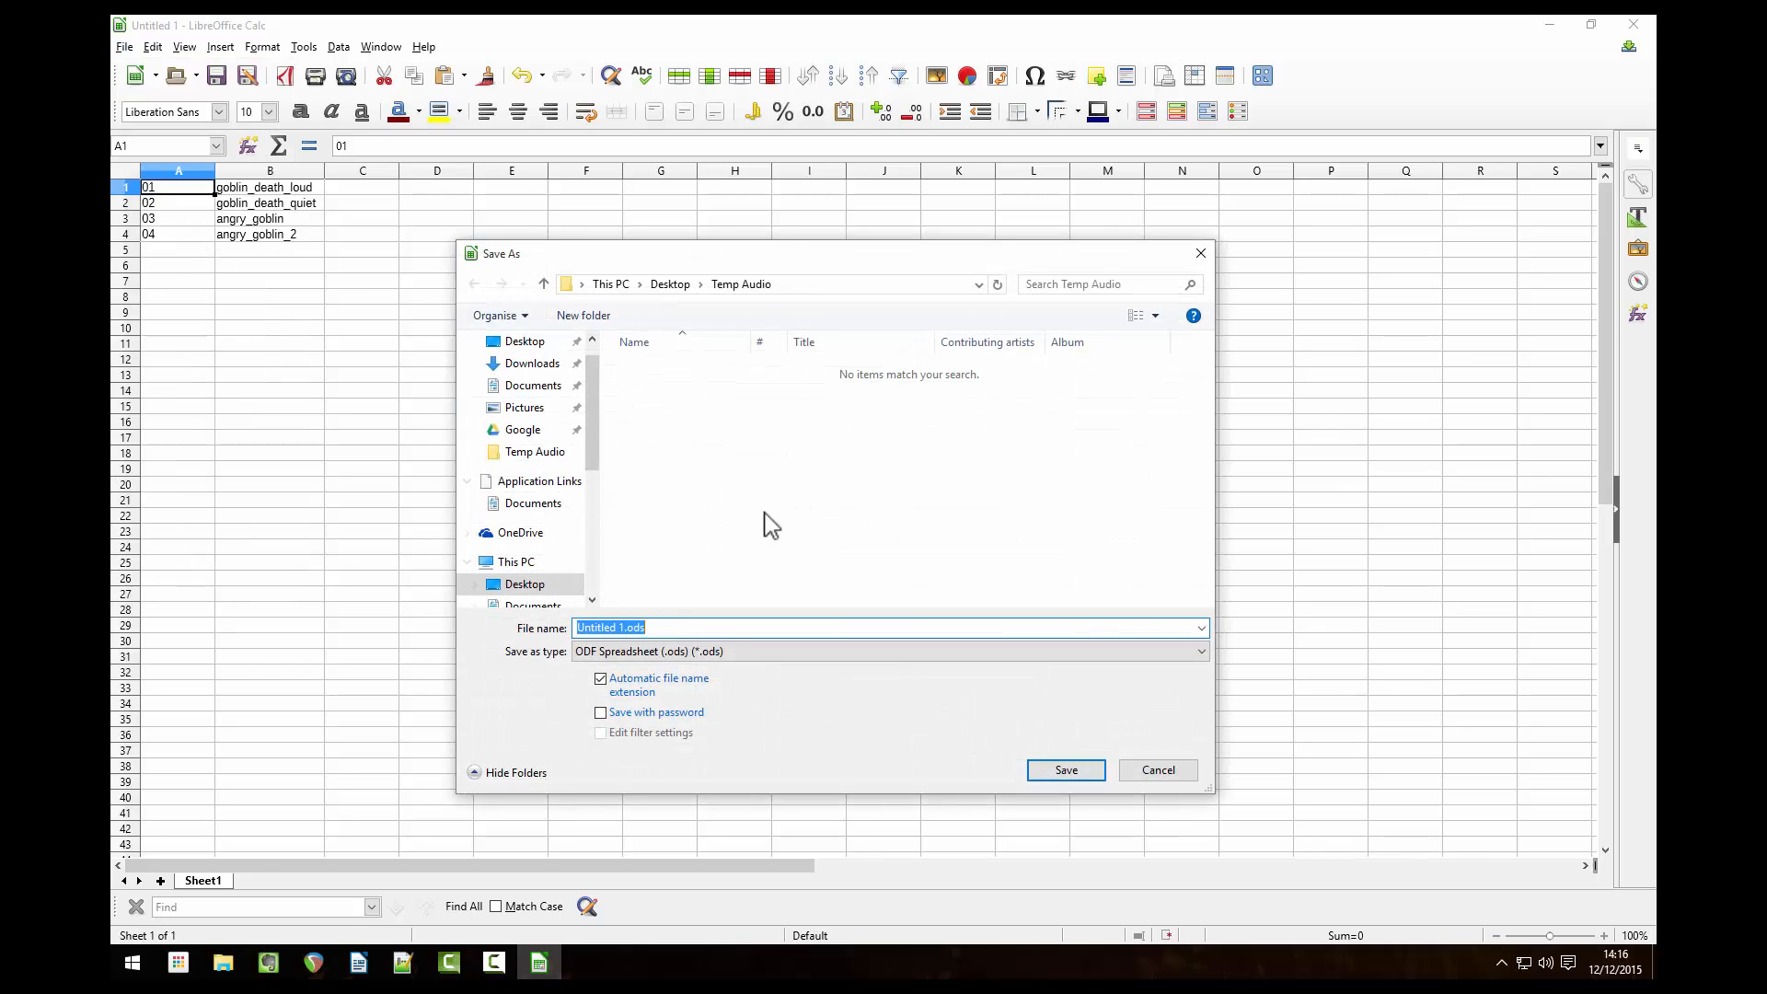
click(1198, 652)
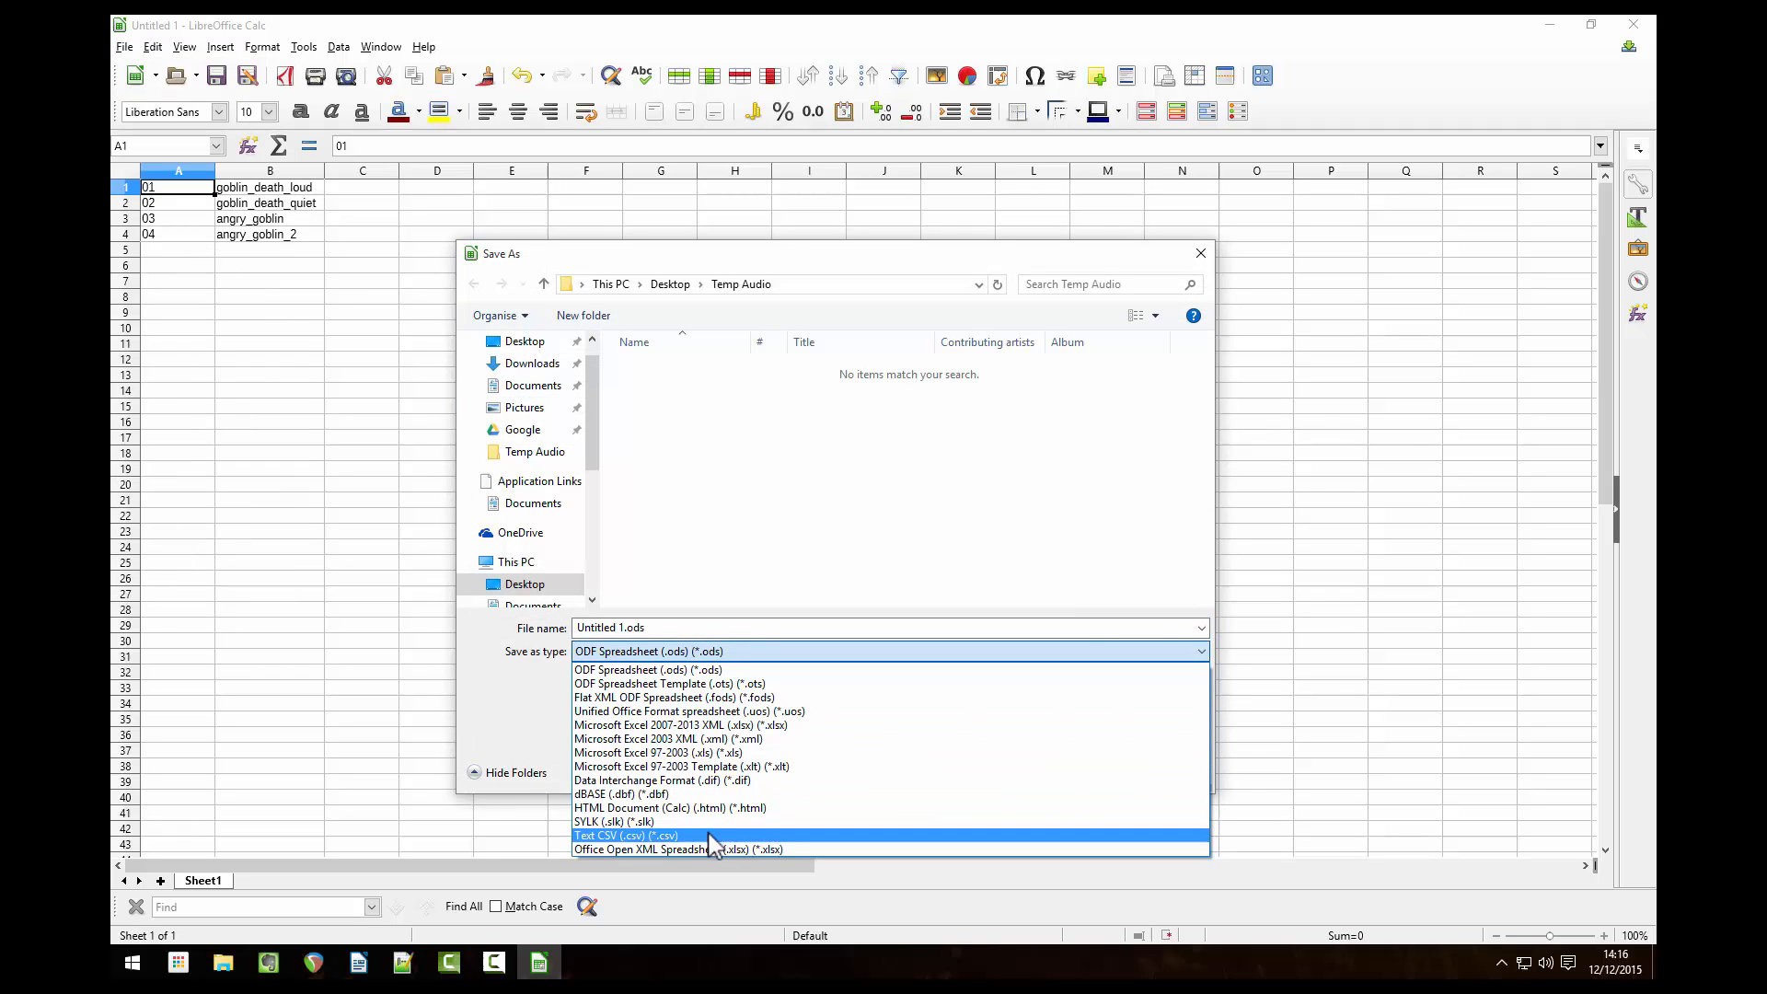
click(624, 835)
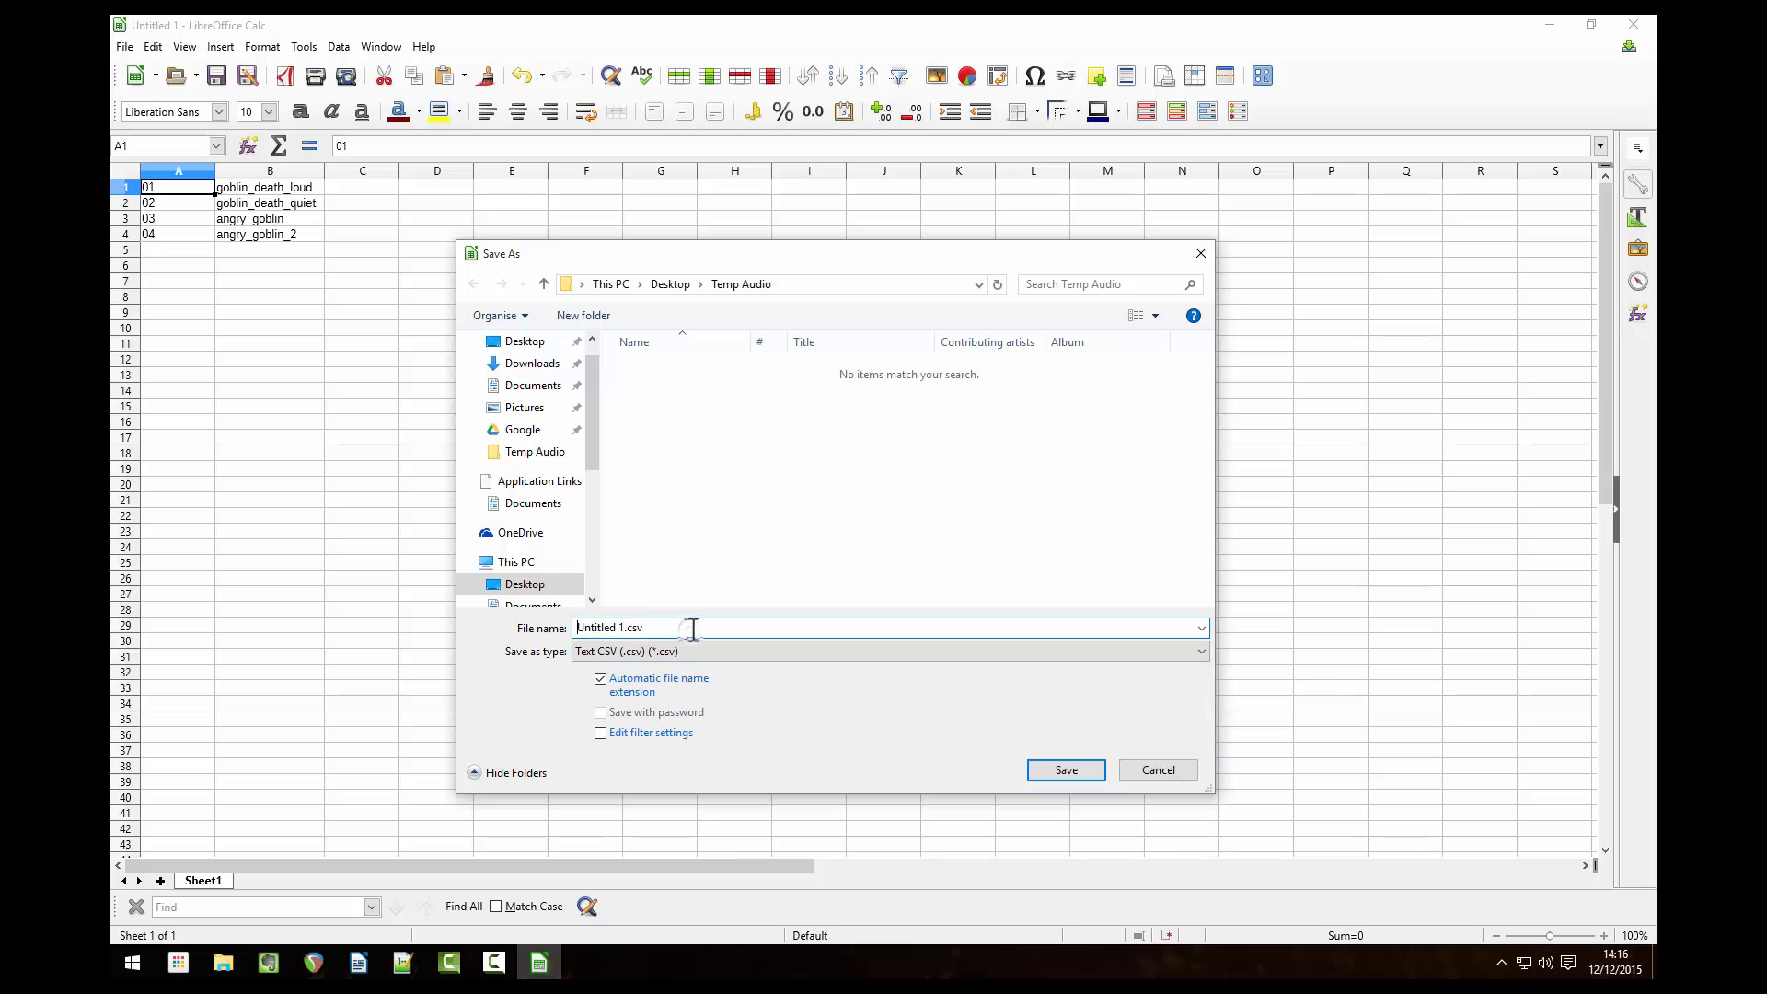
text(e.csv)
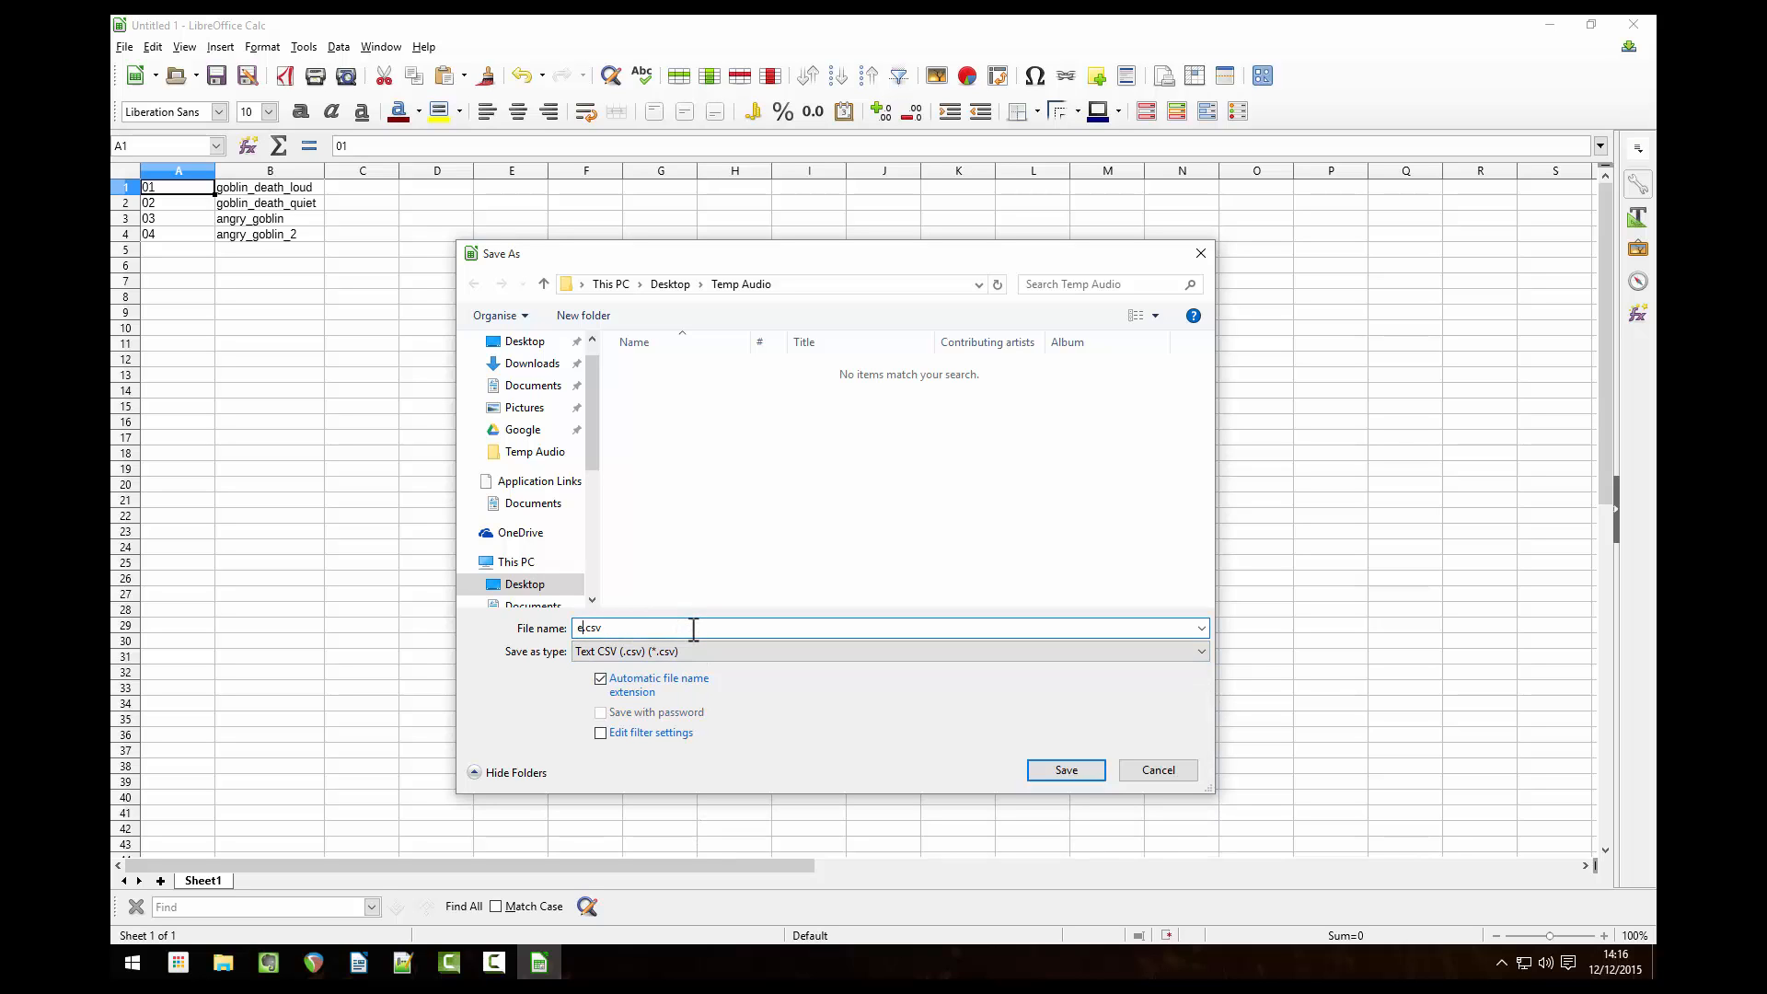
text(export)
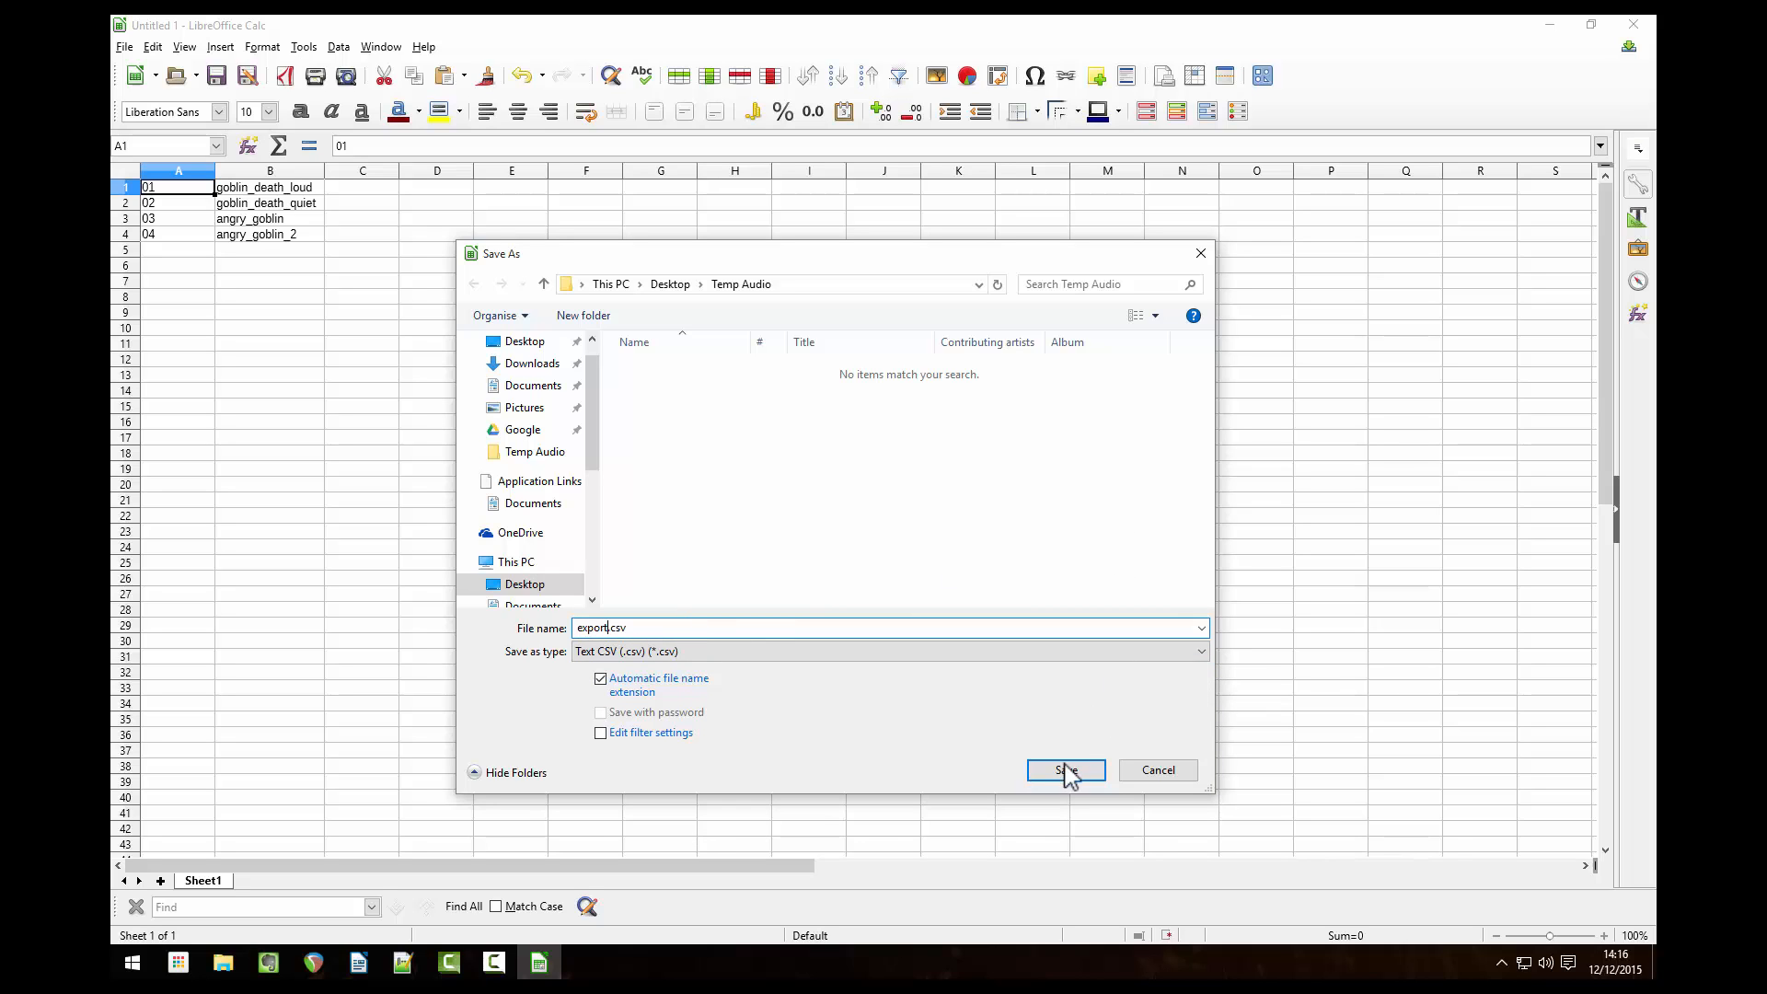
click(1062, 770)
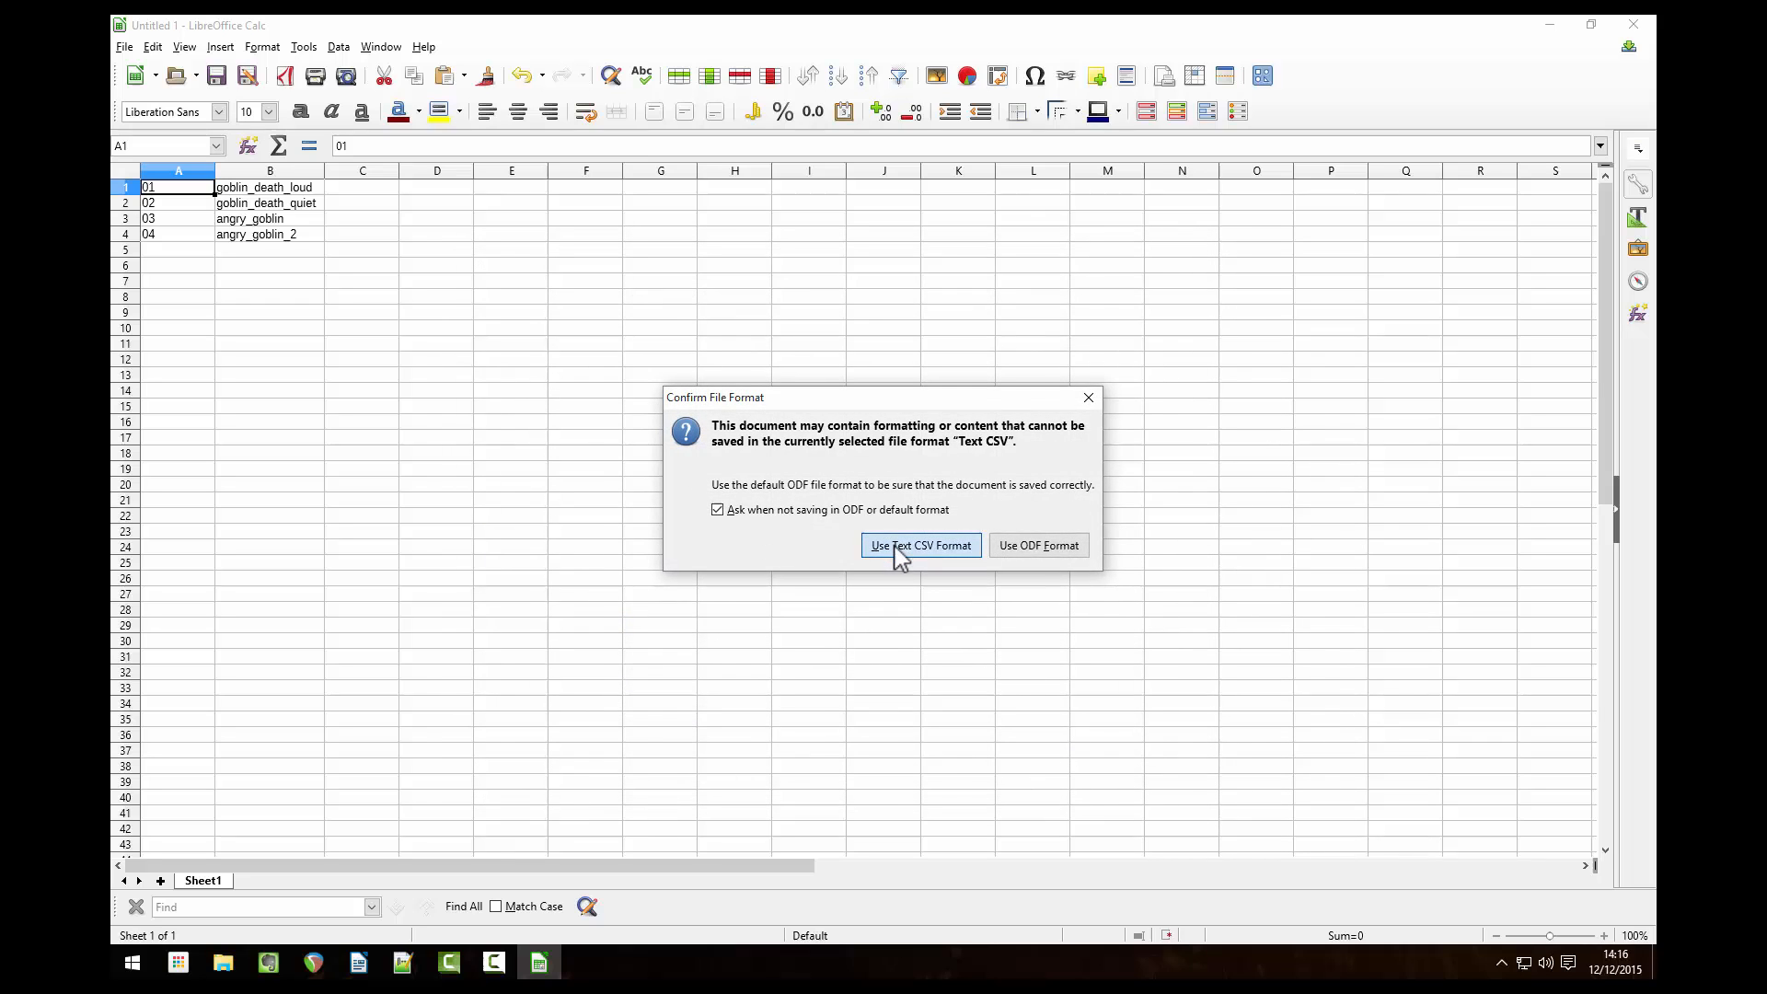
click(920, 545)
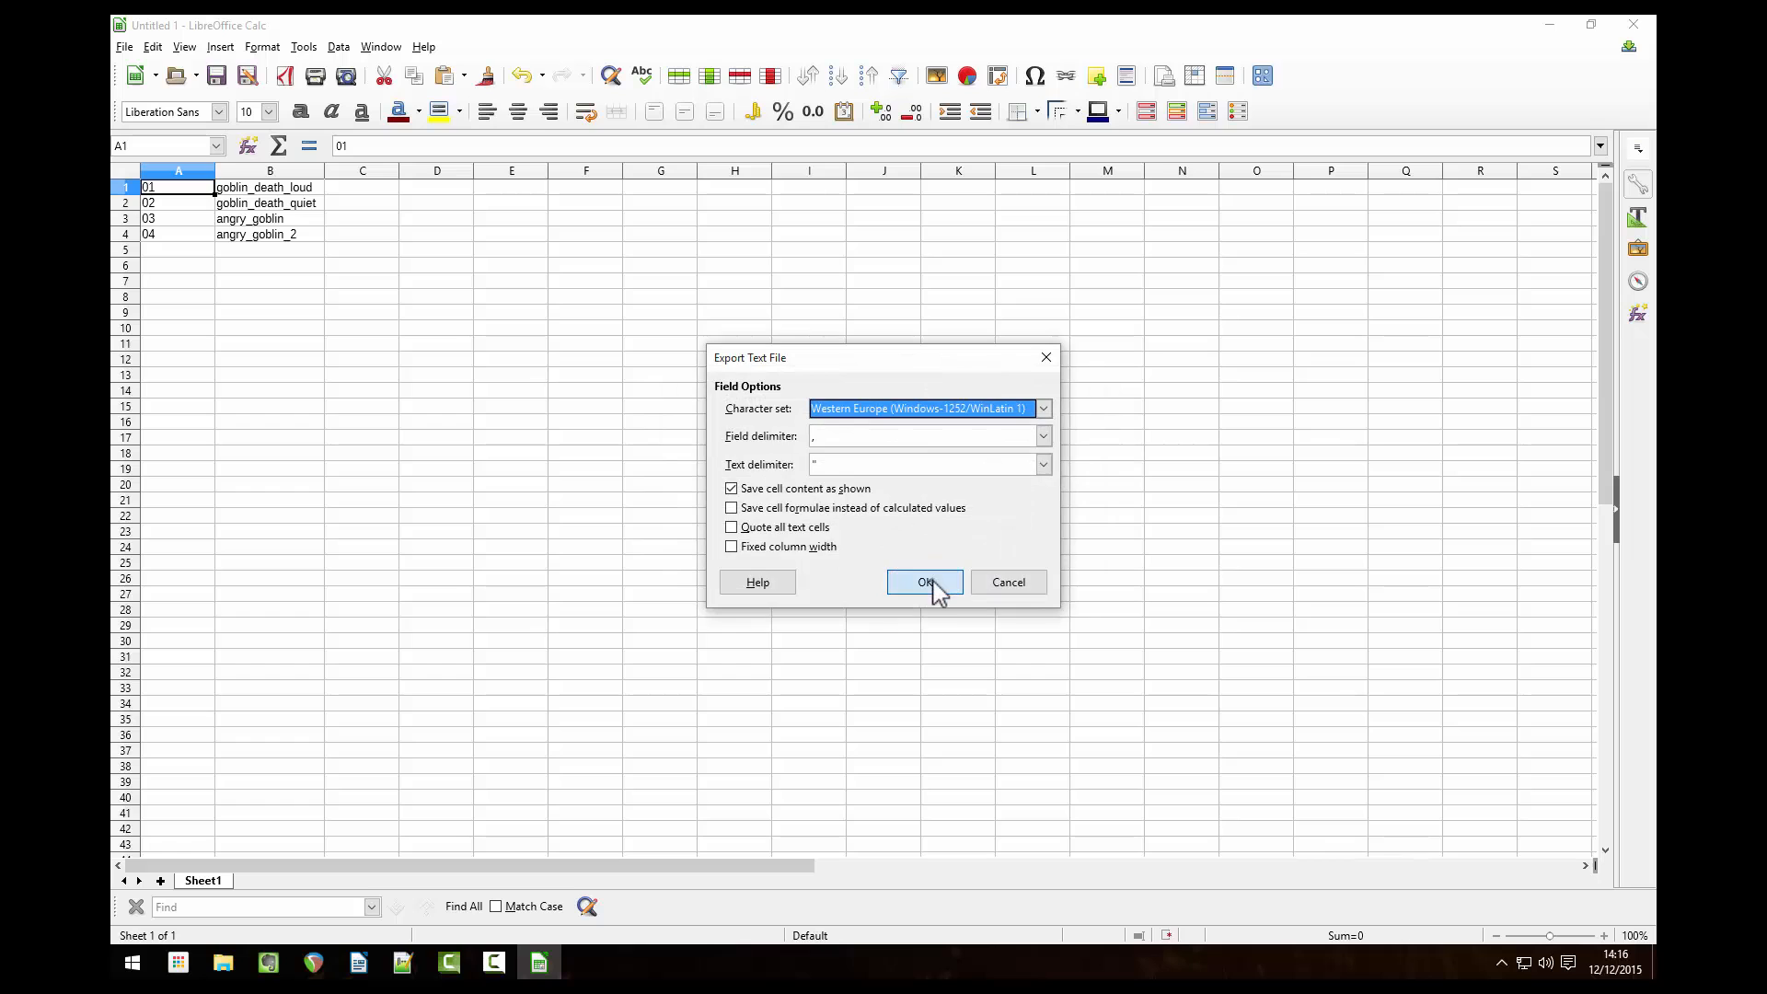
click(924, 581)
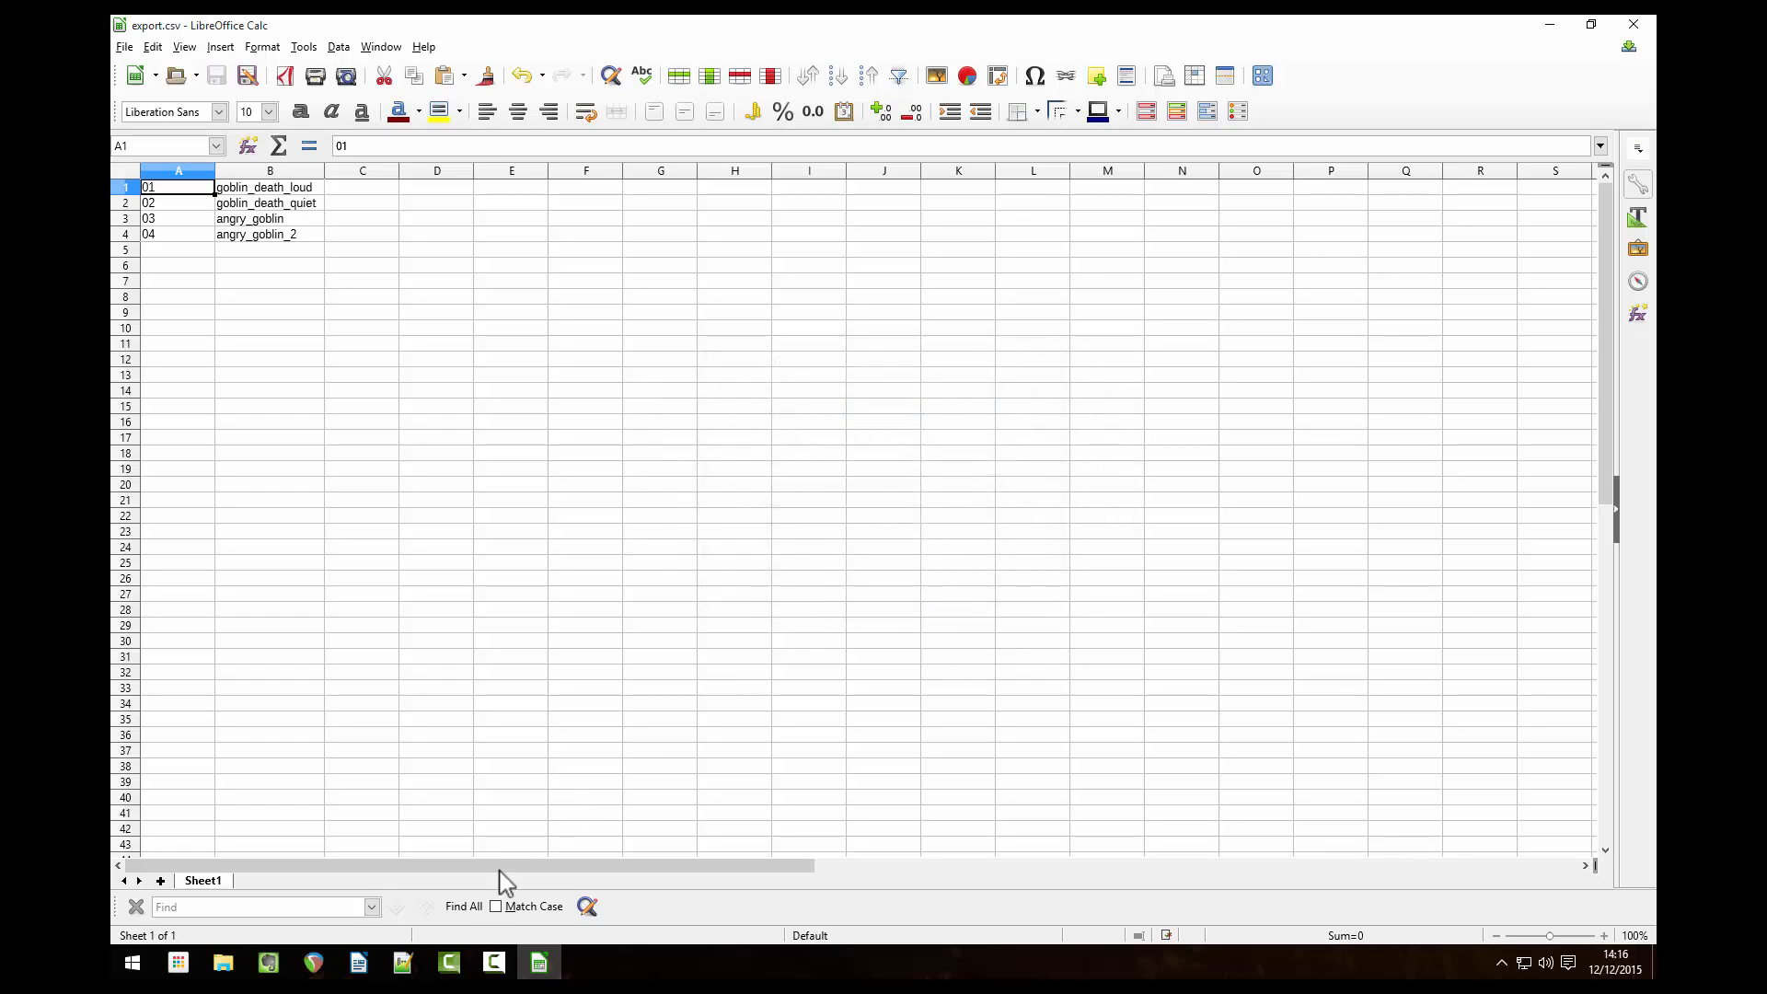
Step: Load export.csv from Temp Audio into Notepad++ to show the four number–name pairs
click(403, 963)
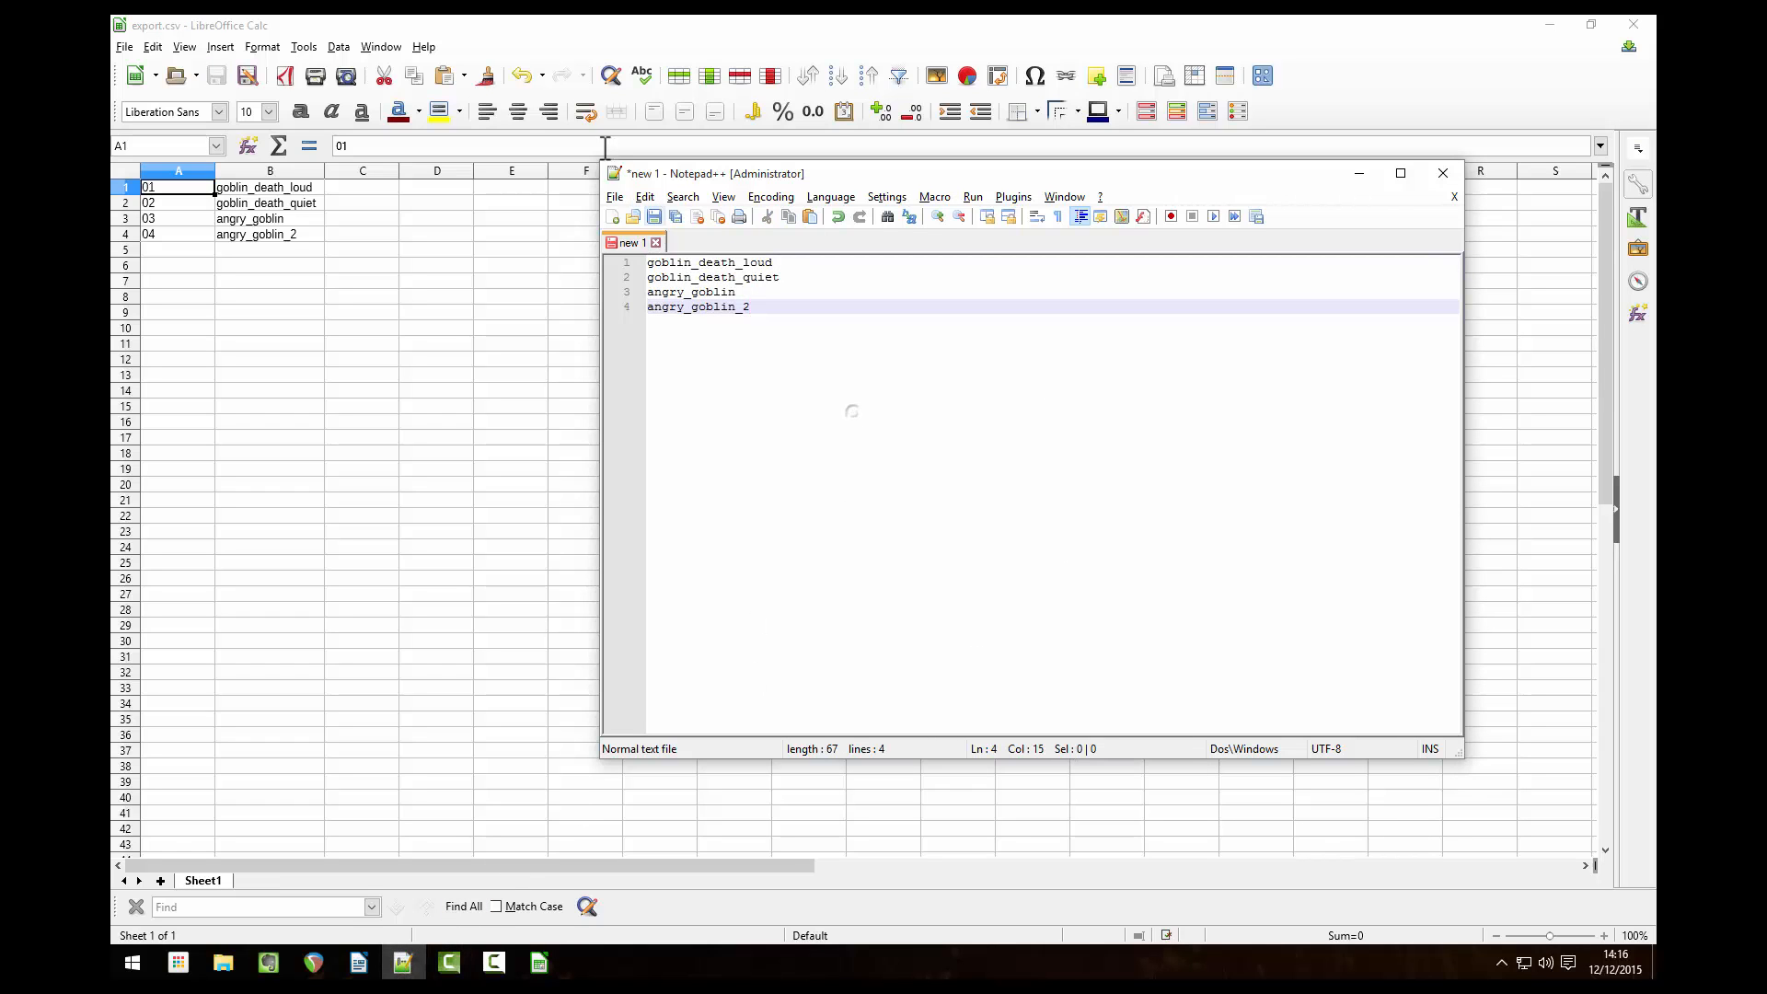
mouse_move(635, 218)
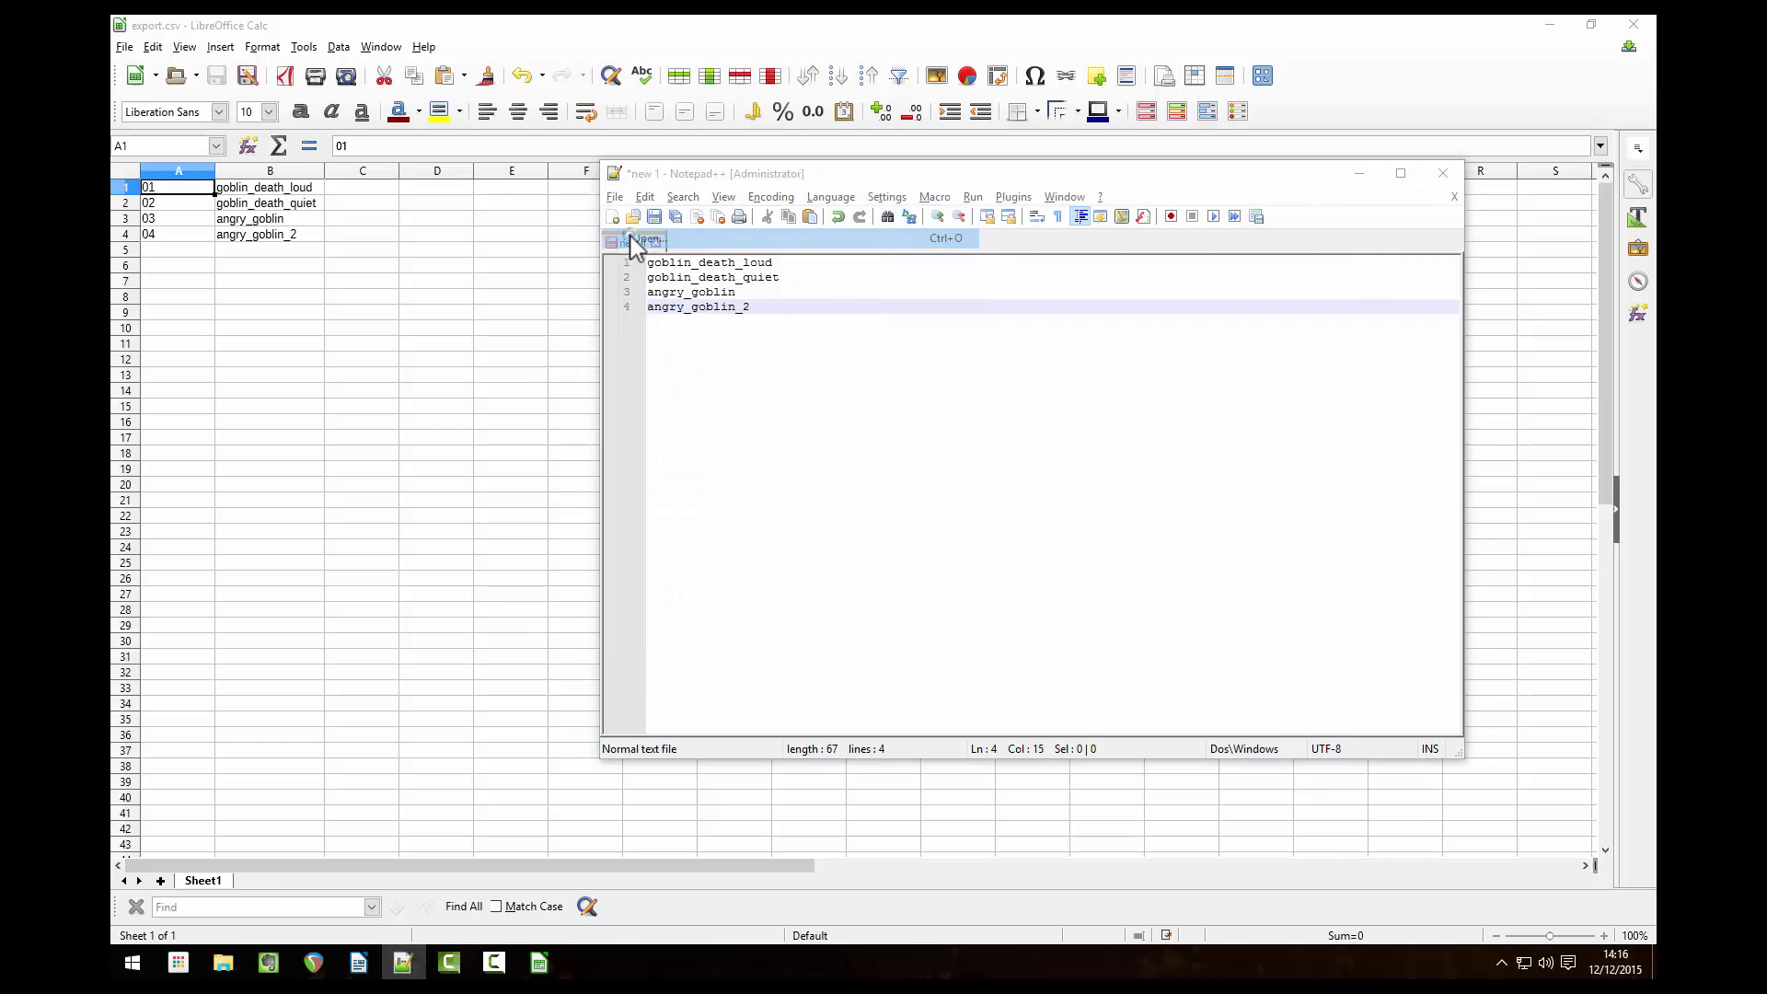
click(633, 217)
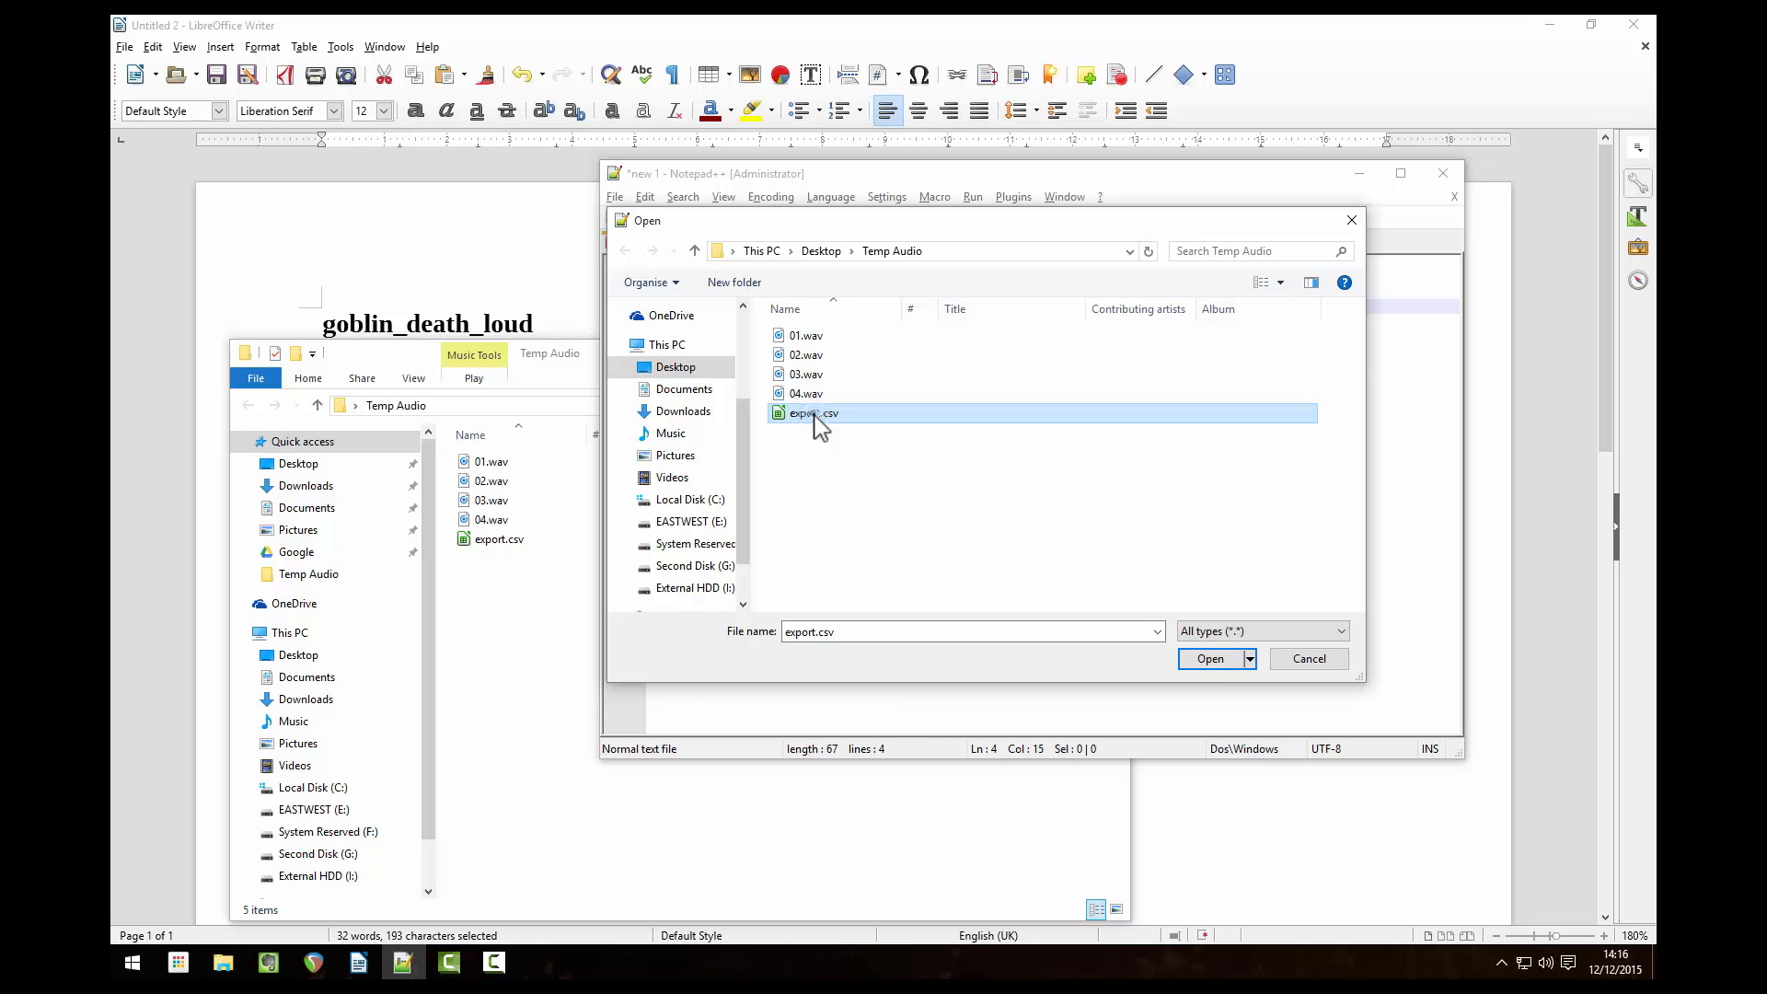
click(1209, 659)
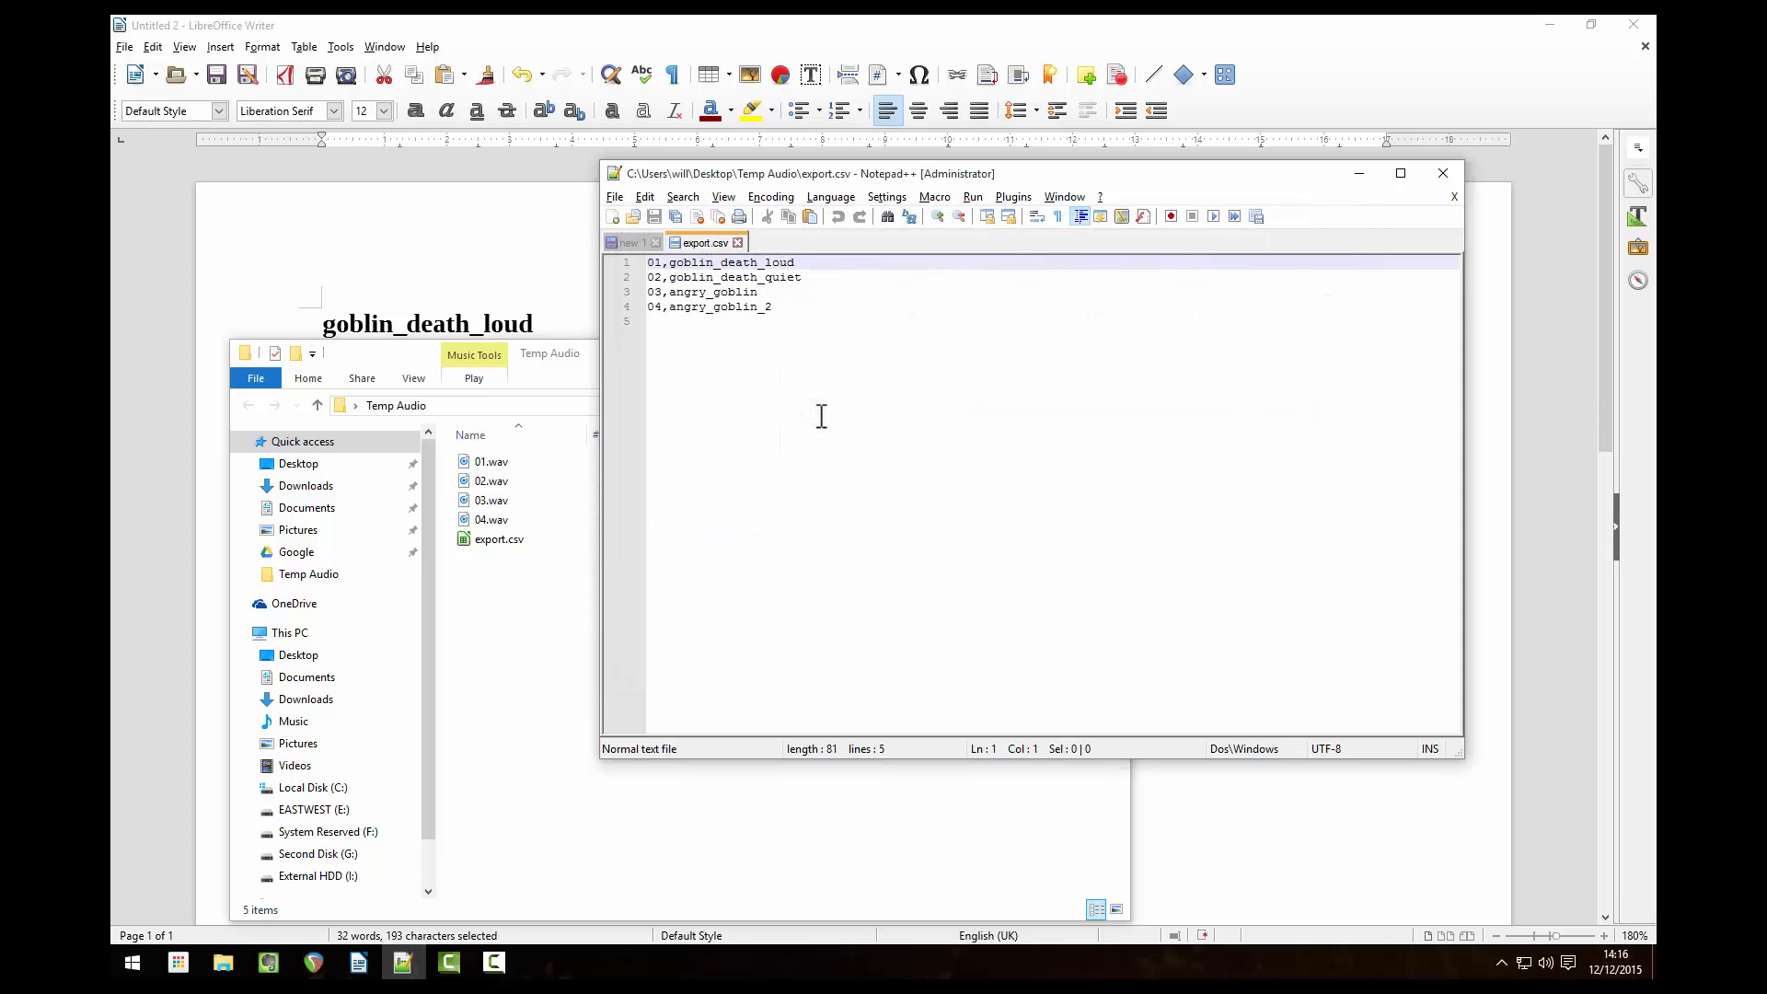
mouse_move(930, 263)
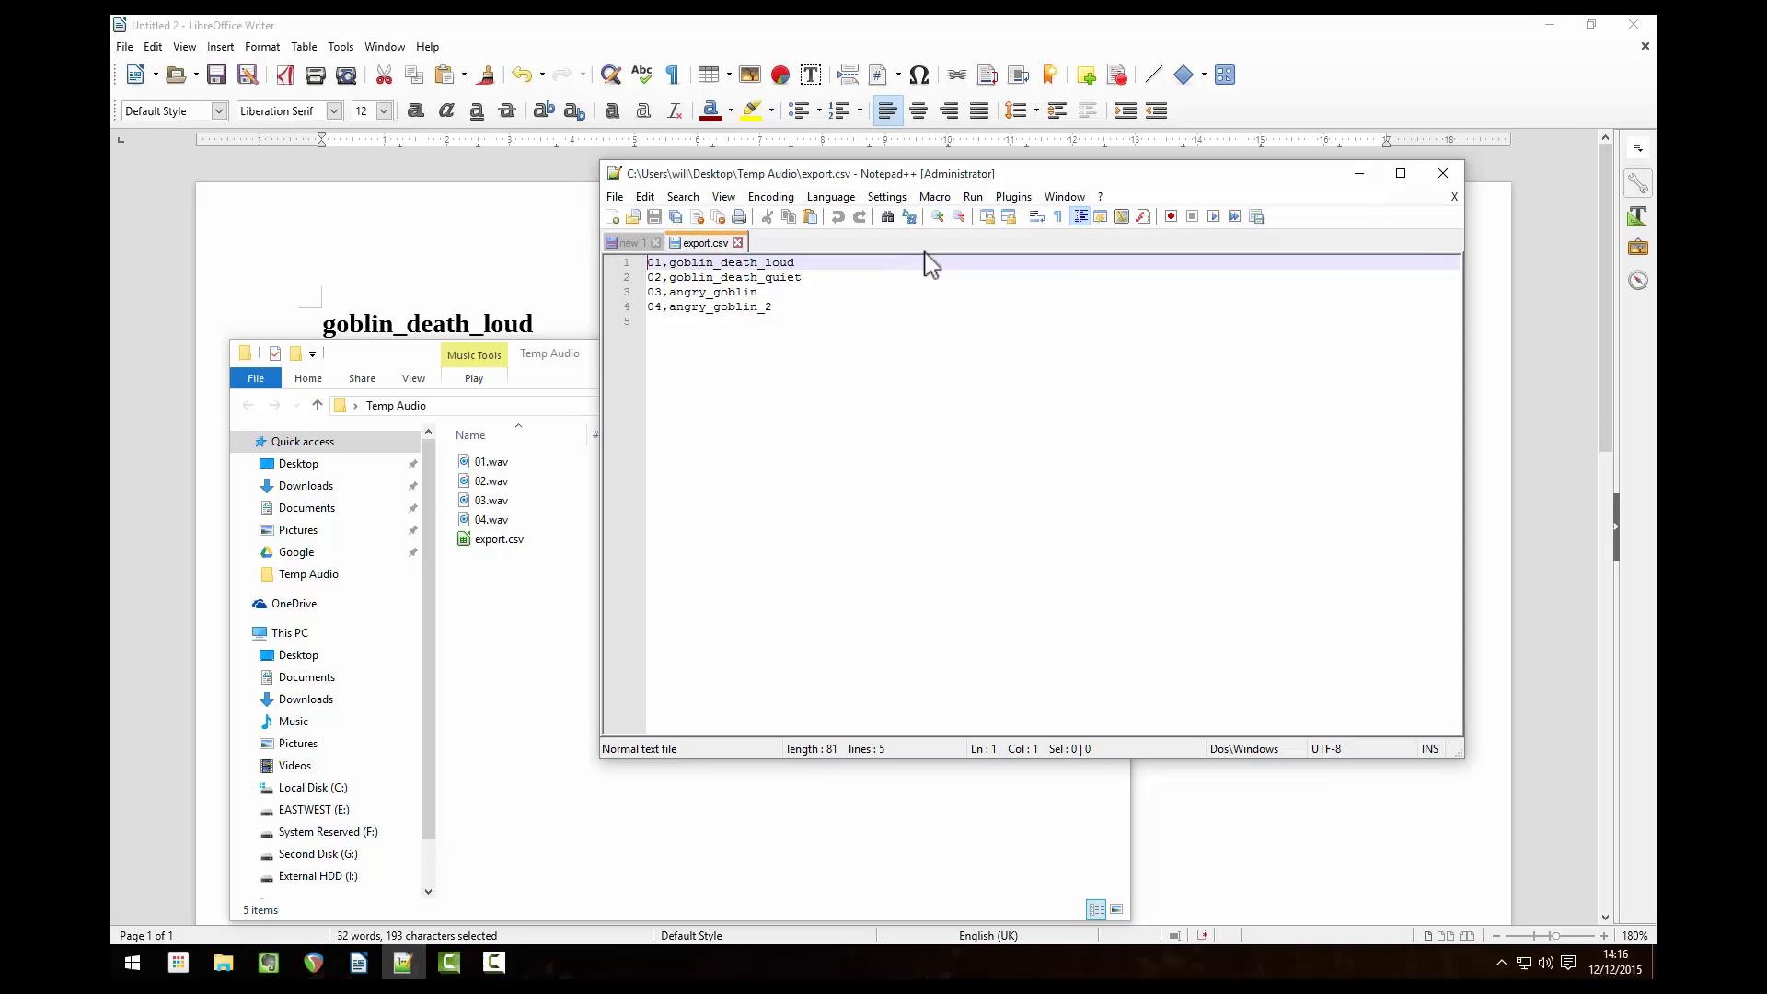
Step: Record a macro editing line 1 into 'ren 01.wav goblin_death_loud.wav'
click(935, 197)
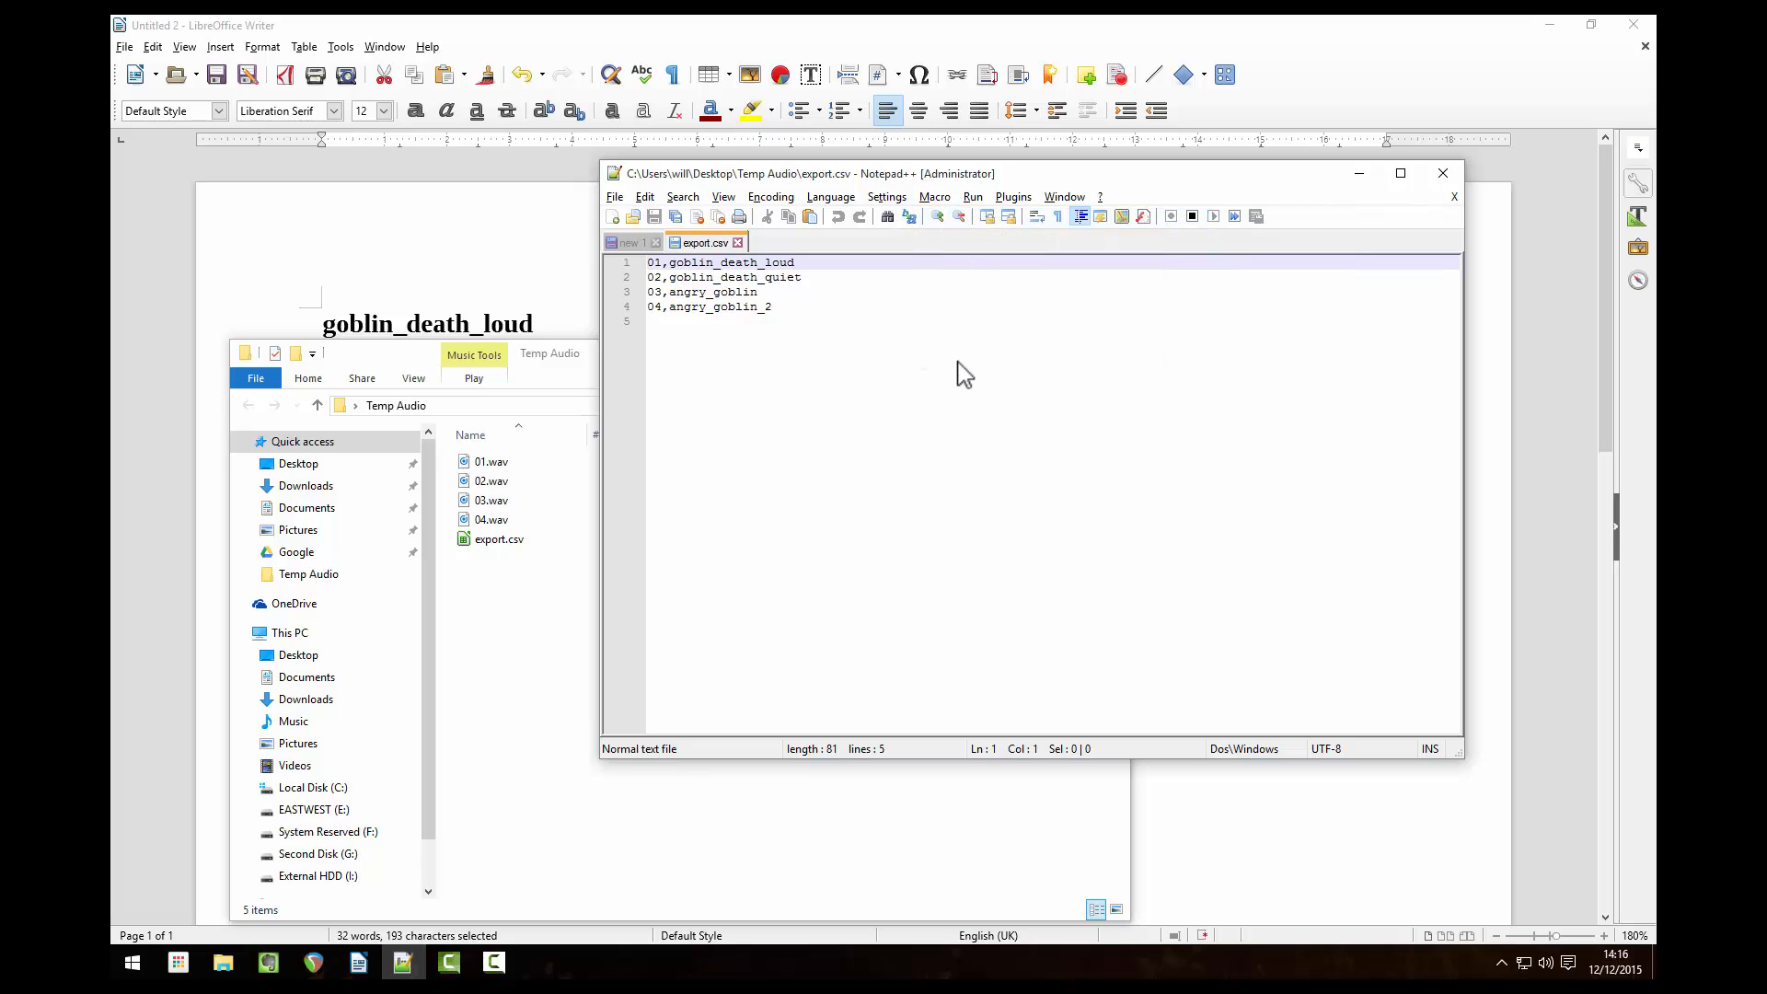
text(ren)
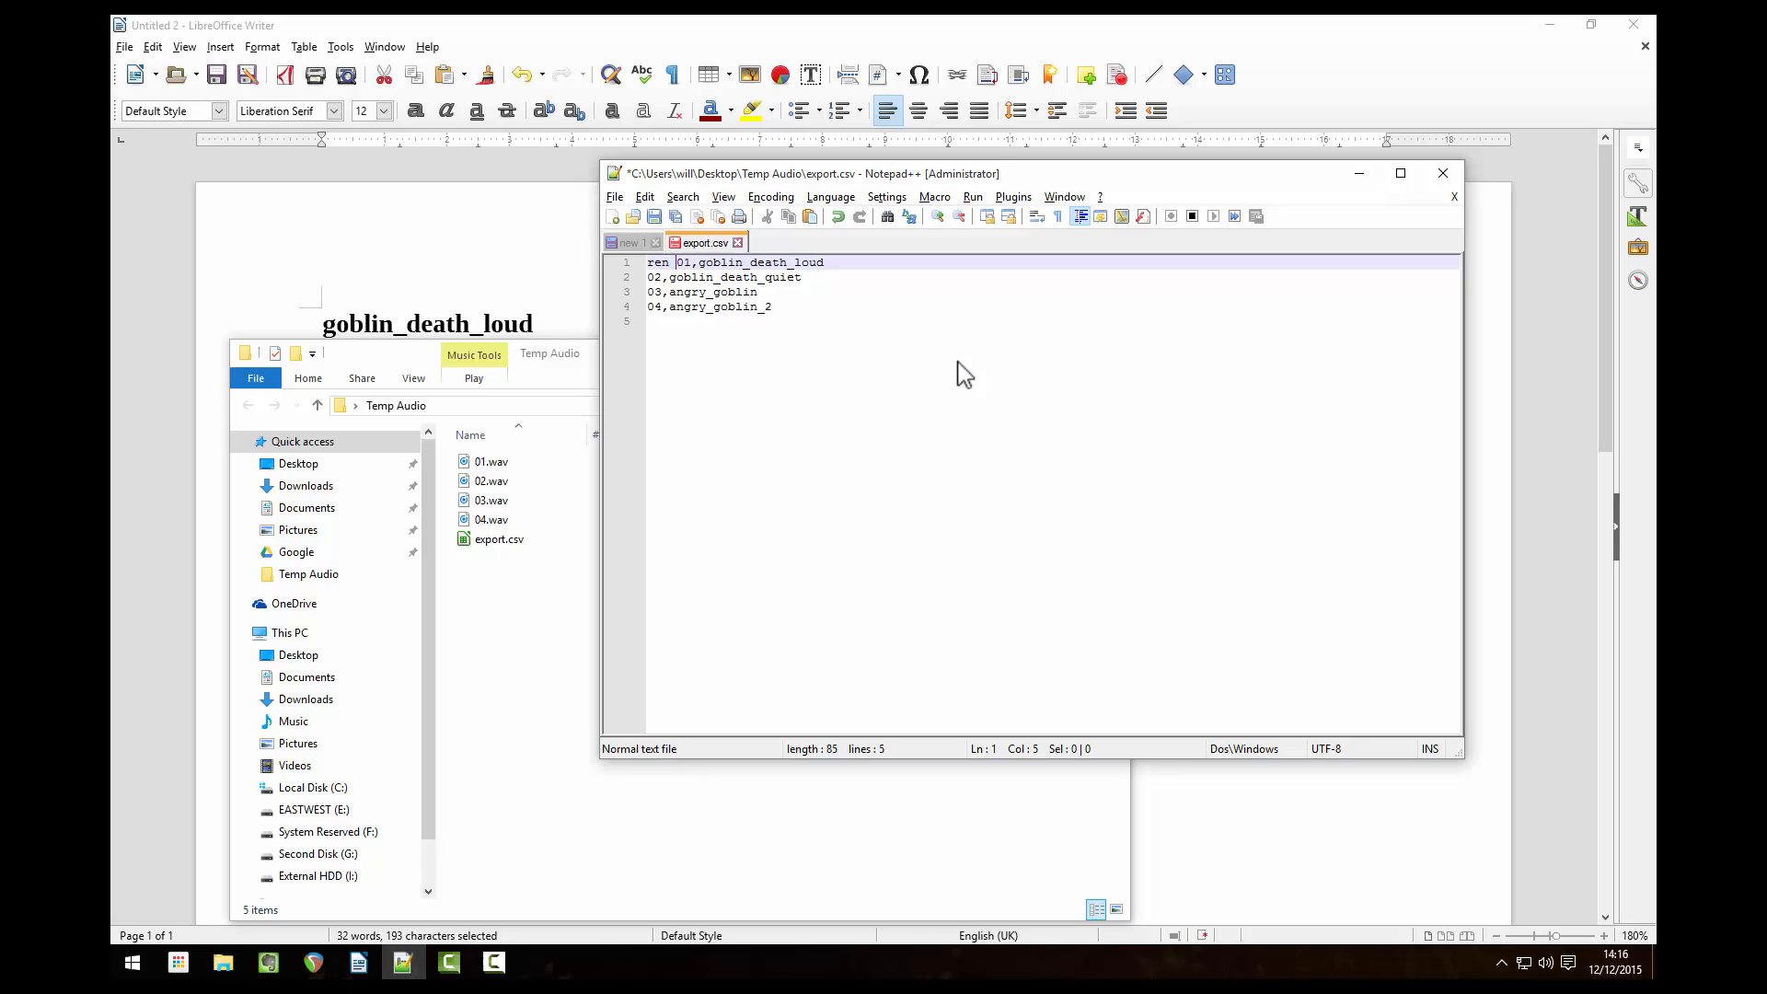
text(.wav)
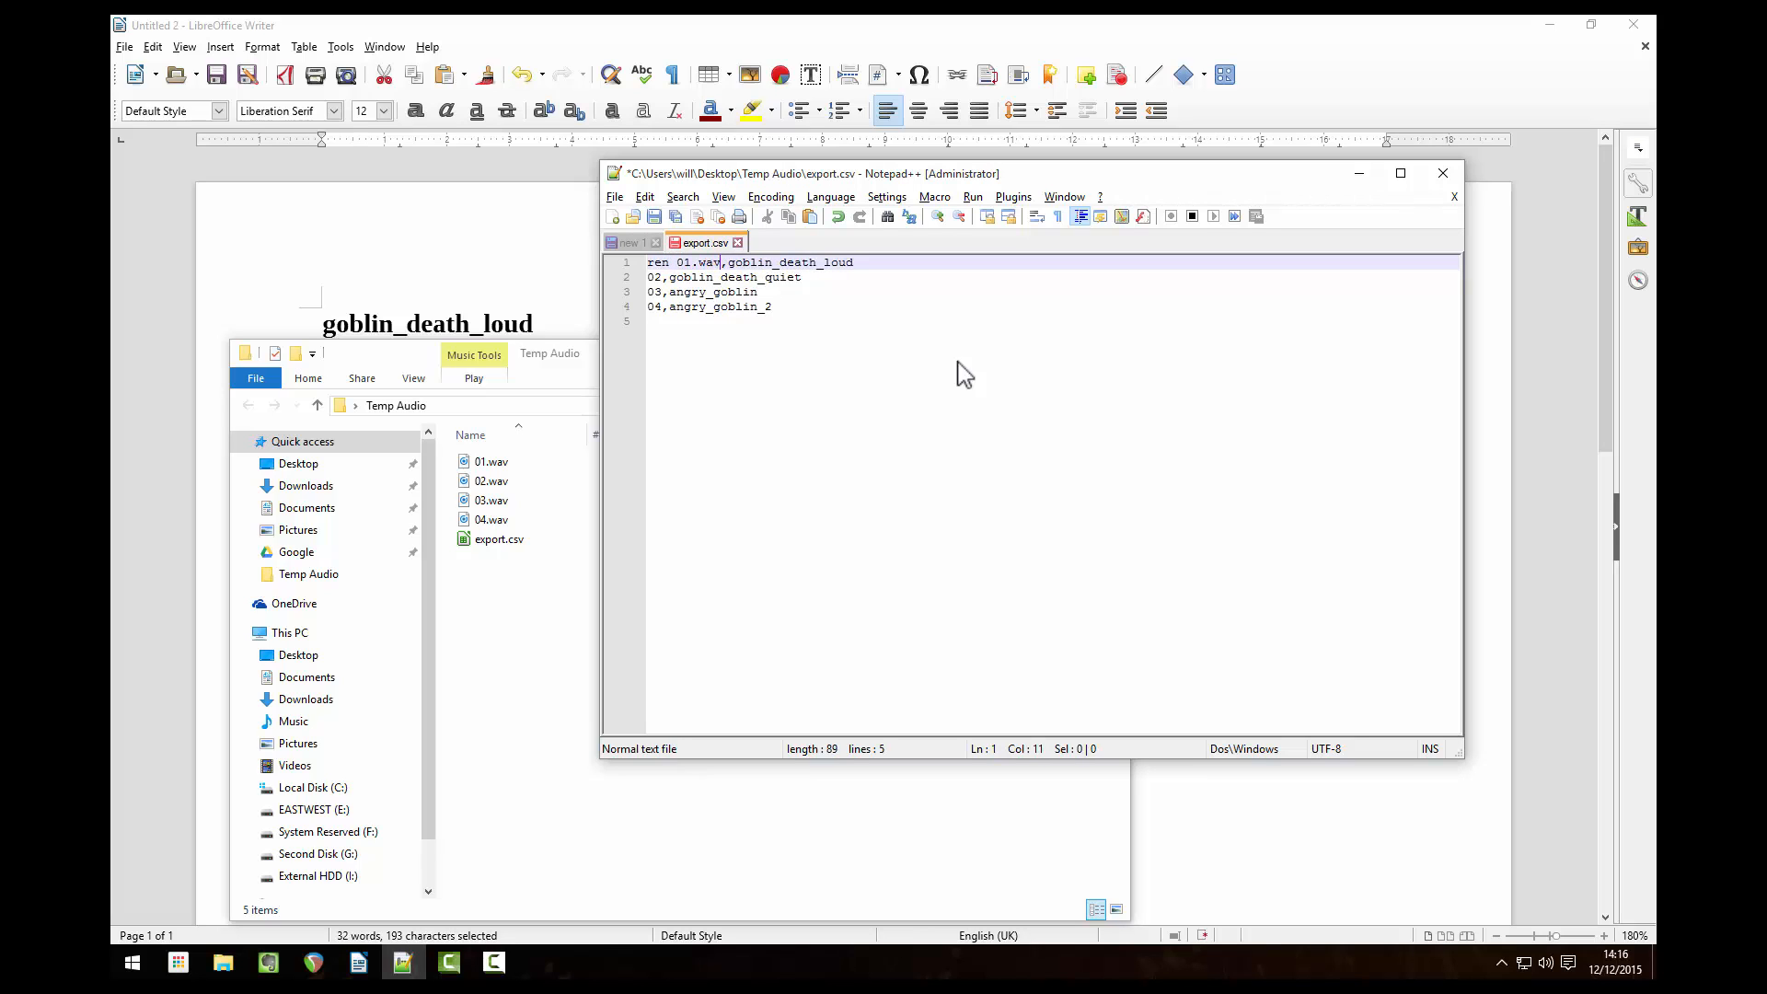
key(Backspace)
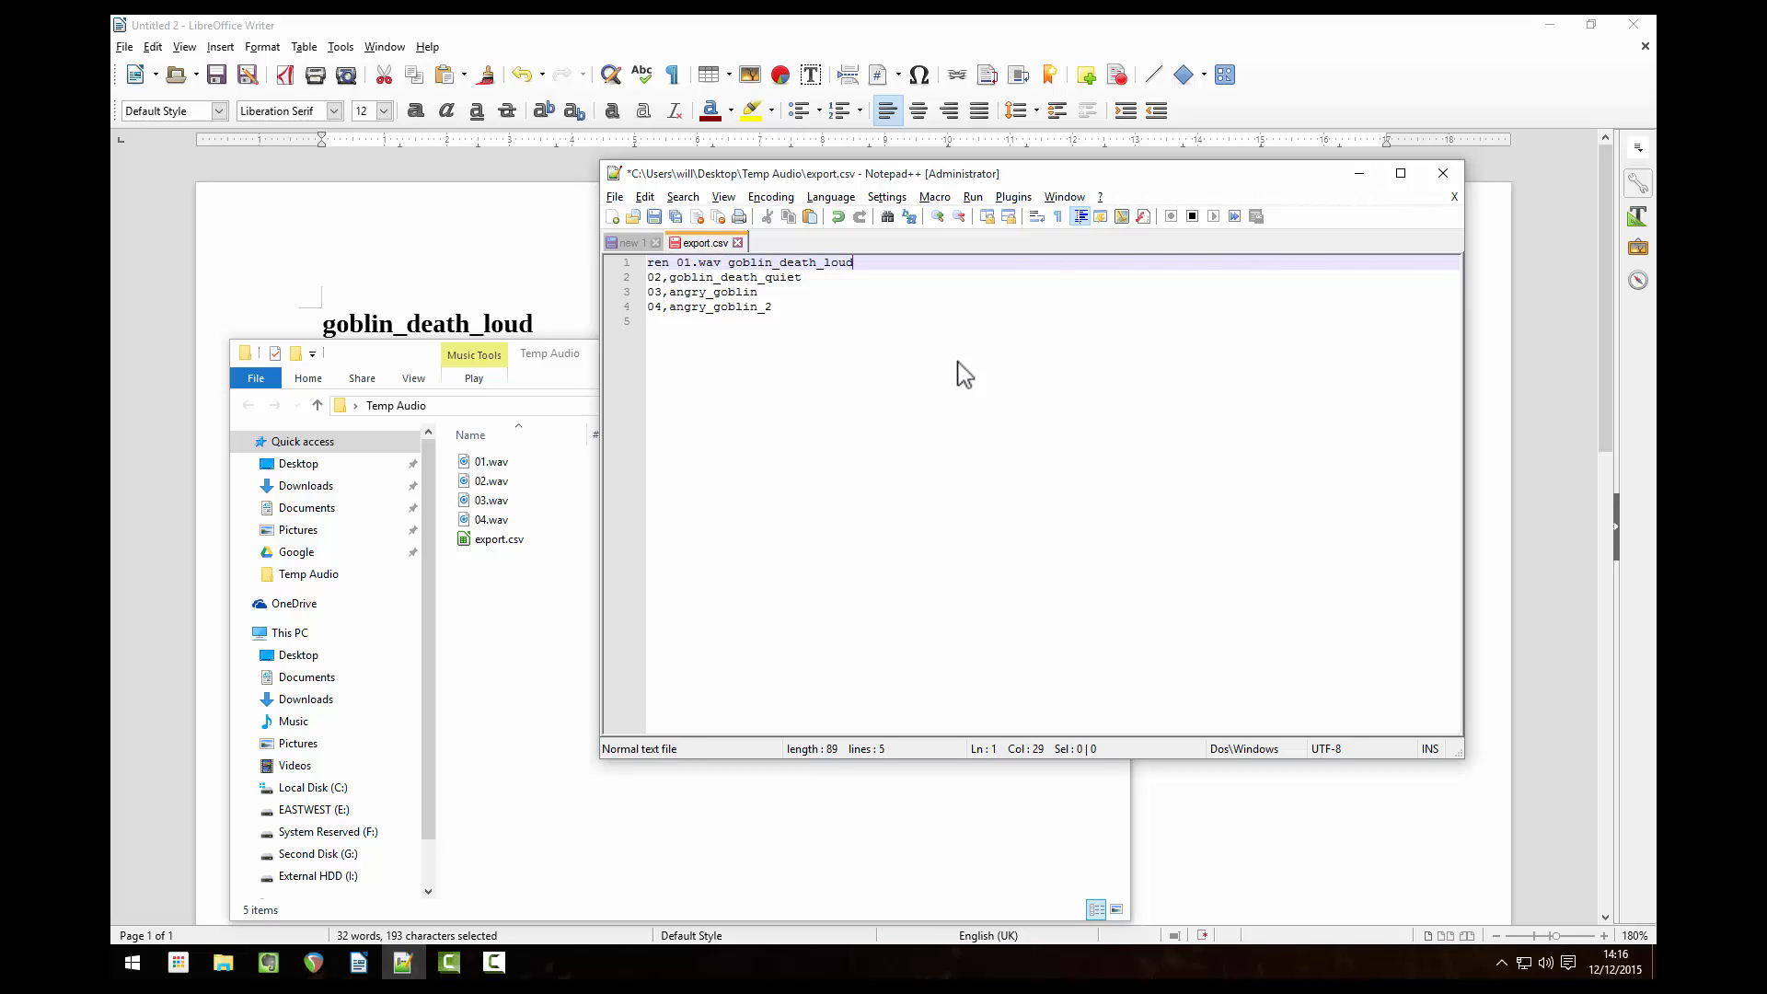
text(.wav)
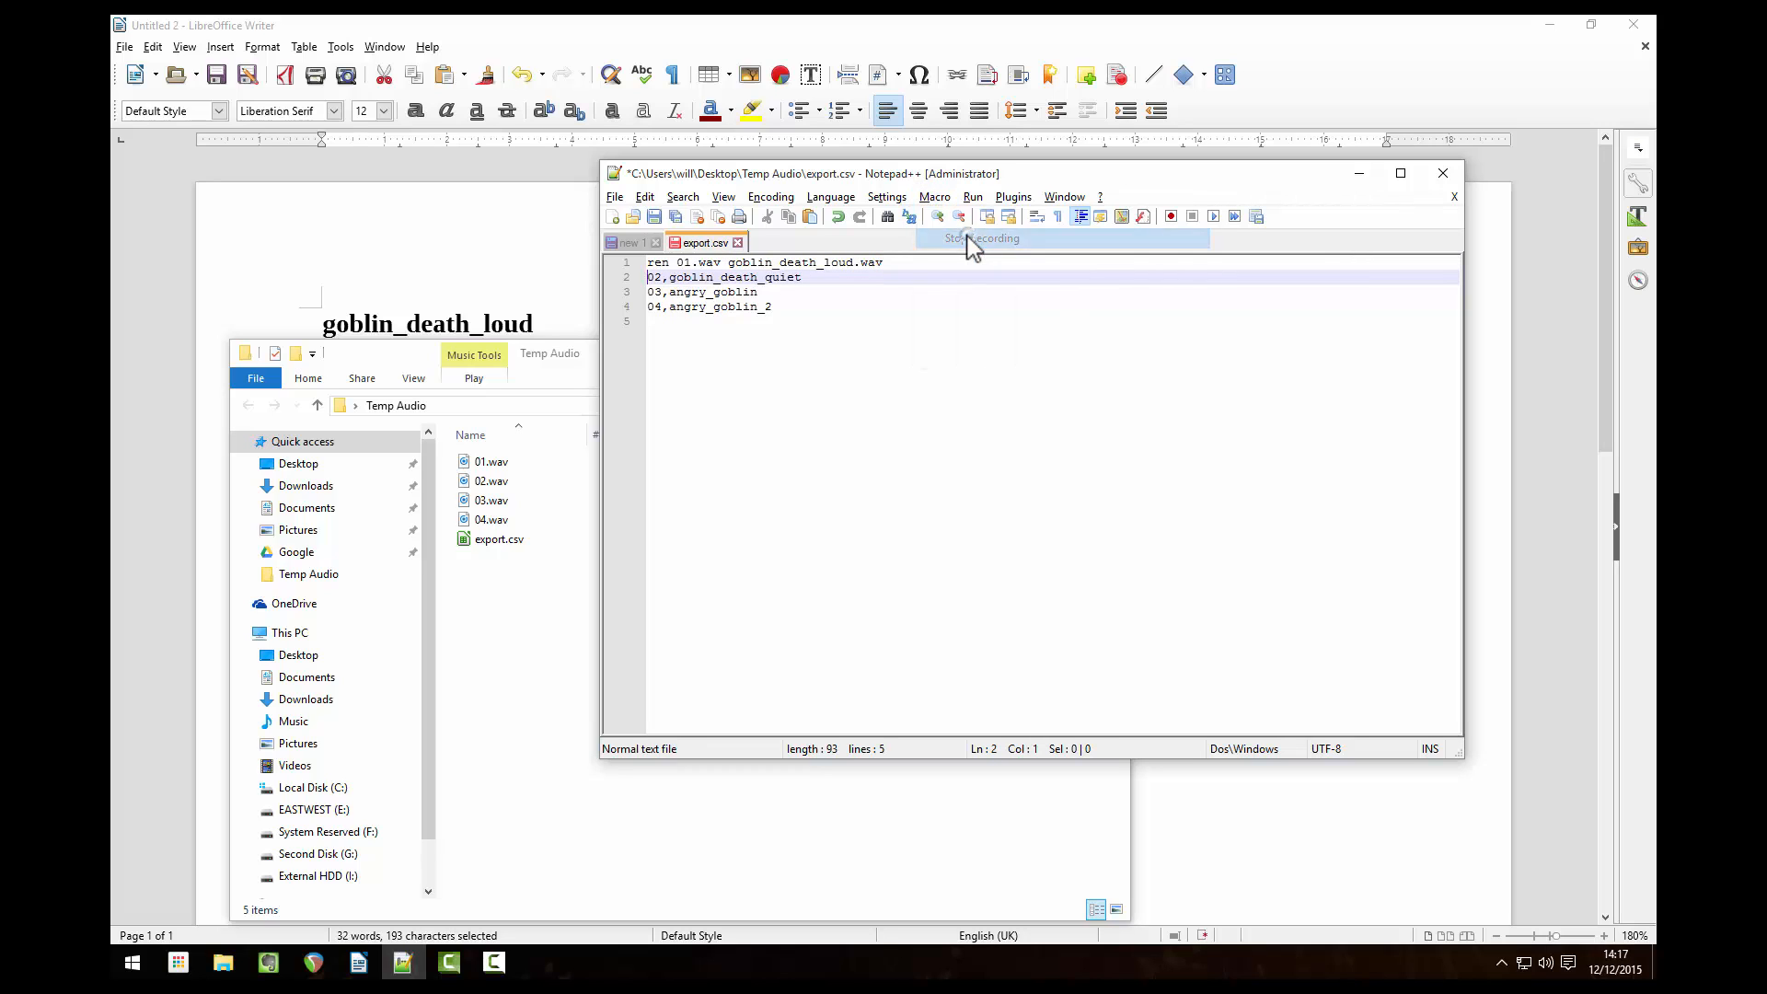
click(935, 197)
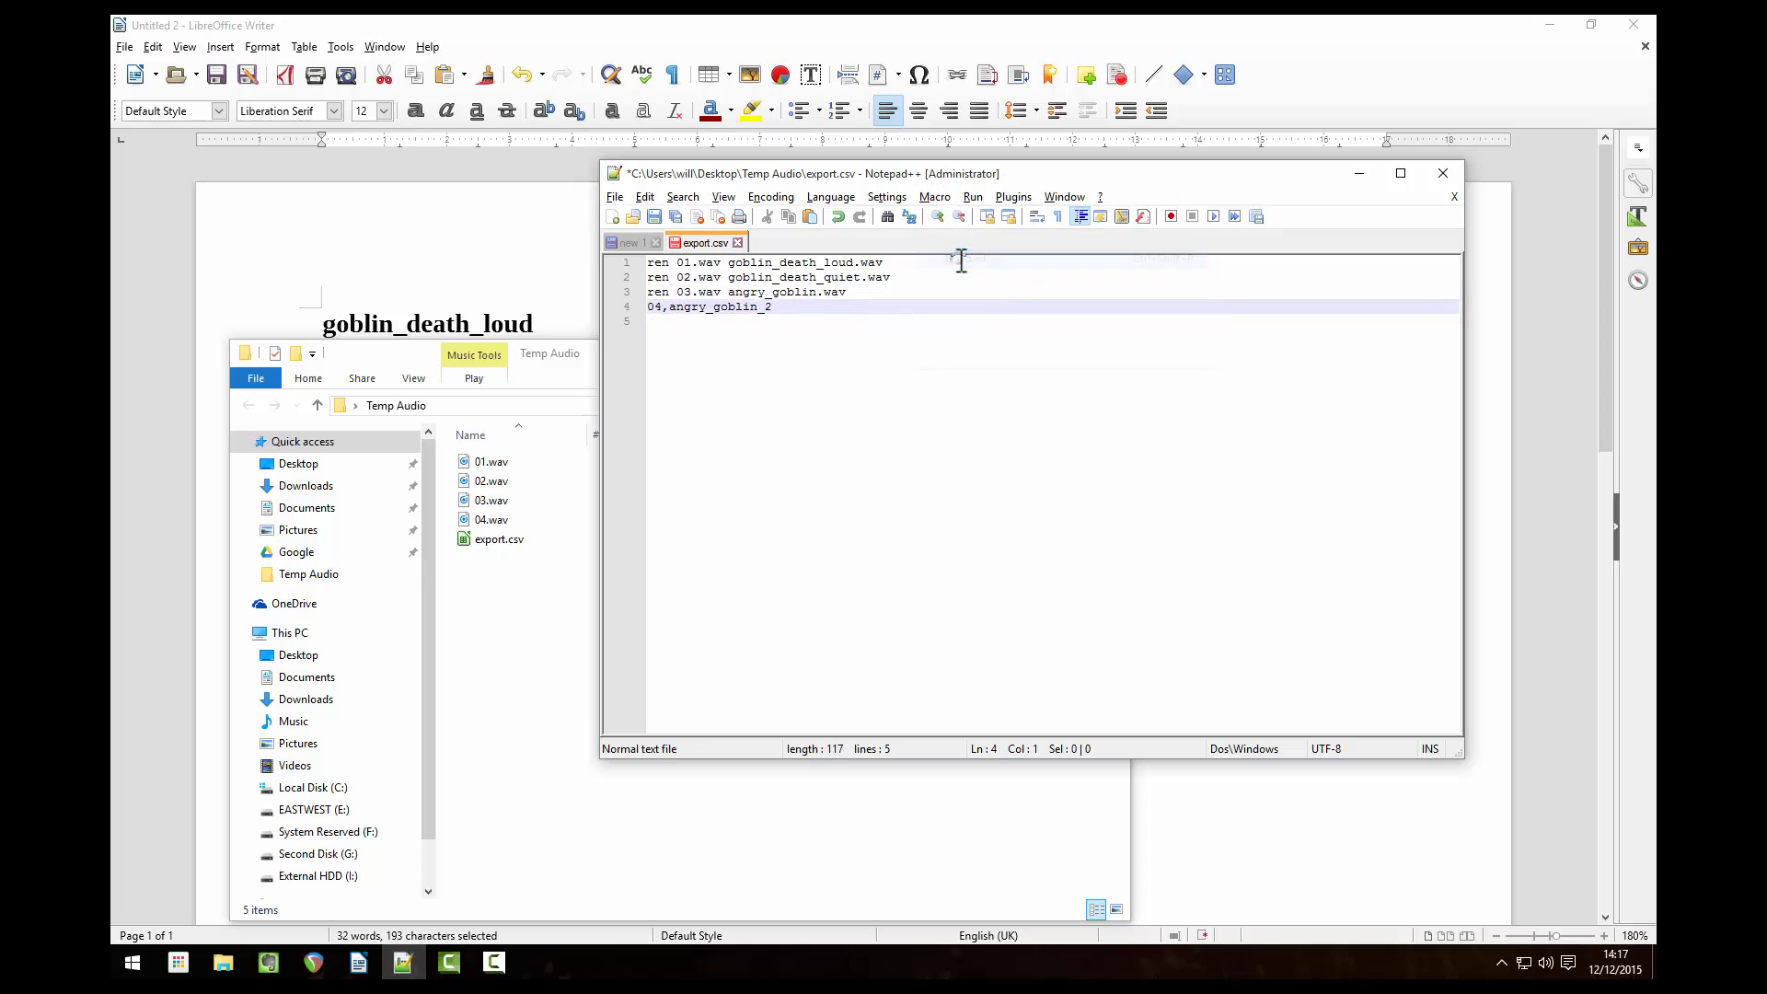
Step: Play back the macro so the remaining lines become ren commands with .wav extensions
click(933, 197)
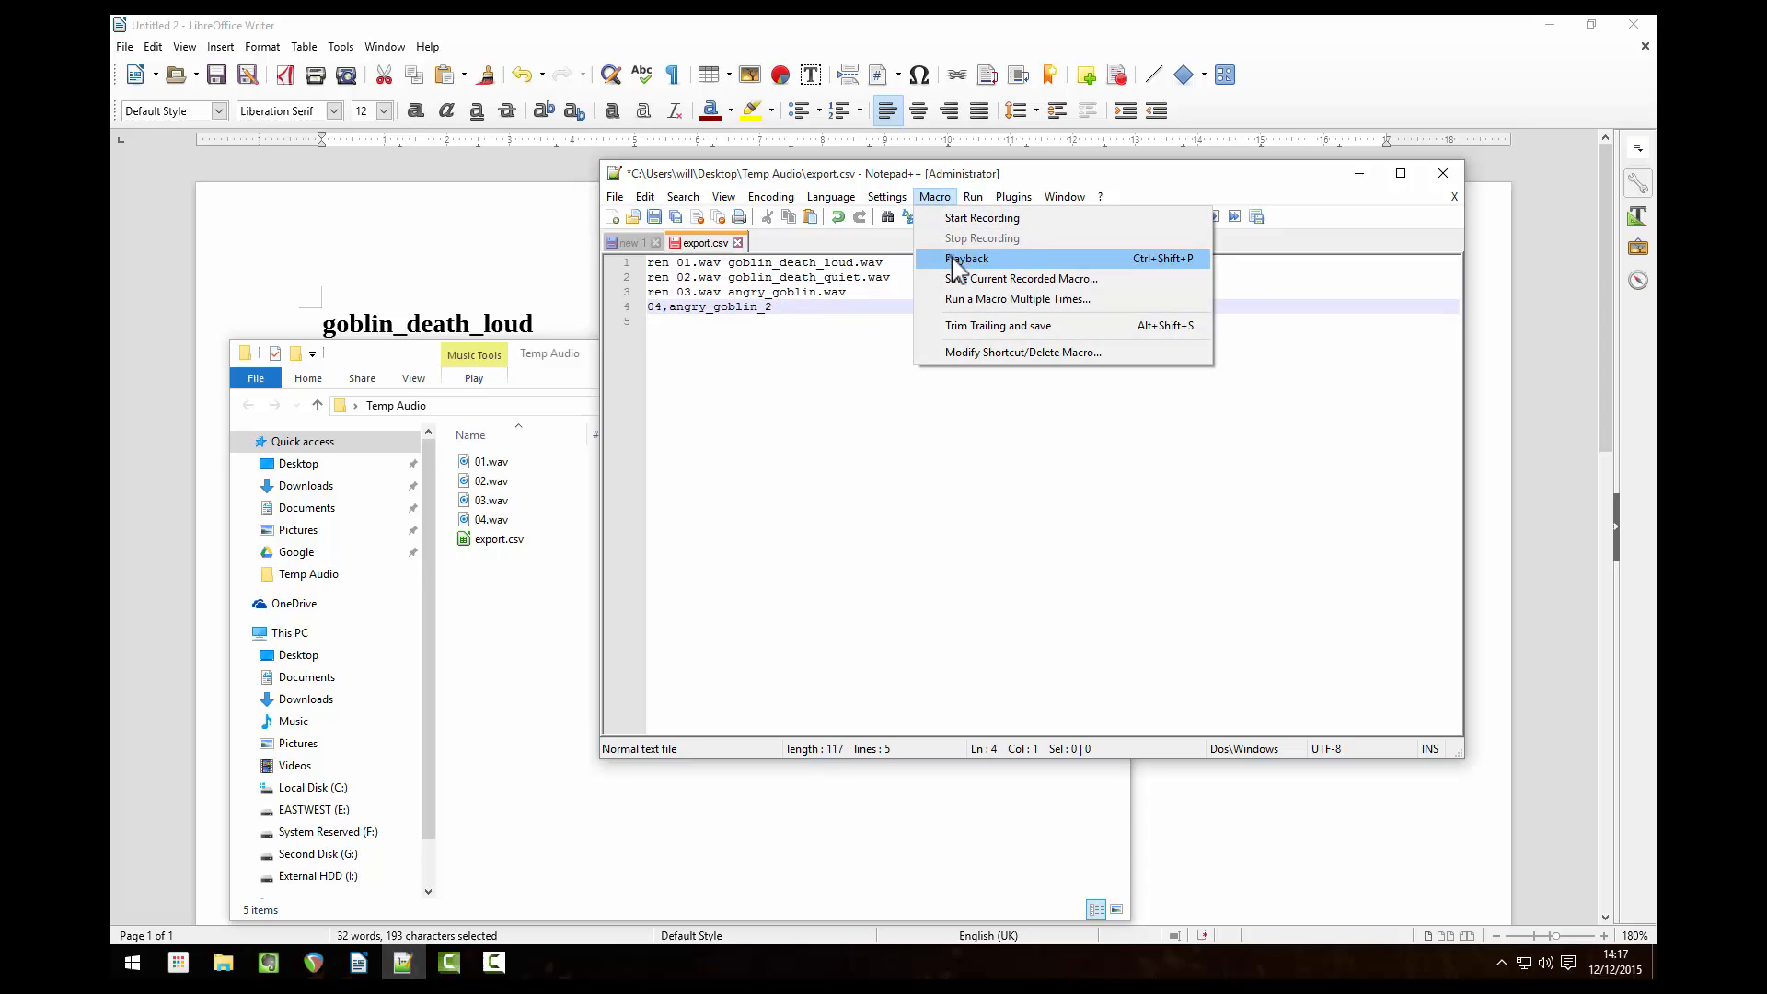
click(964, 258)
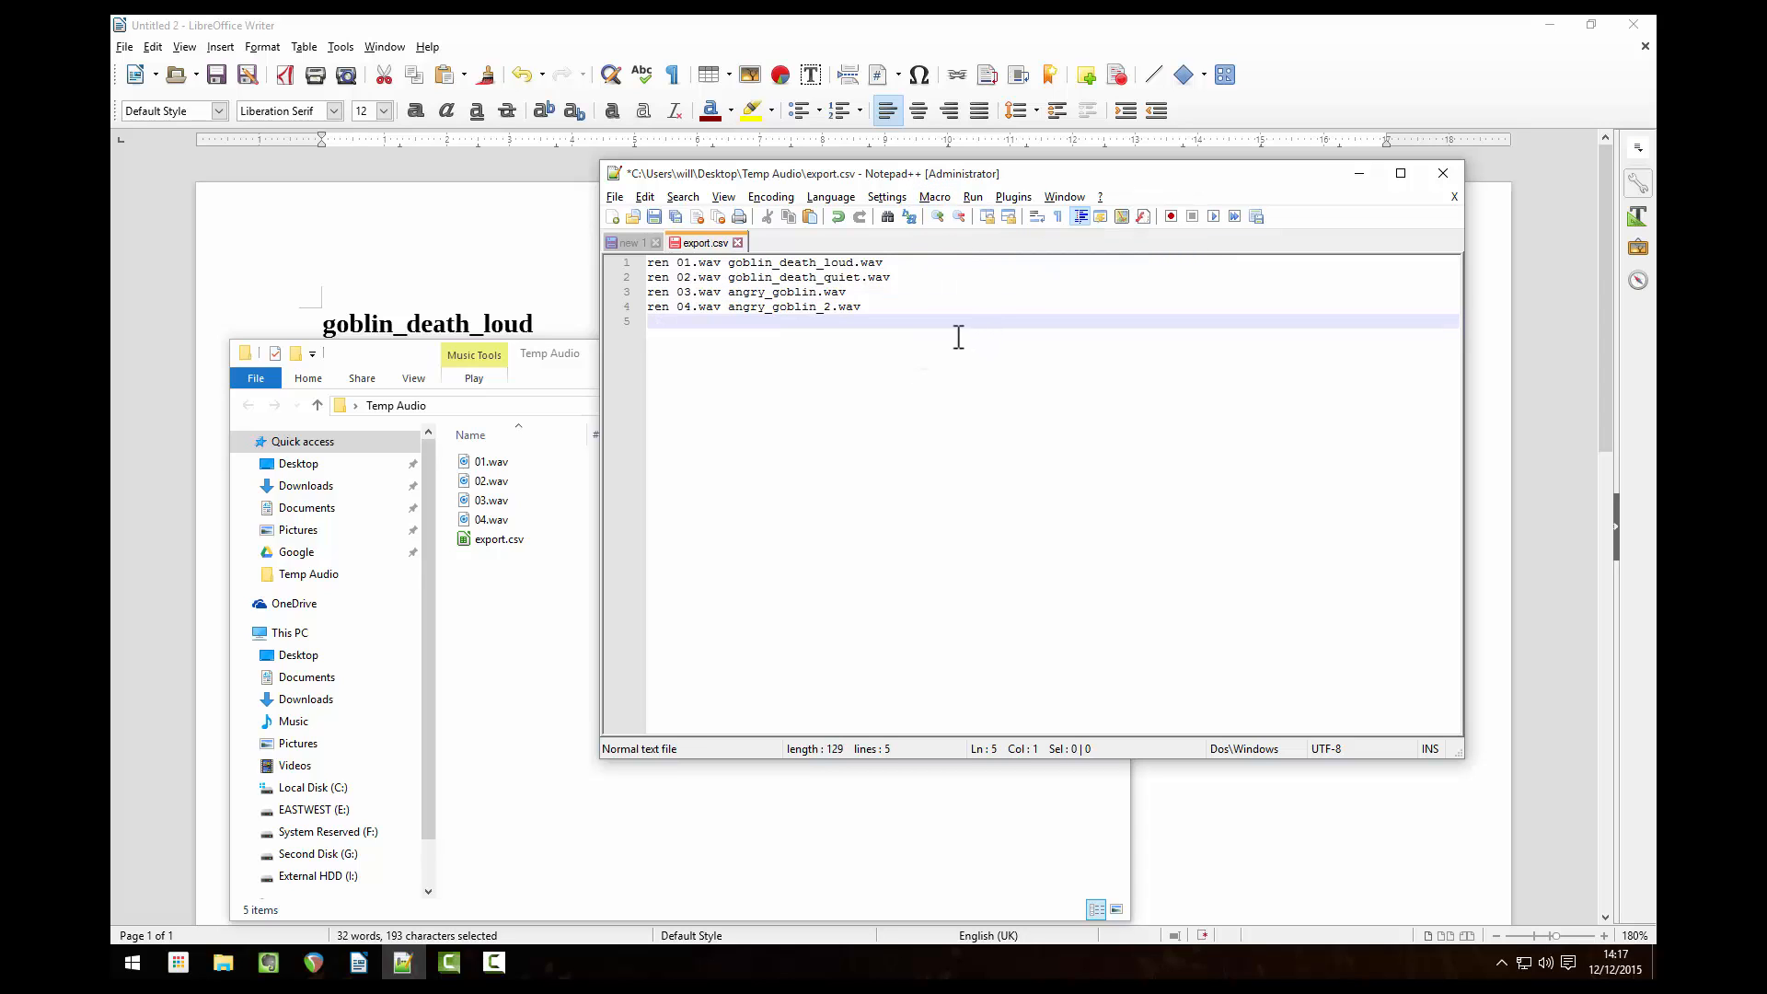
click(615, 197)
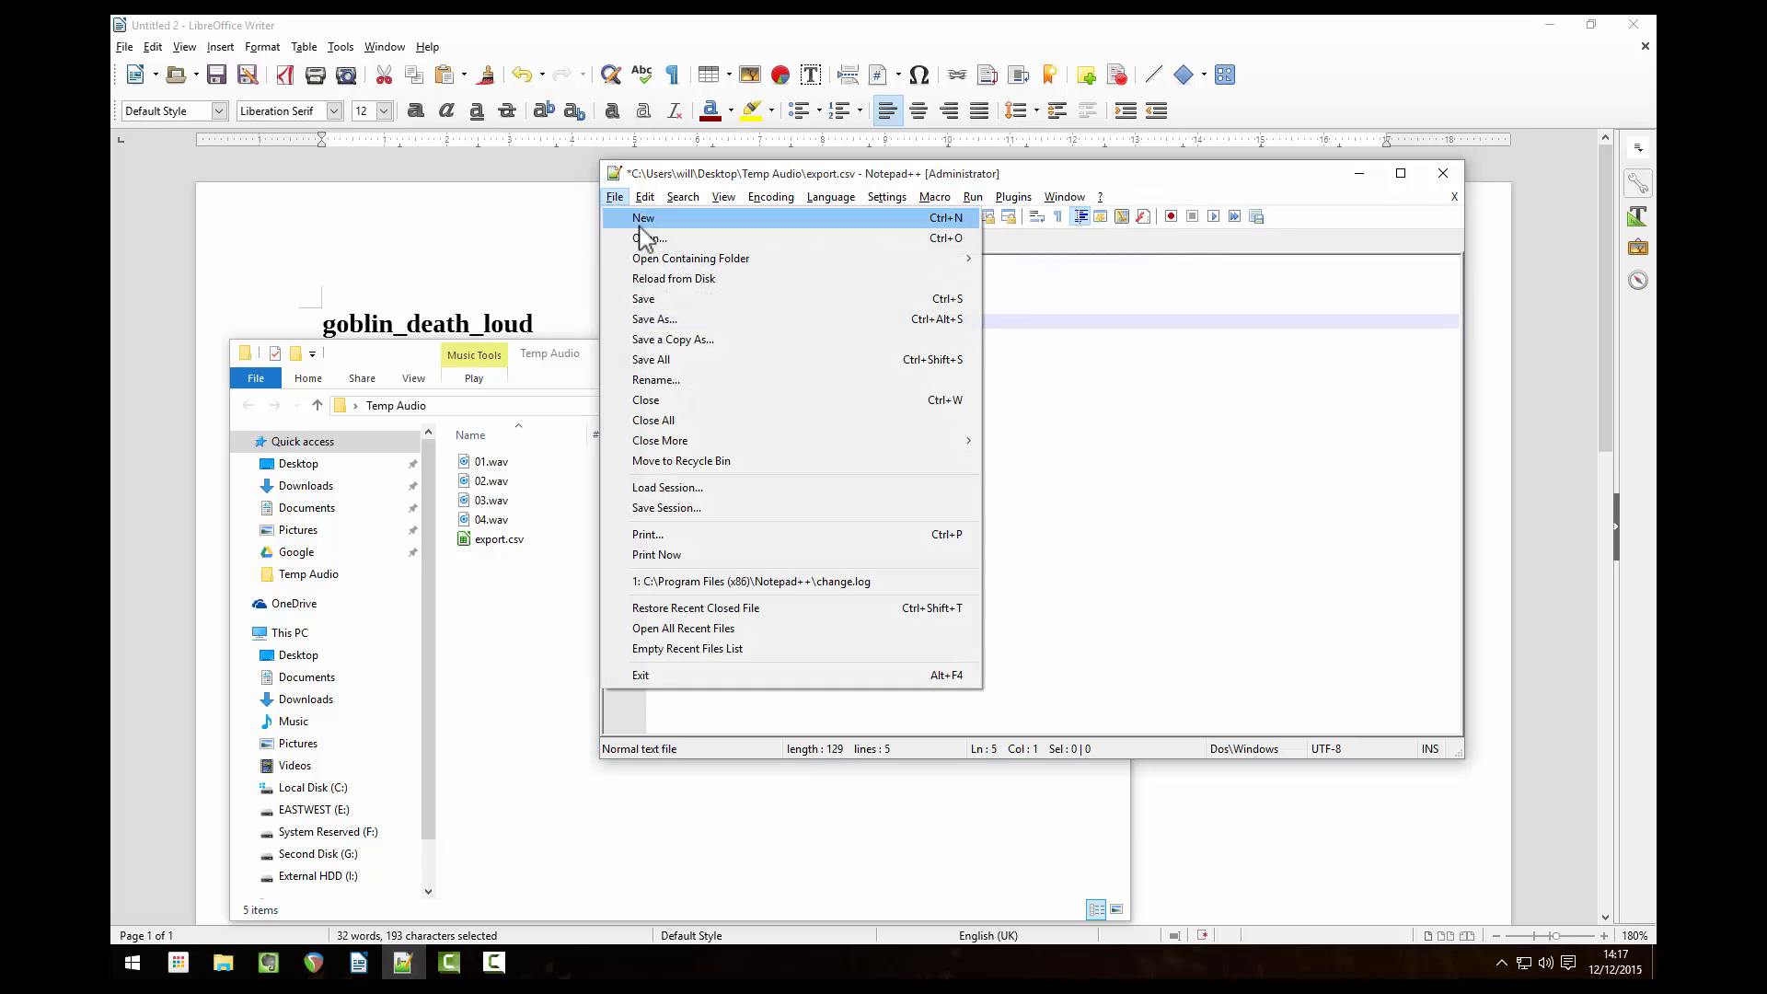
Step: Save the rename commands as rename.bat in the Temp Audio folder
click(655, 319)
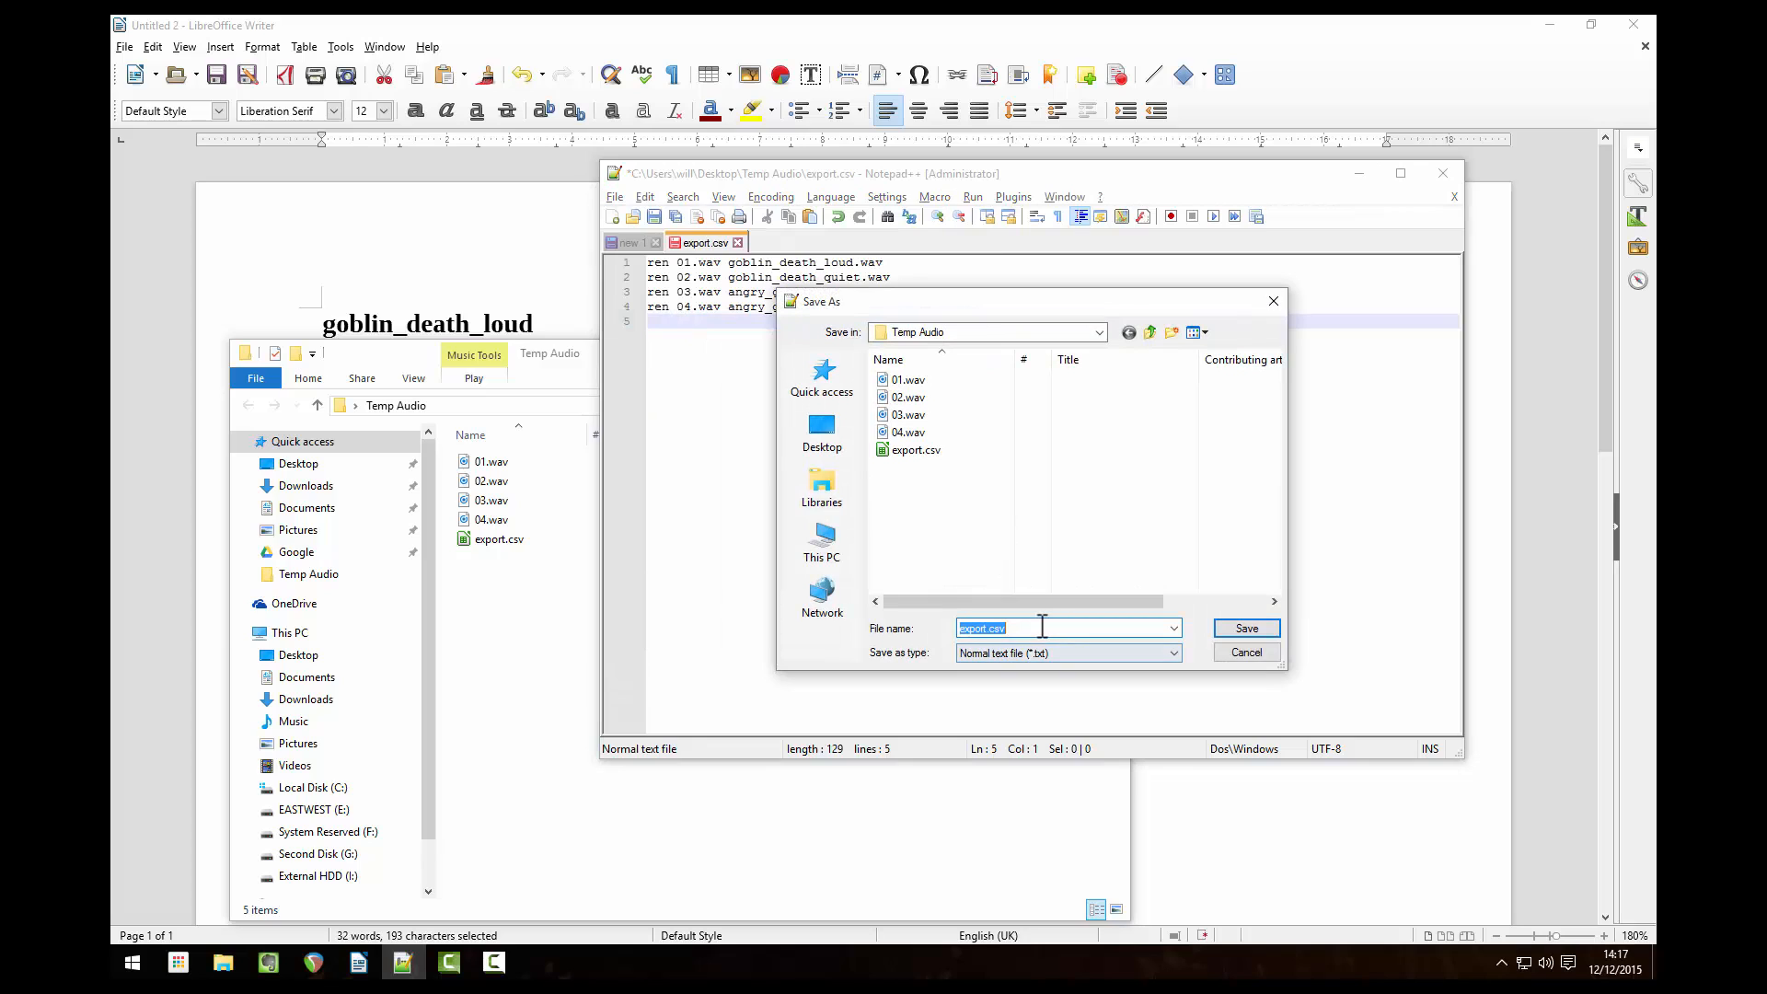
click(1014, 628)
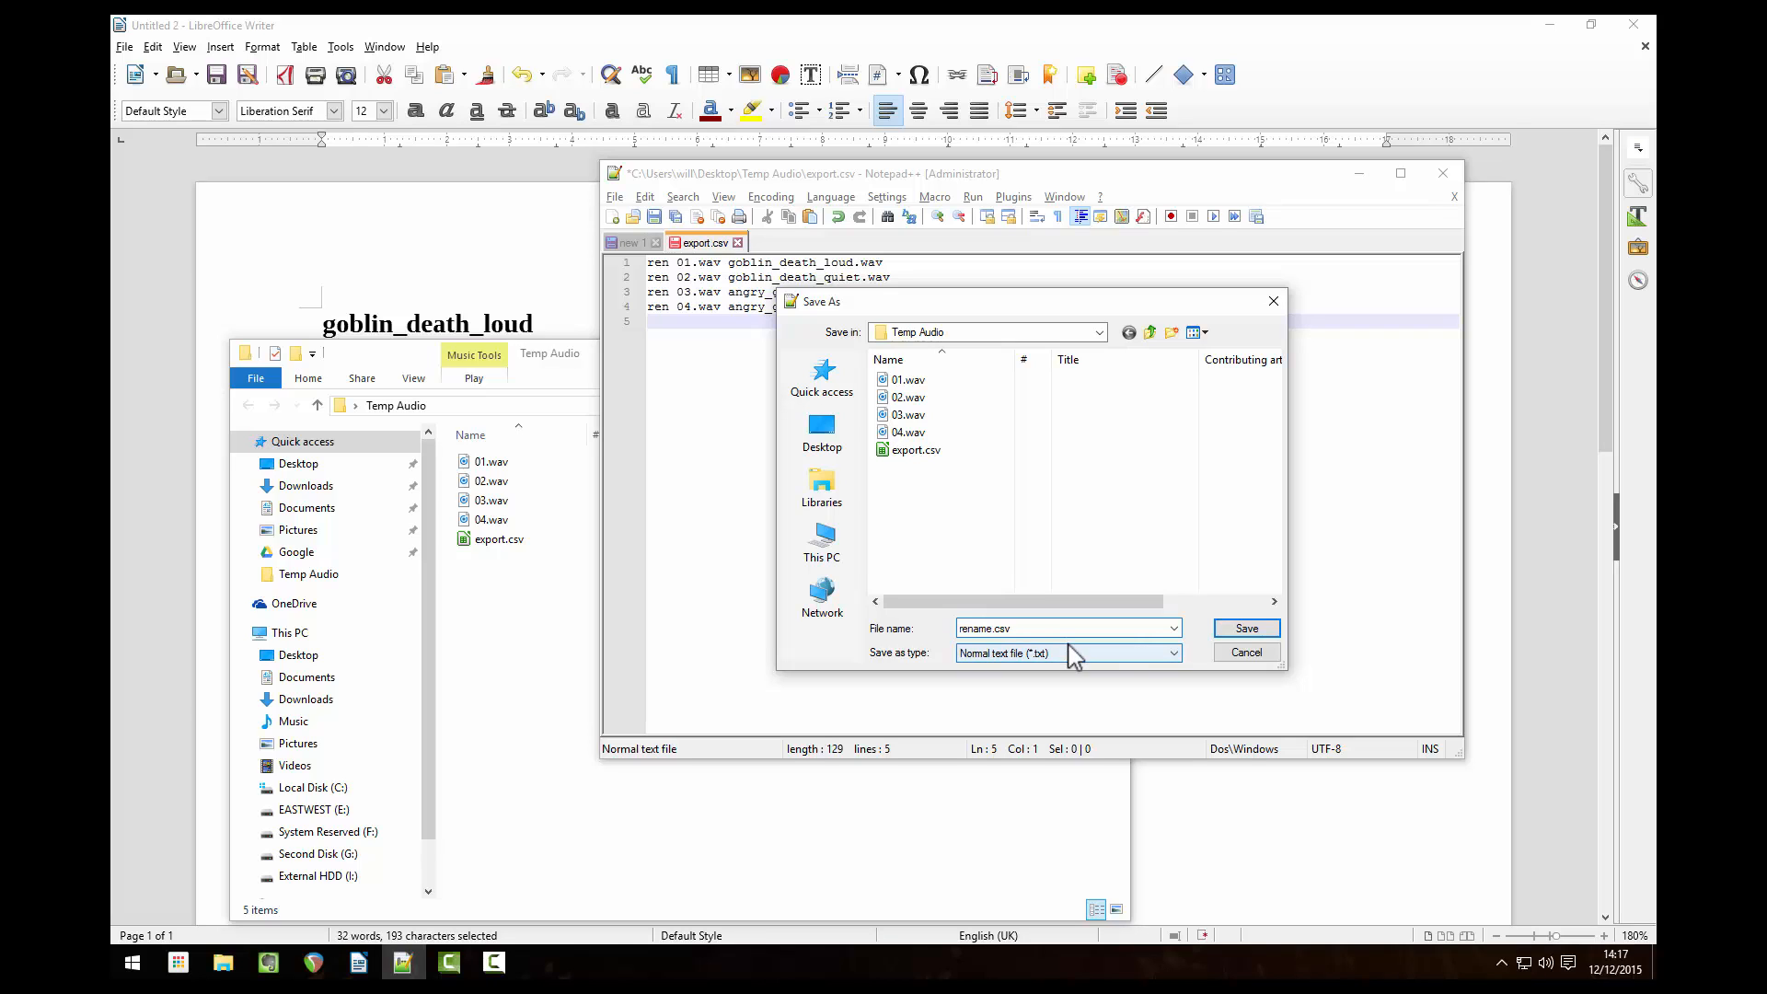
text(rename.bat)
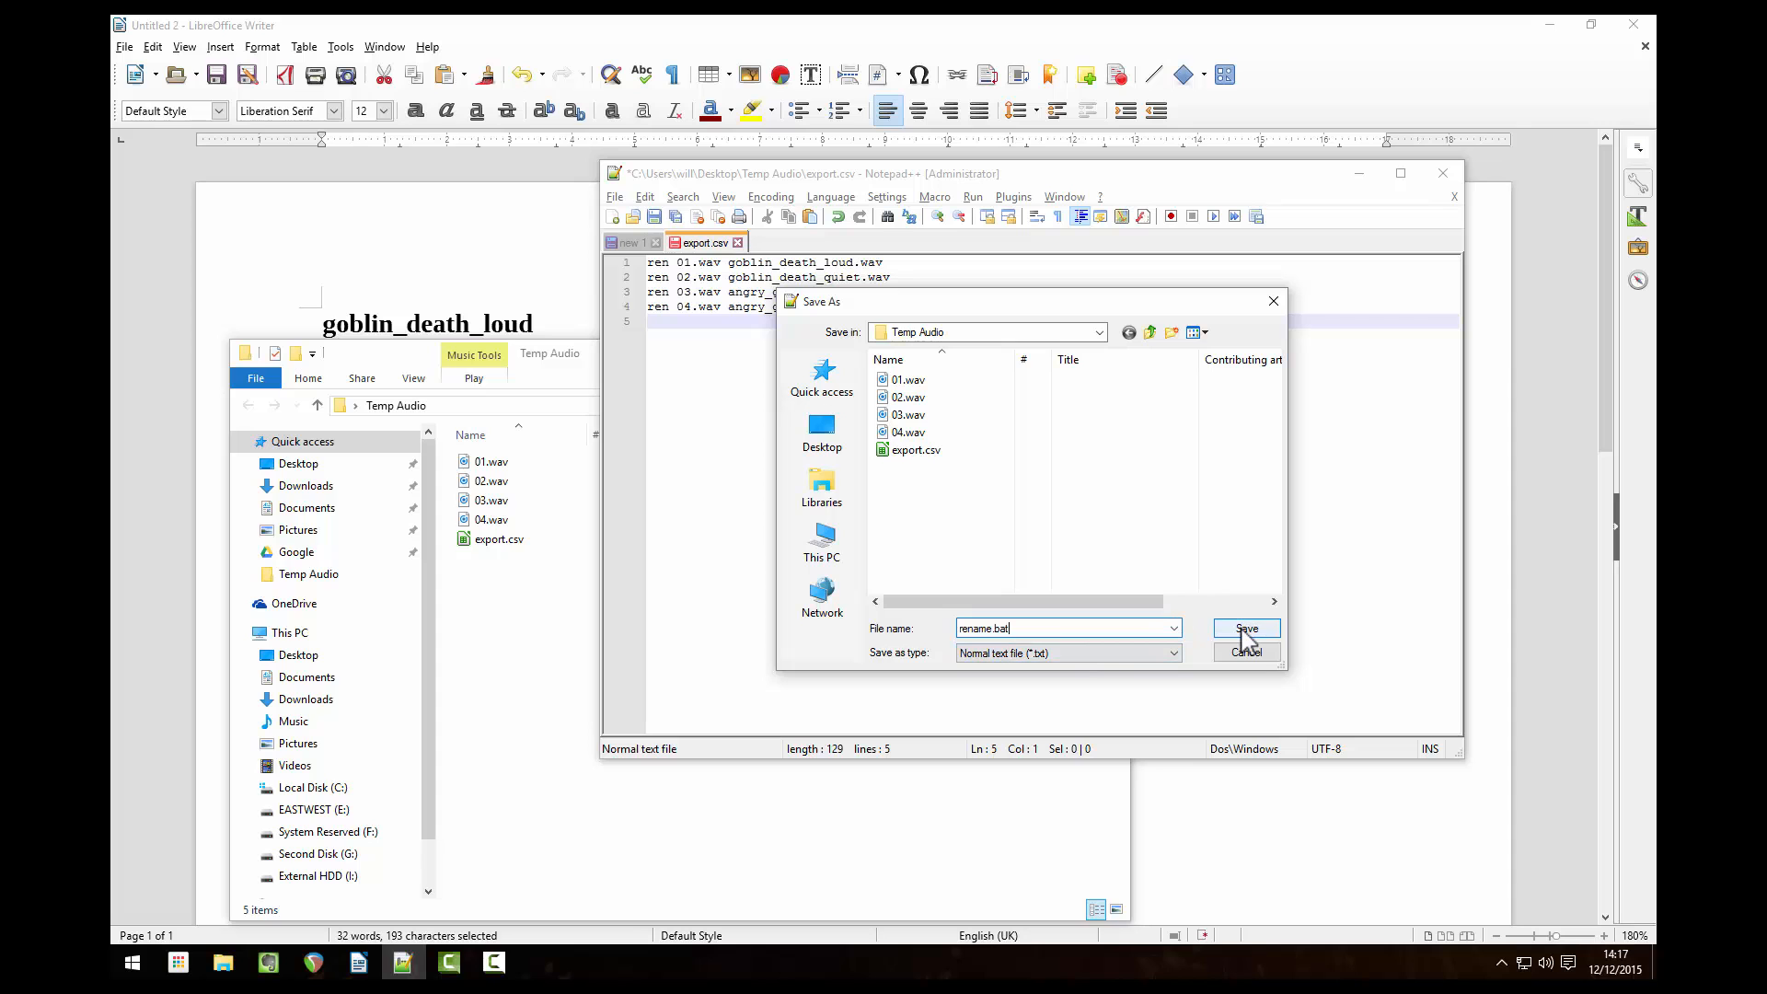
click(1244, 628)
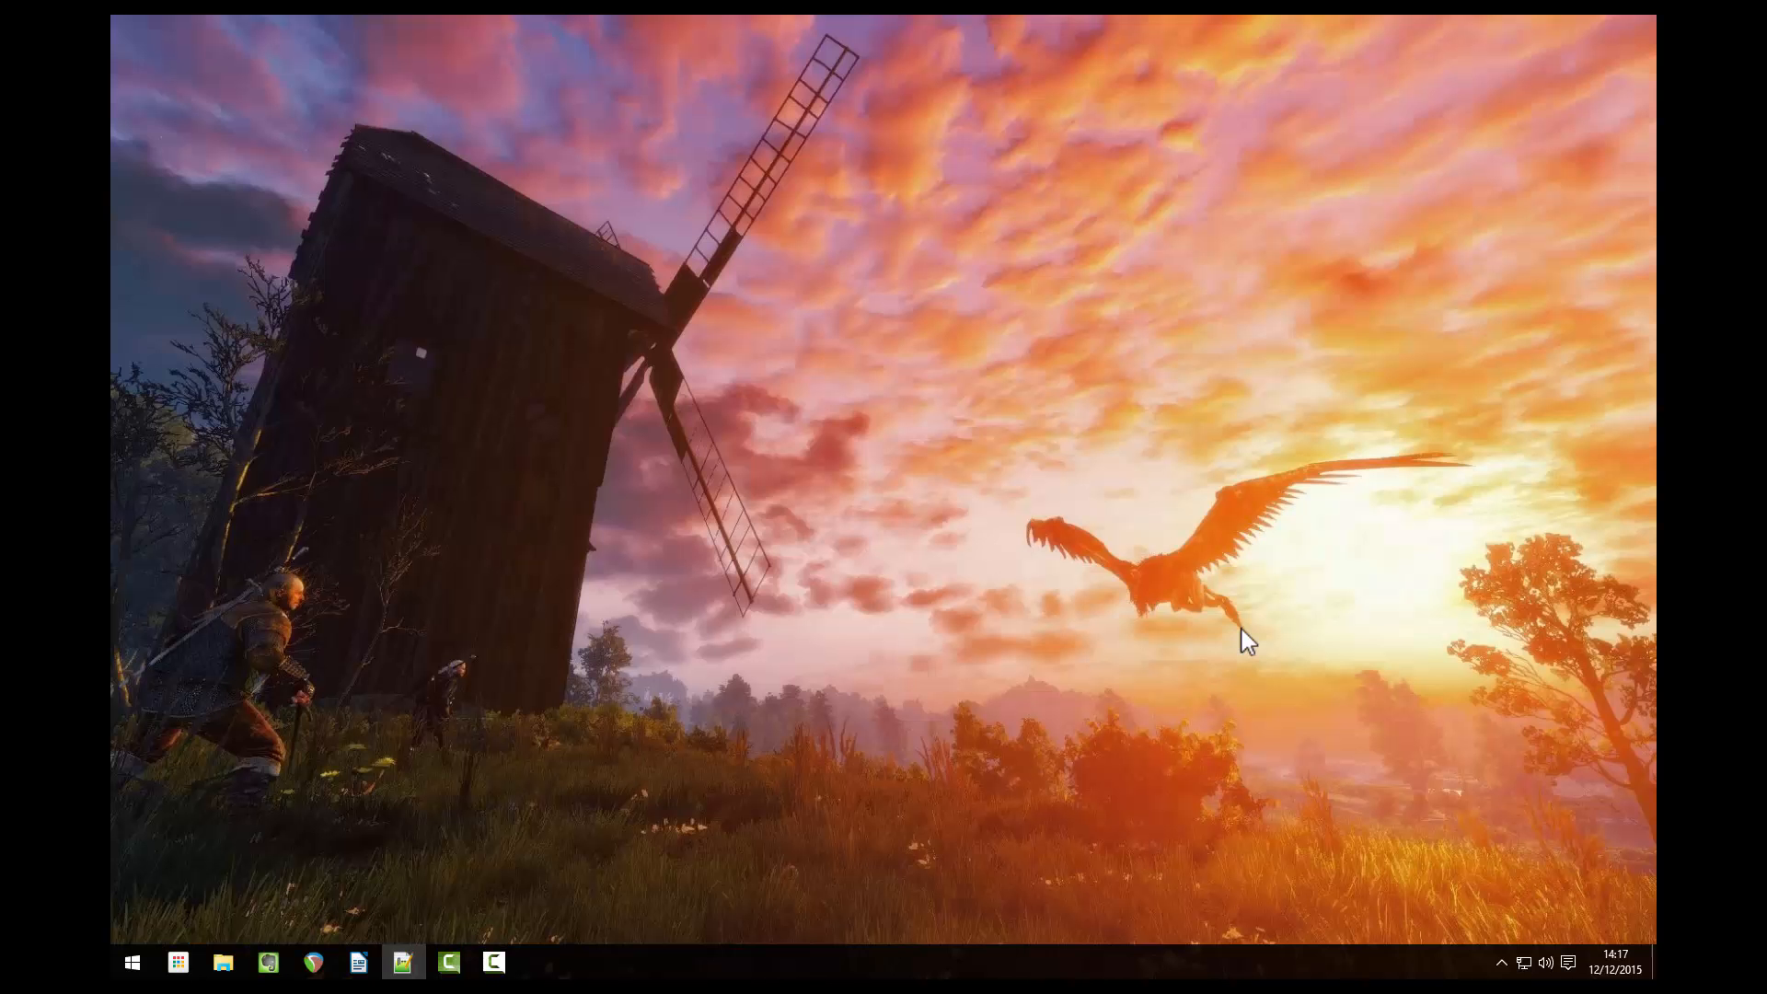
Step: Run rename.bat in the Temp Audio folder to give the four WAVs their script names
click(223, 963)
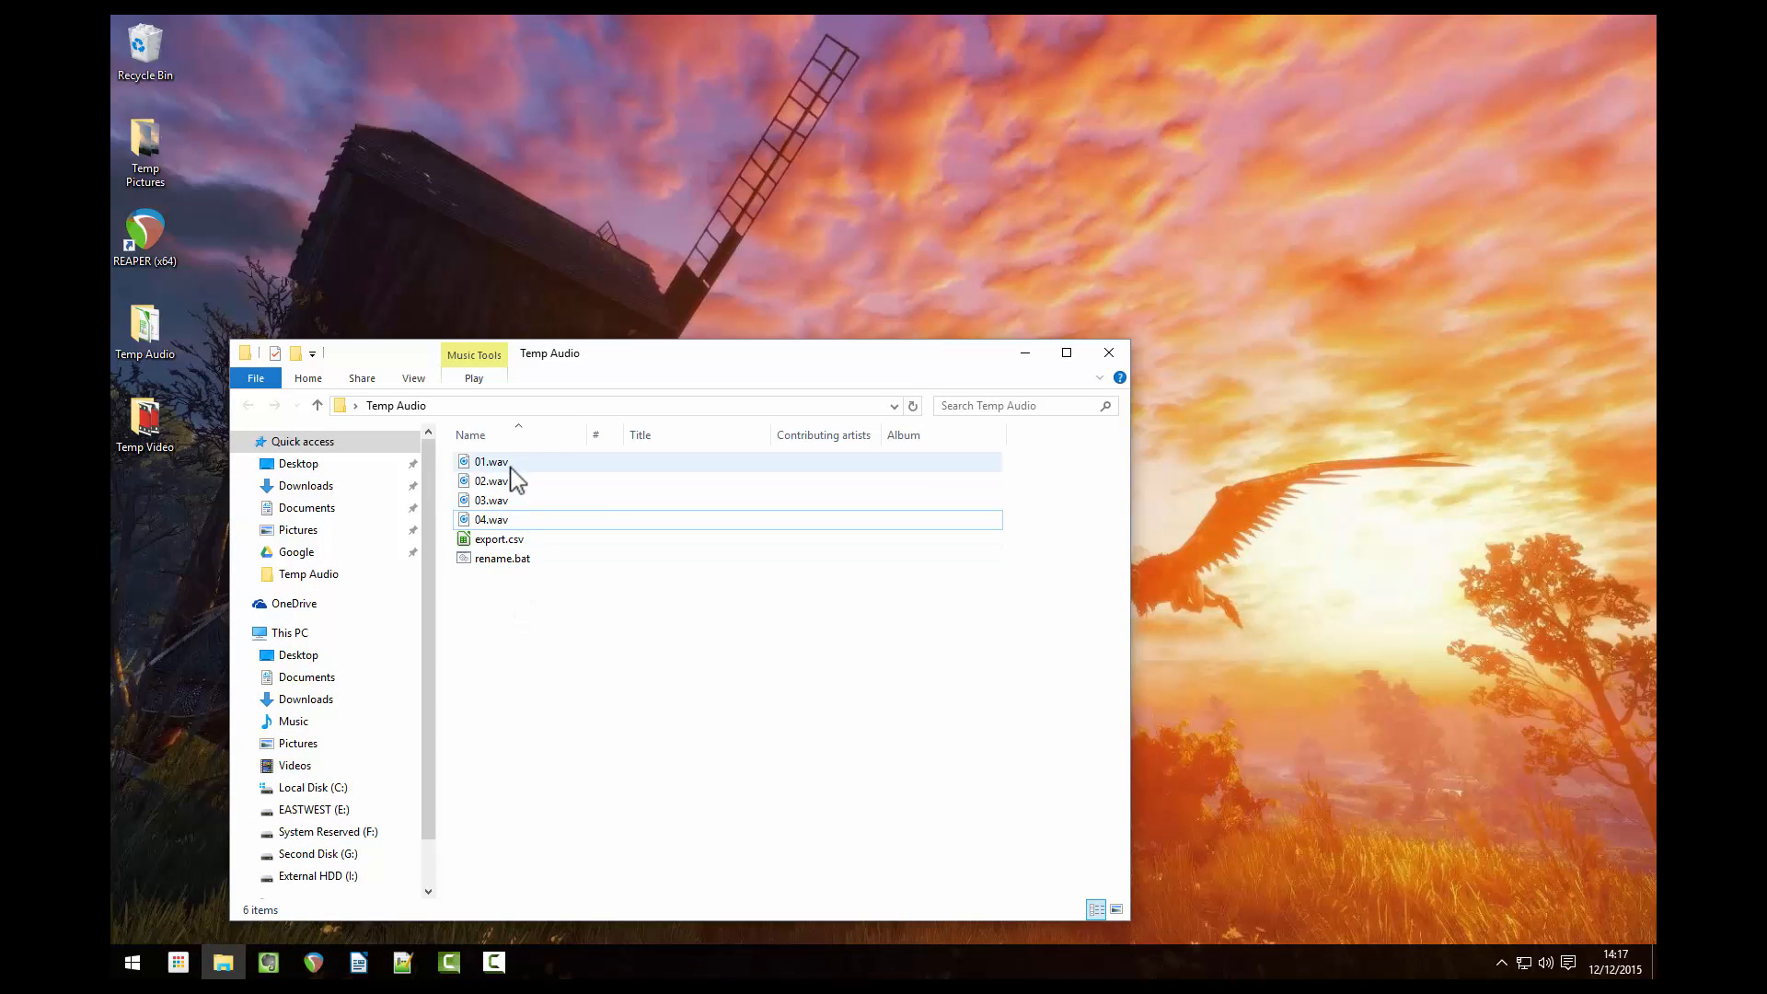
click(503, 557)
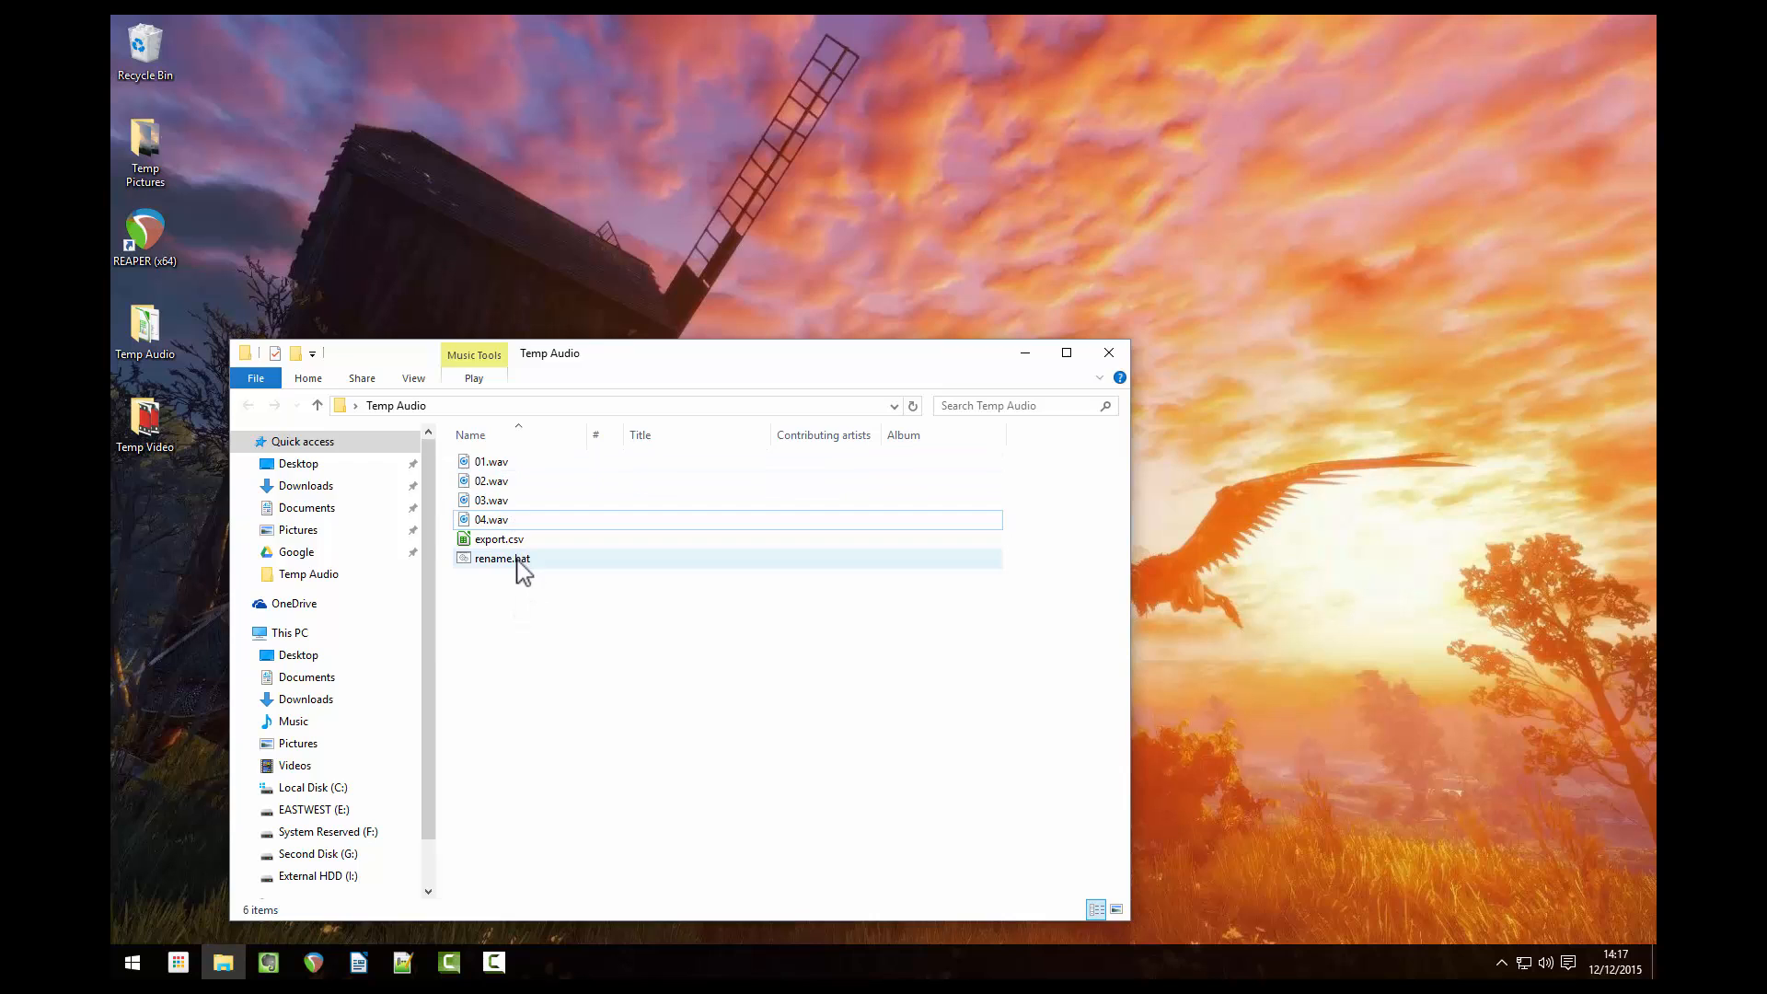
double_click(503, 557)
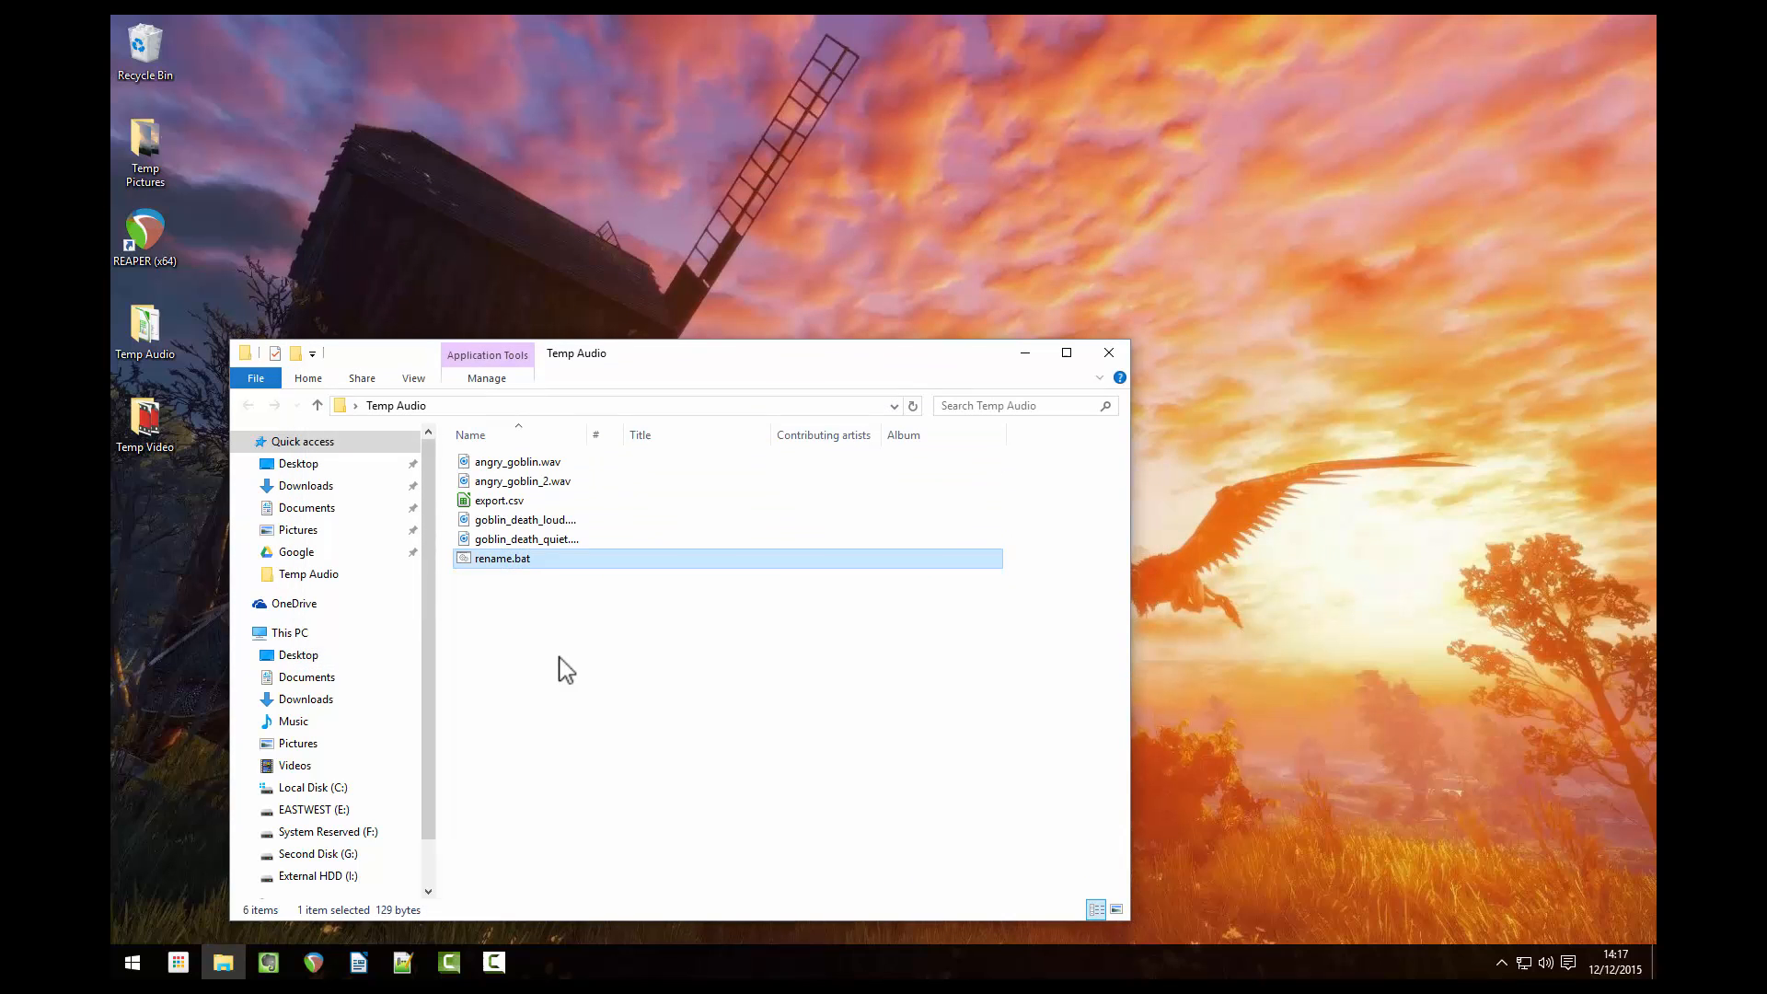